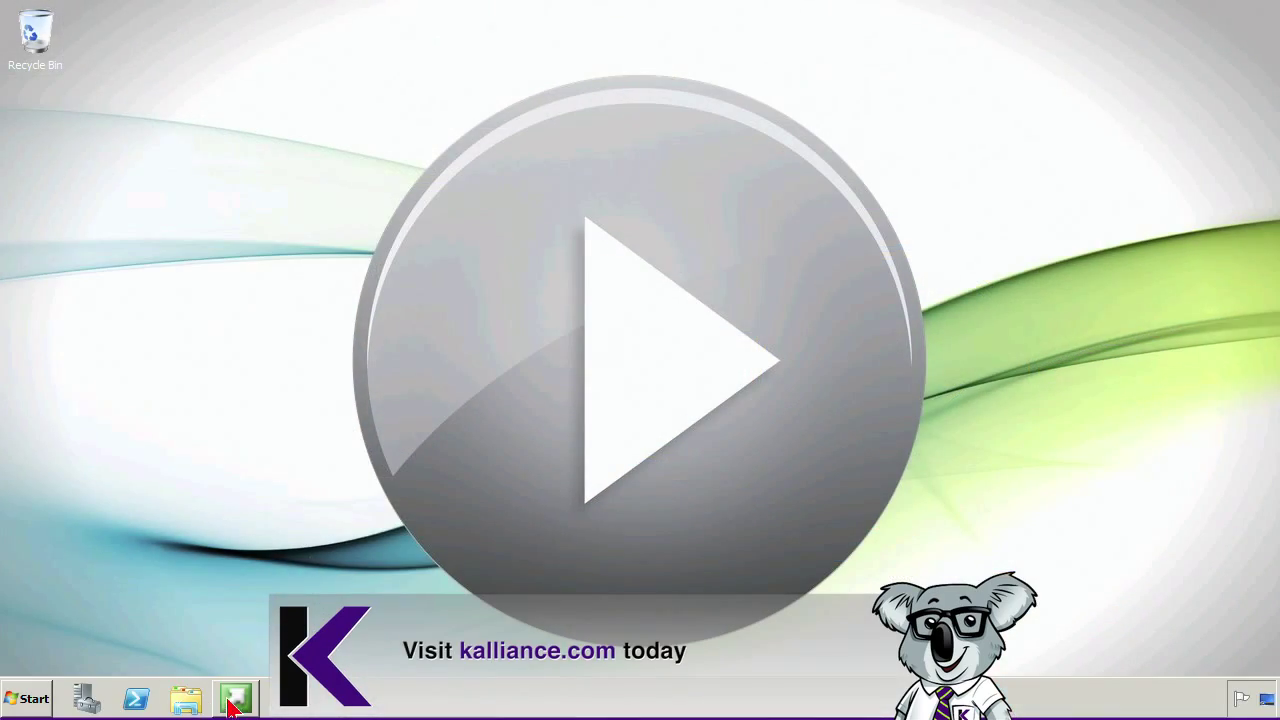
# Launch the Configuration Manager setup program from the taskbar
pyautogui.click(235, 697)
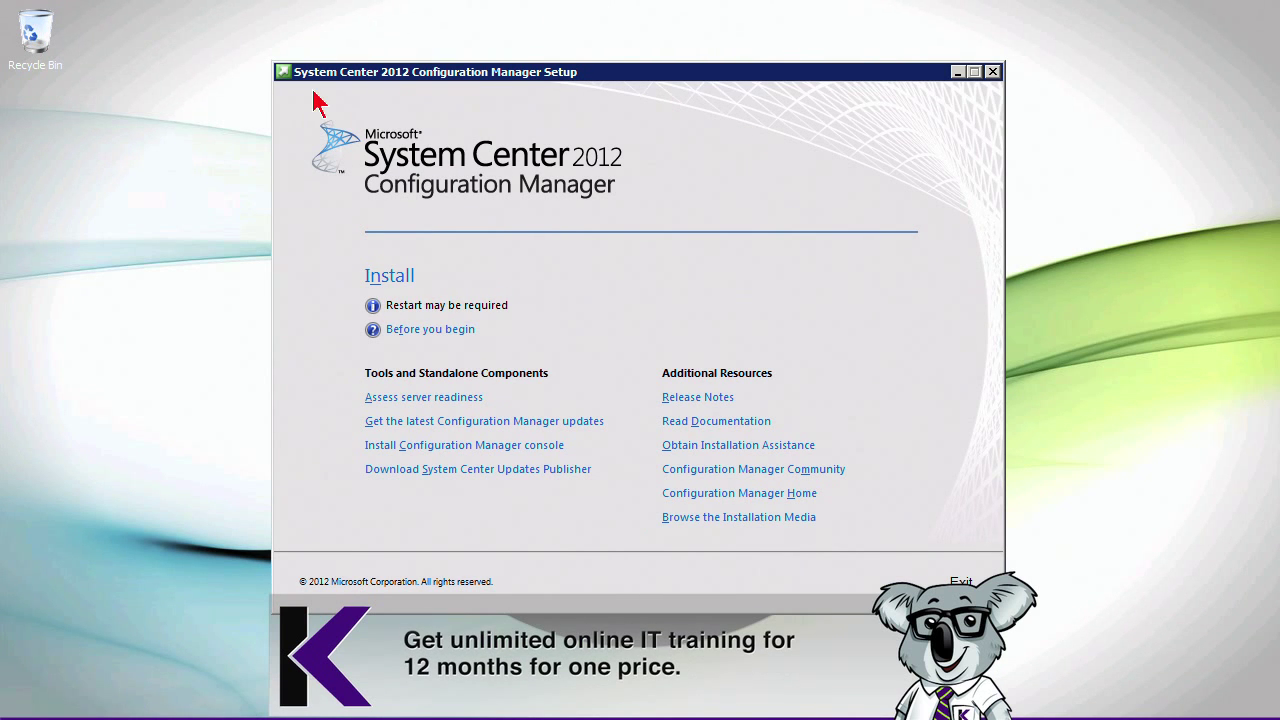
pyautogui.moveTo(472, 166)
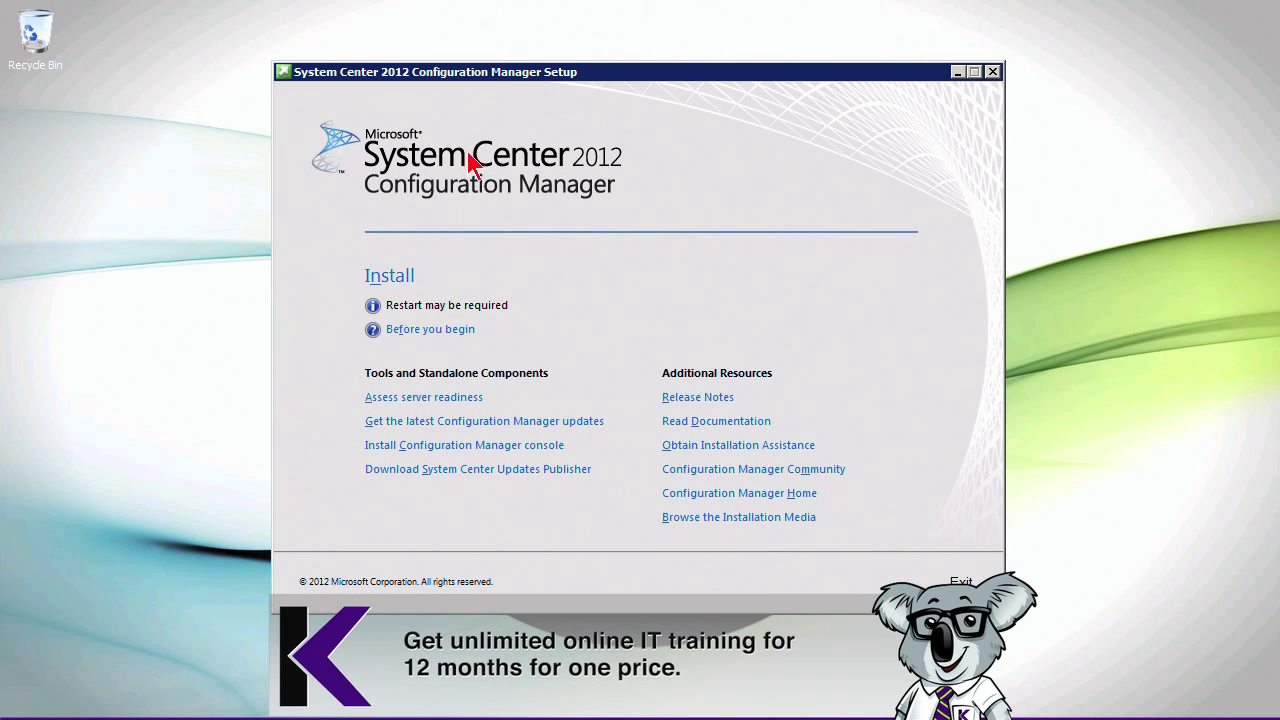
pyautogui.moveTo(378, 293)
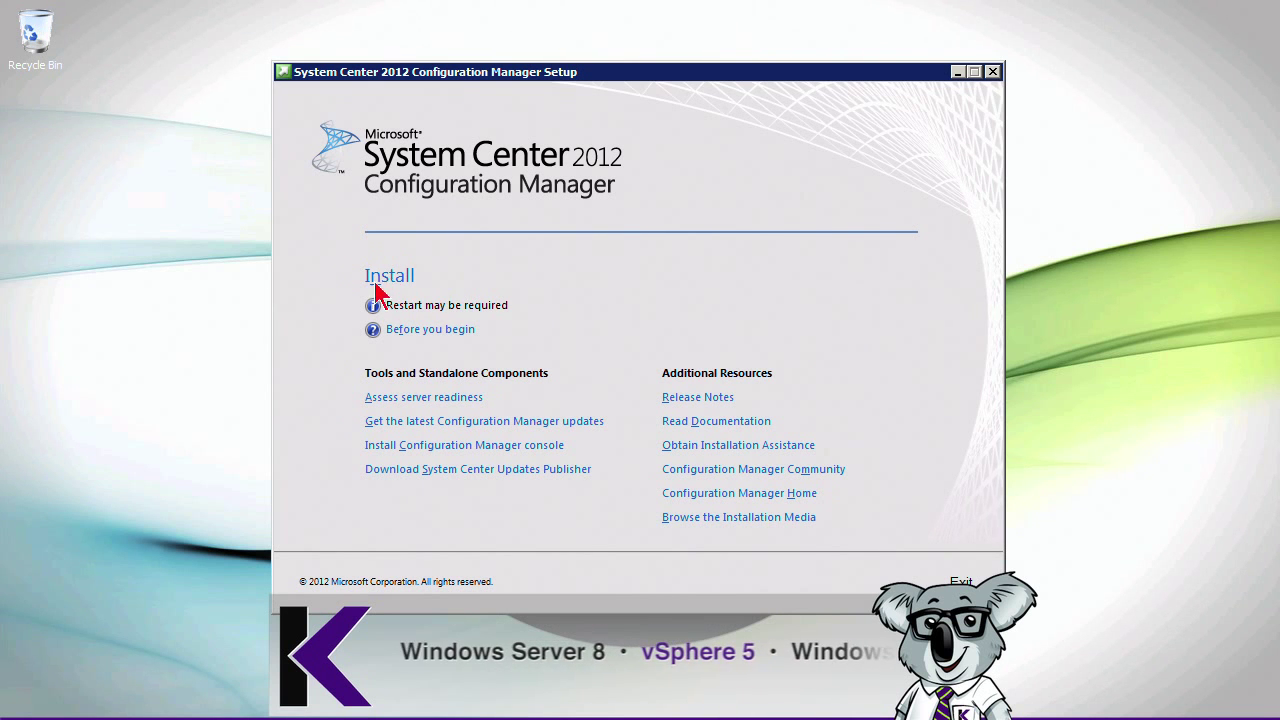
pyautogui.moveTo(410, 281)
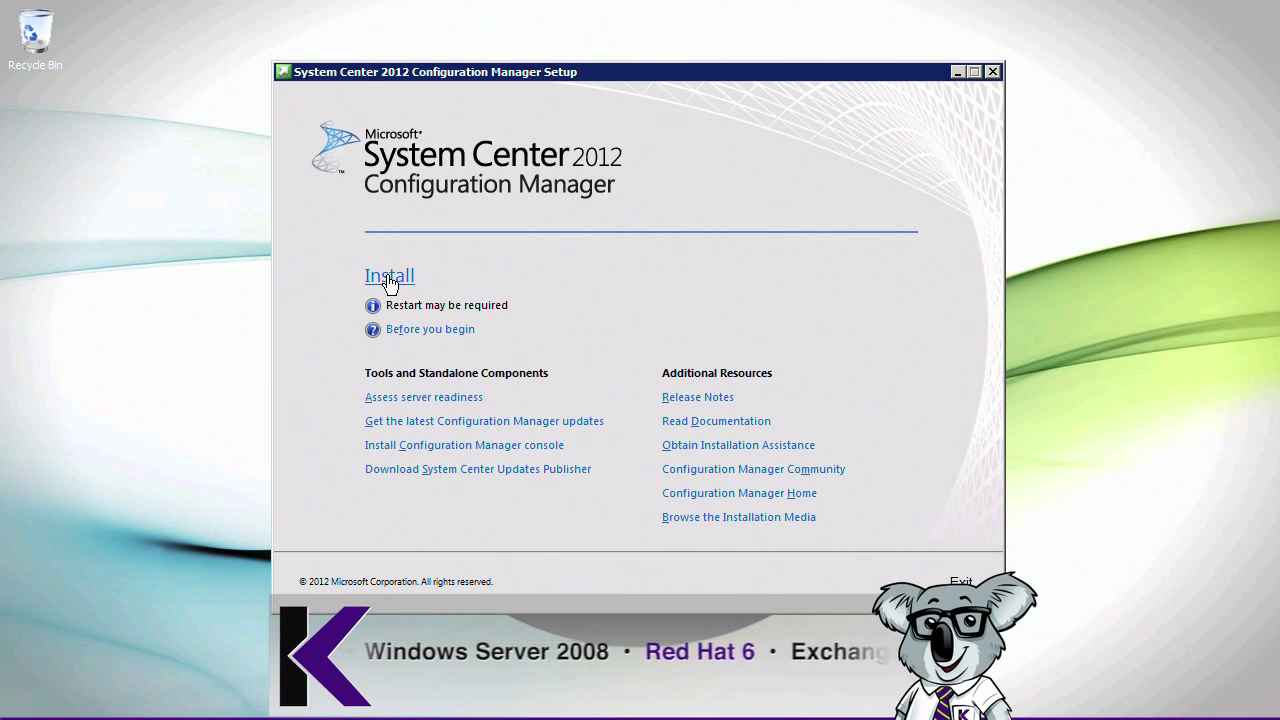
pyautogui.moveTo(700, 405)
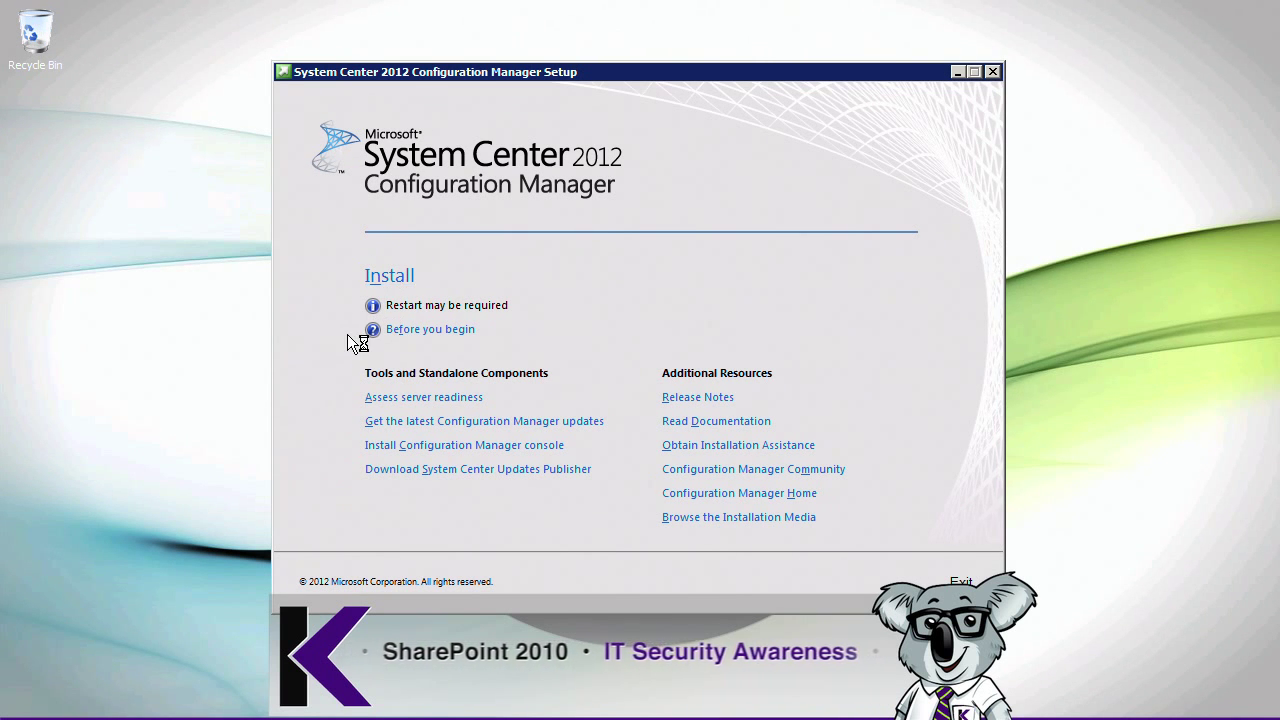
pyautogui.moveTo(555, 115)
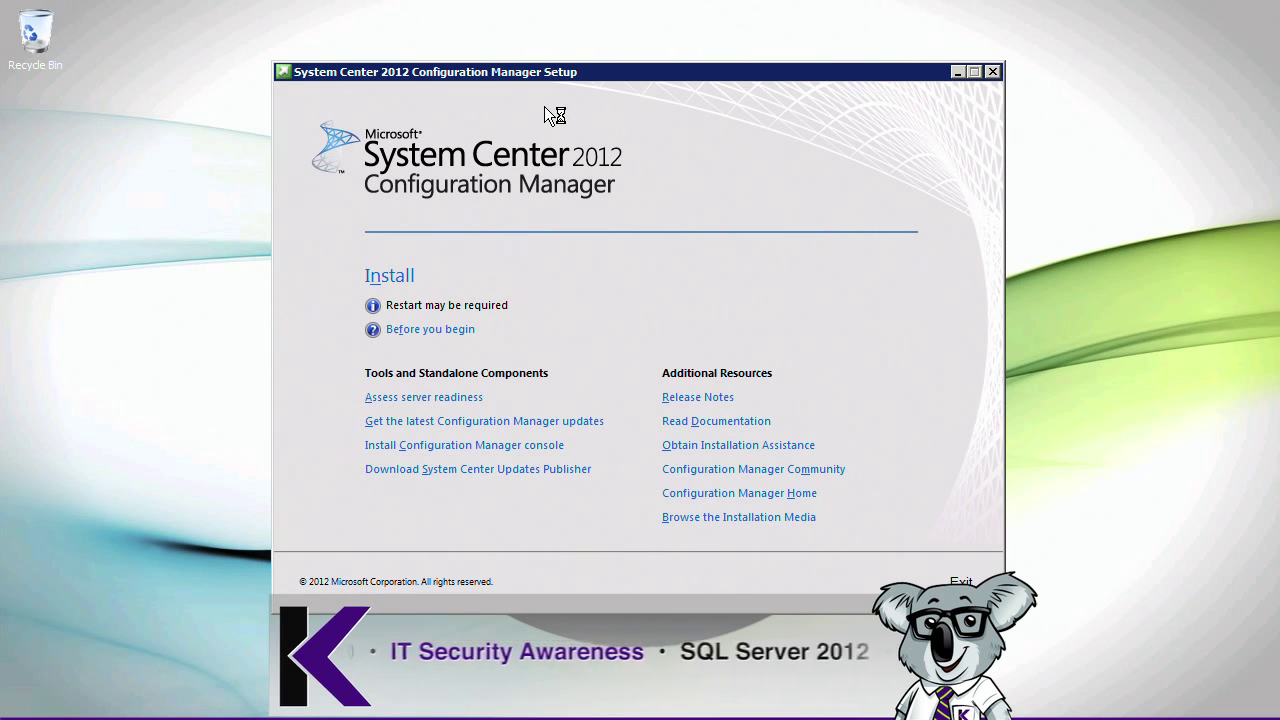
# Choose Install on the splash screen to reach the Before You Begin page
pyautogui.click(430, 329)
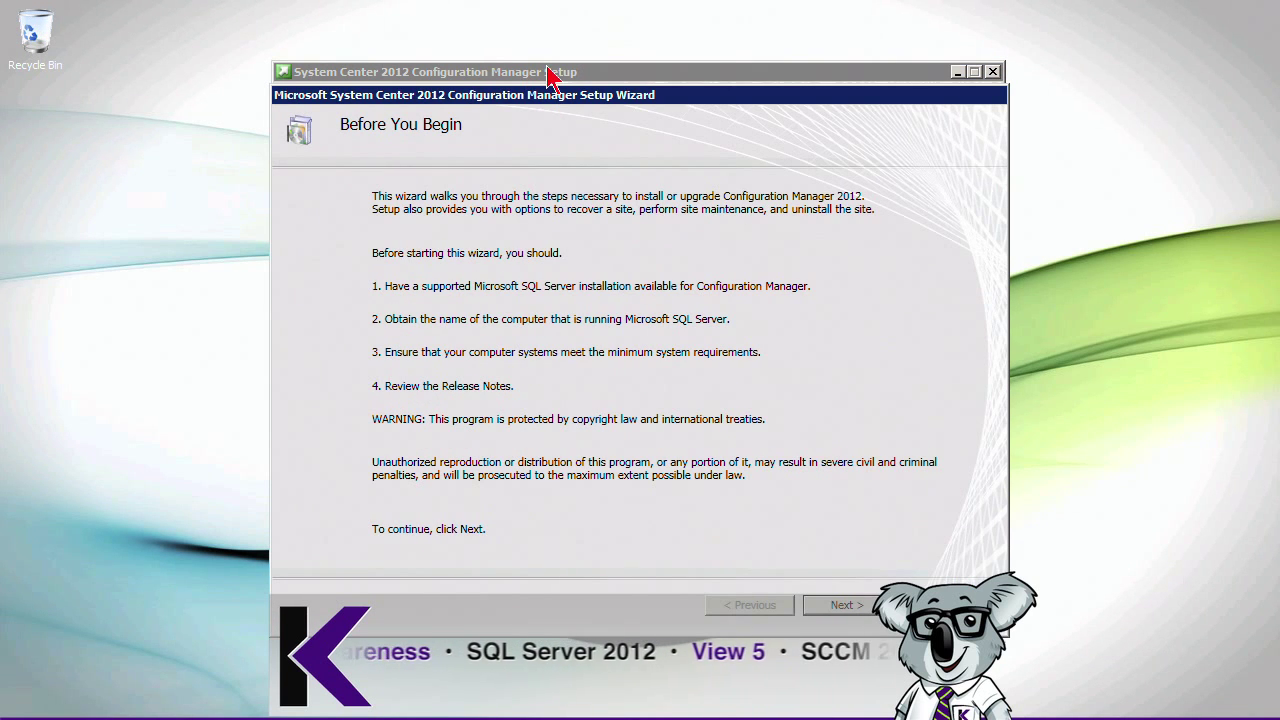
pyautogui.moveTo(510, 157)
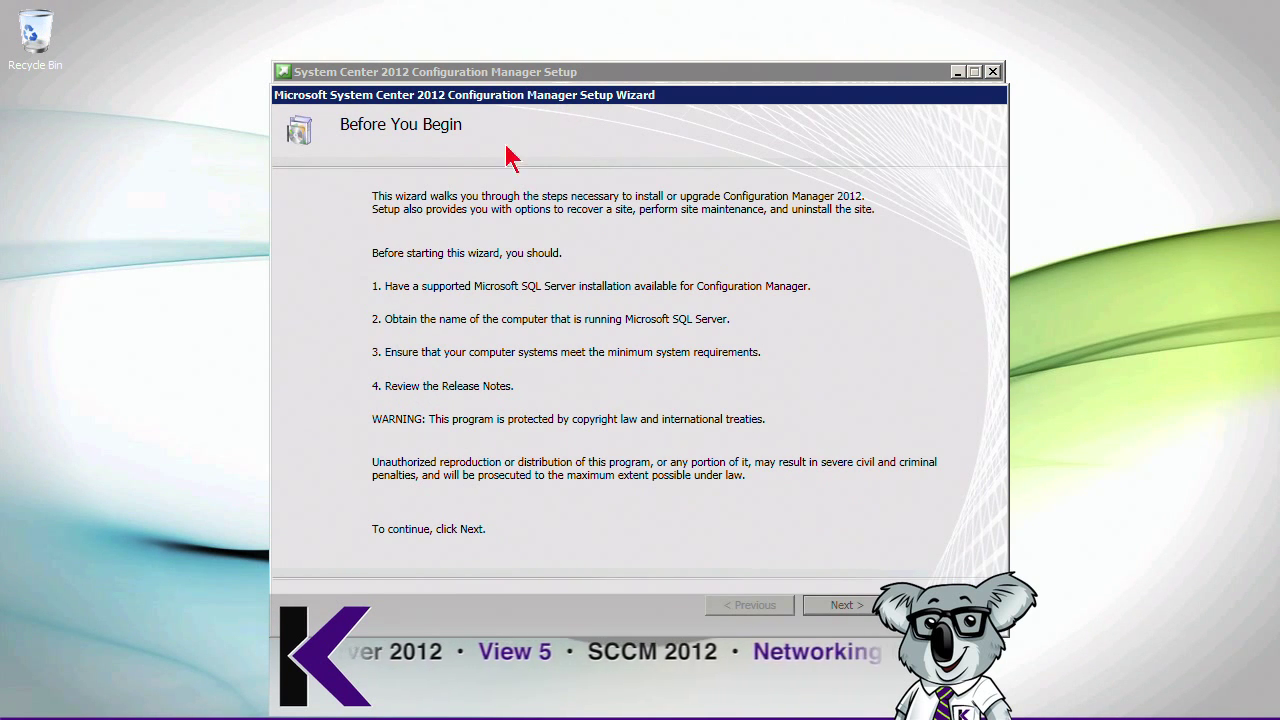
pyautogui.moveTo(680, 267)
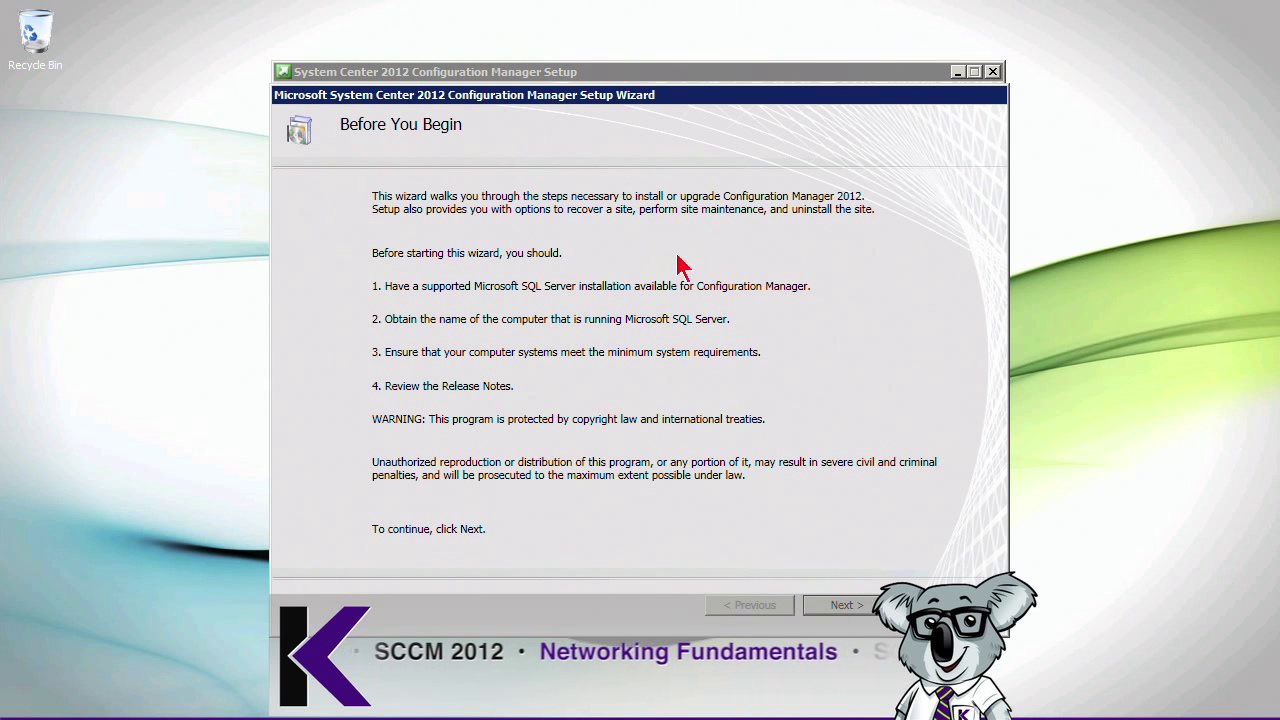
pyautogui.moveTo(700, 530)
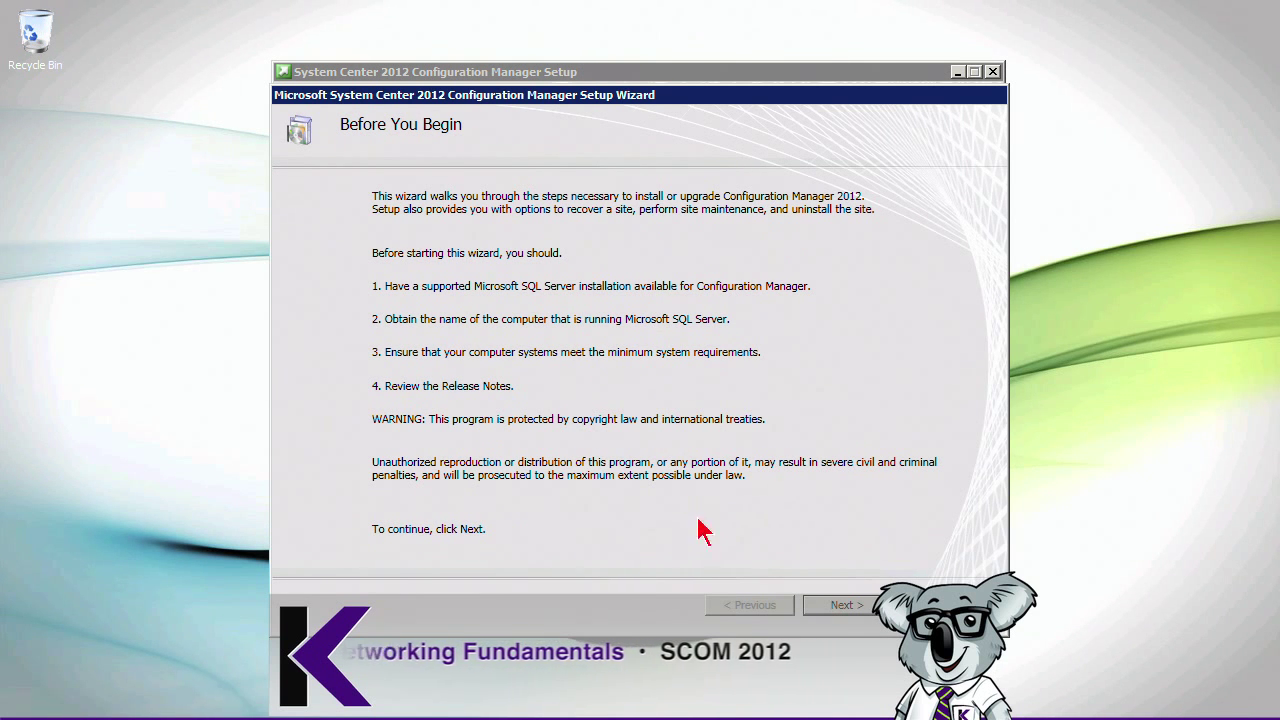
pyautogui.moveTo(838, 503)
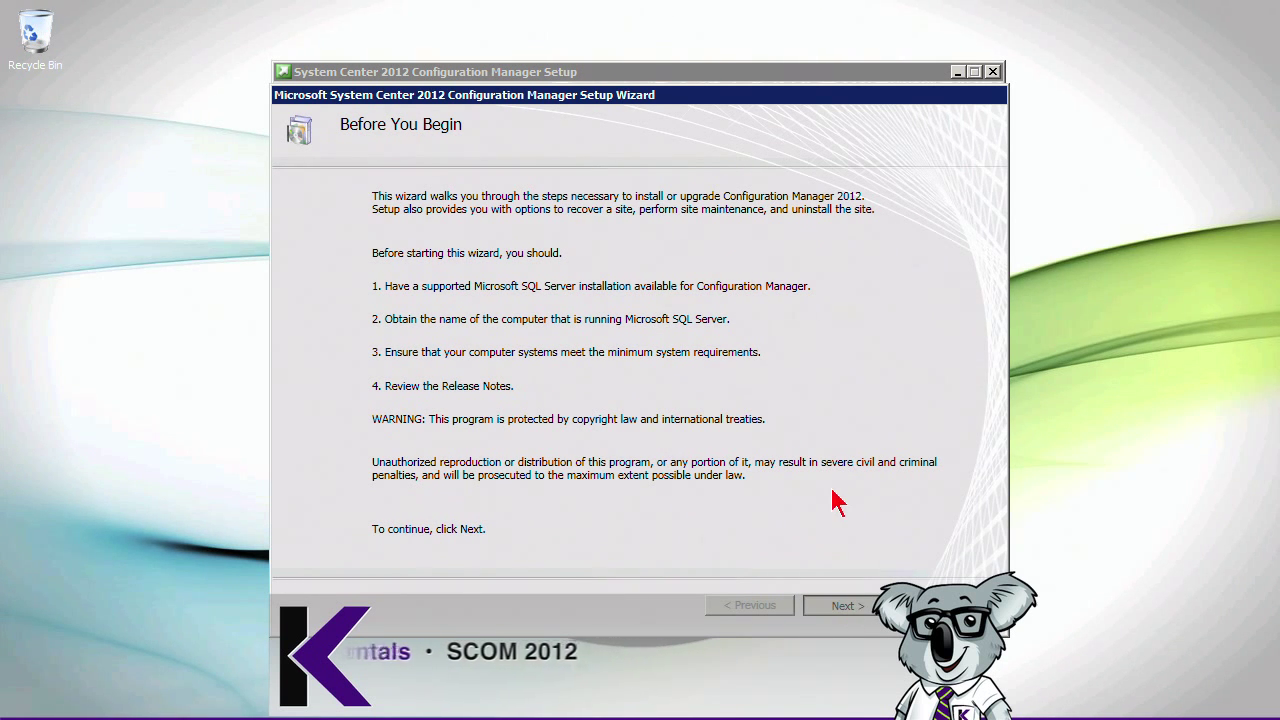
# Choose to install a primary site, leaving typical installation options off
pyautogui.click(842, 605)
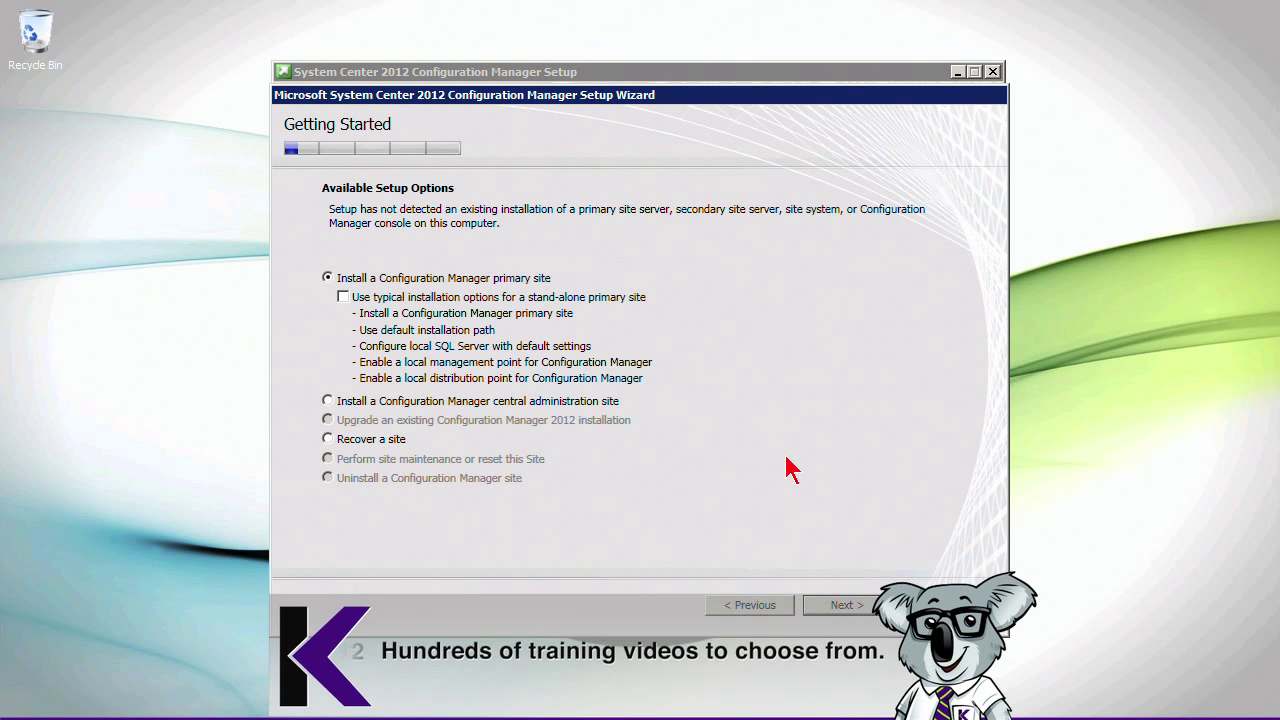
pyautogui.click(327, 400)
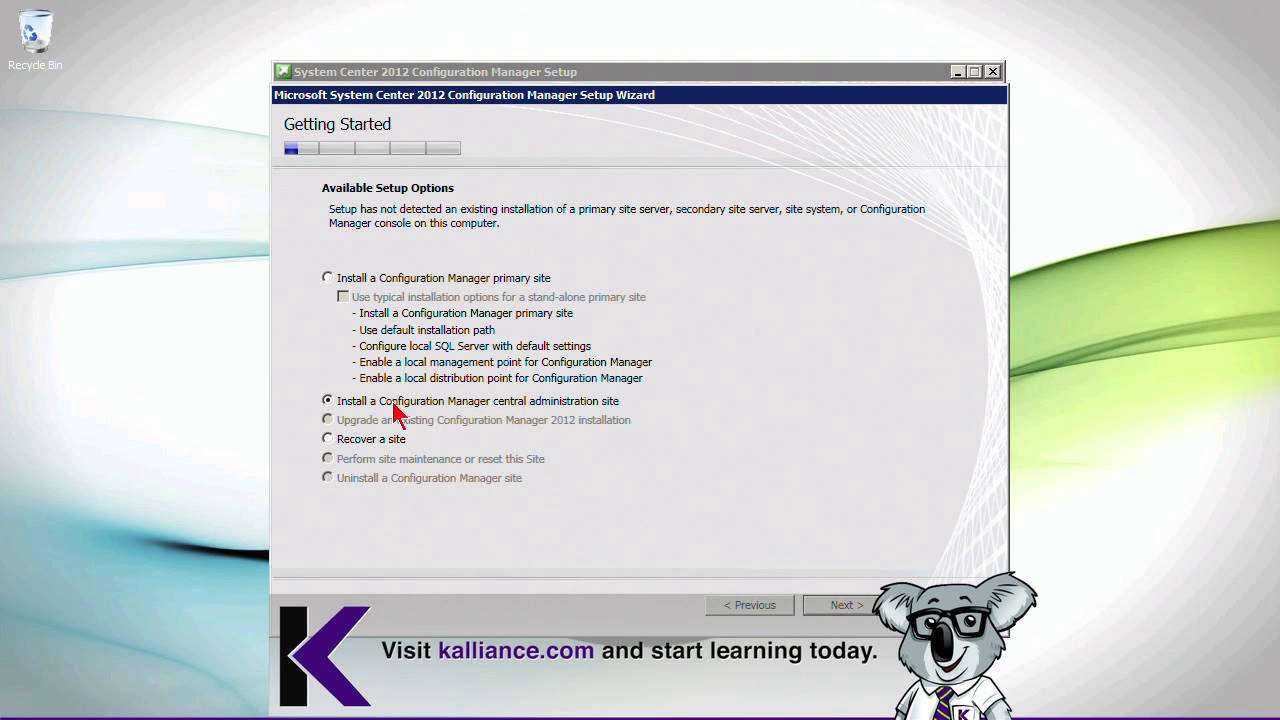
pyautogui.moveTo(530, 415)
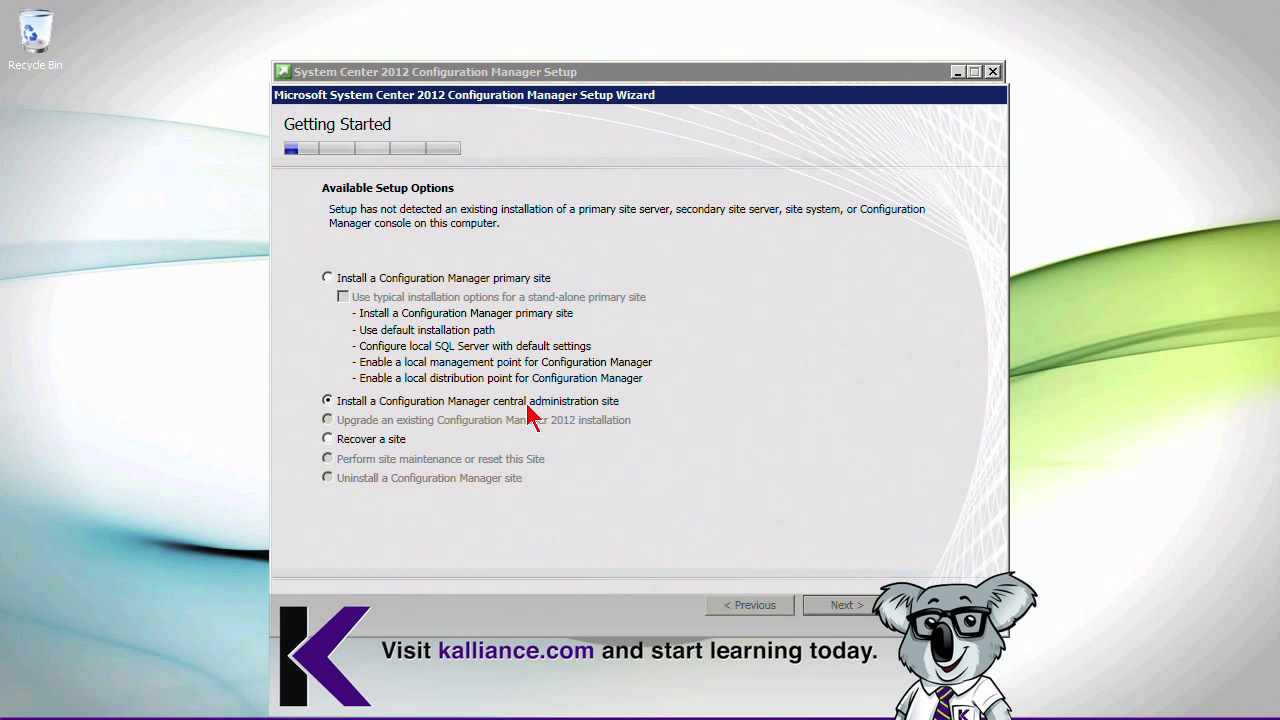
pyautogui.click(327, 277)
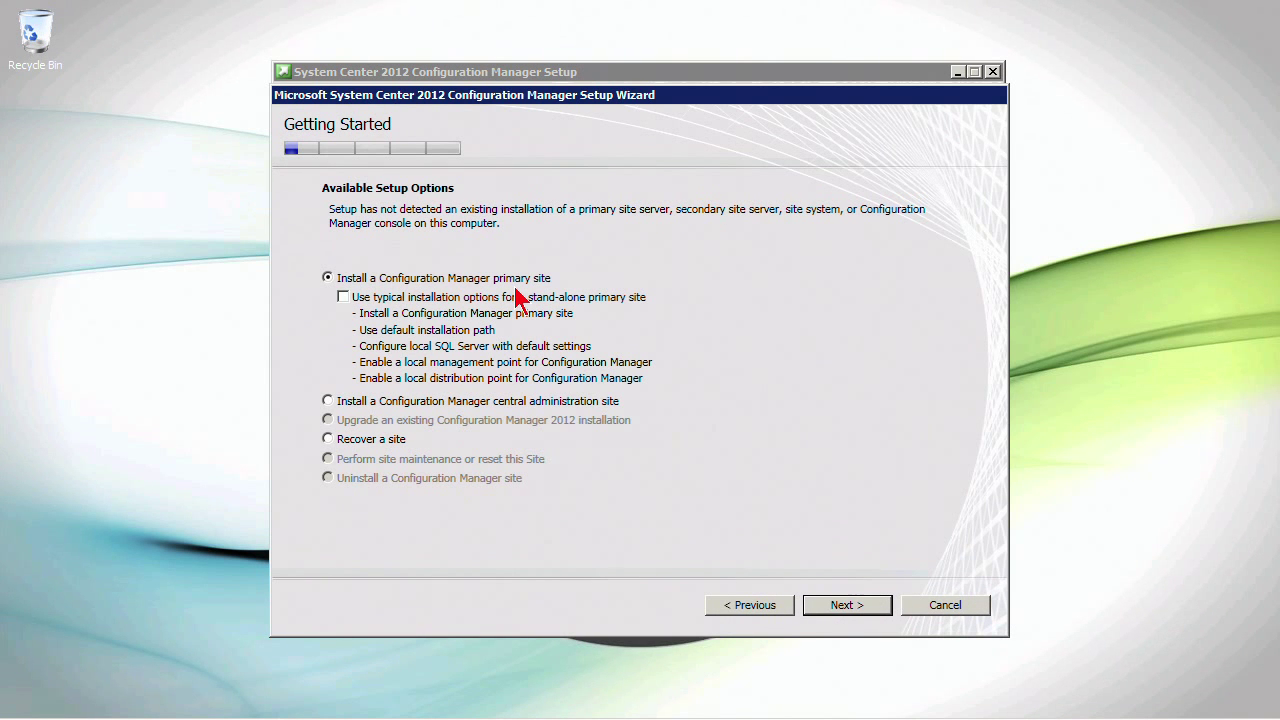
pyautogui.moveTo(352, 305)
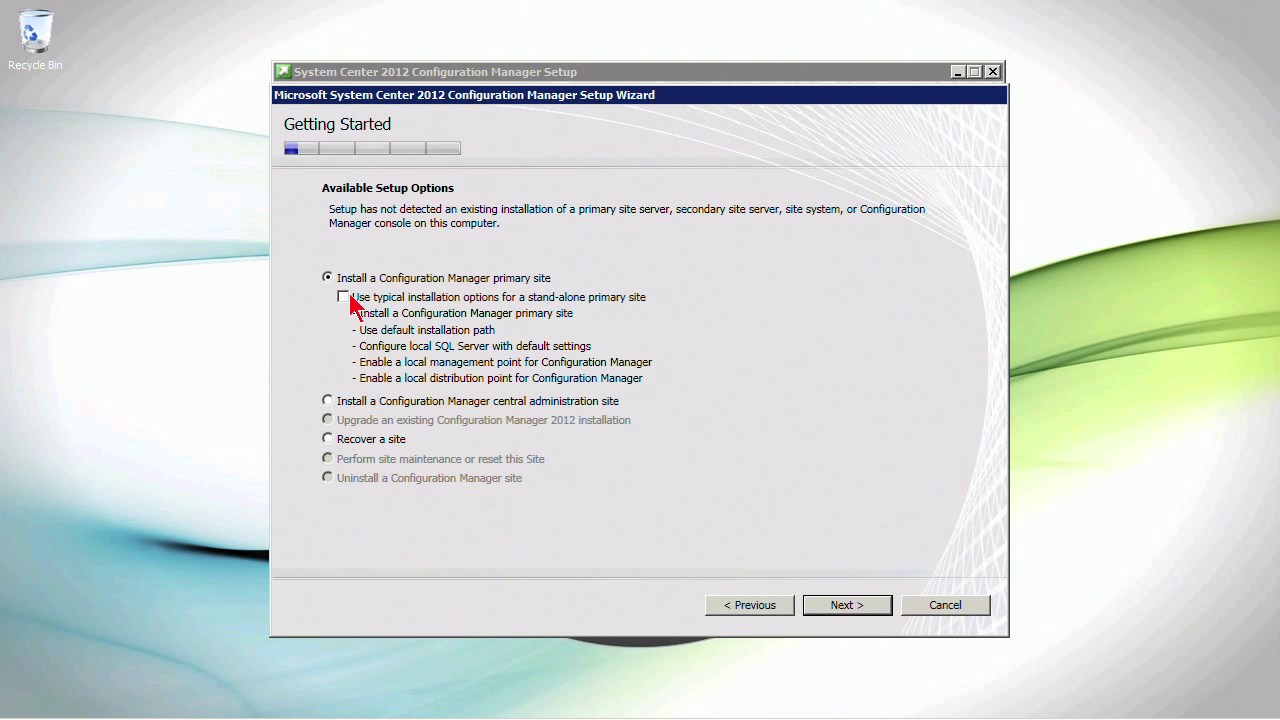
pyautogui.click(343, 296)
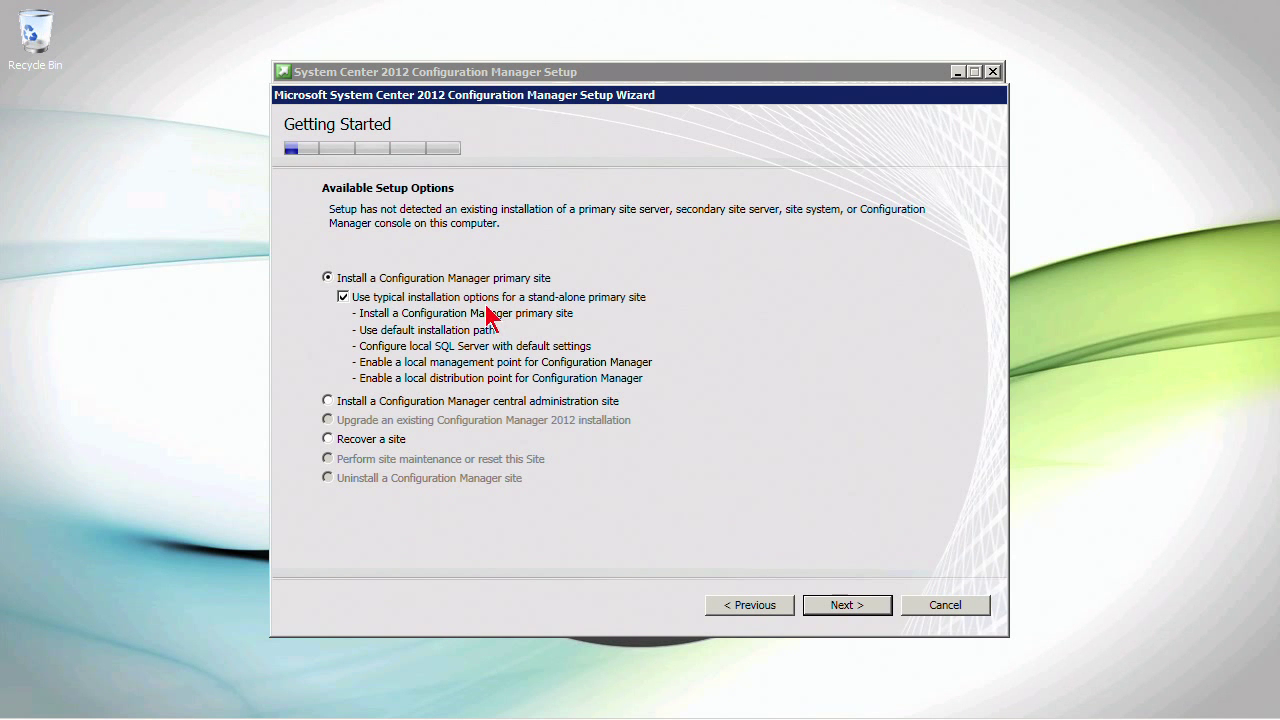
pyautogui.moveTo(548, 318)
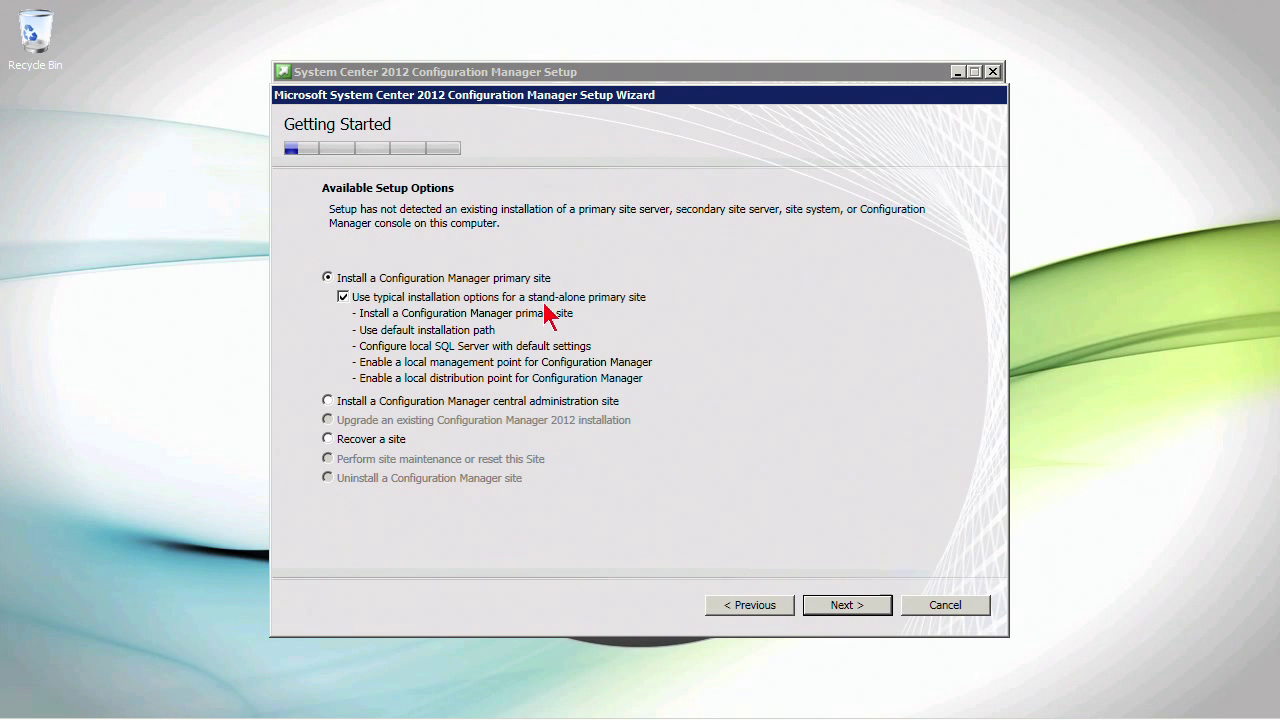
pyautogui.moveTo(627, 318)
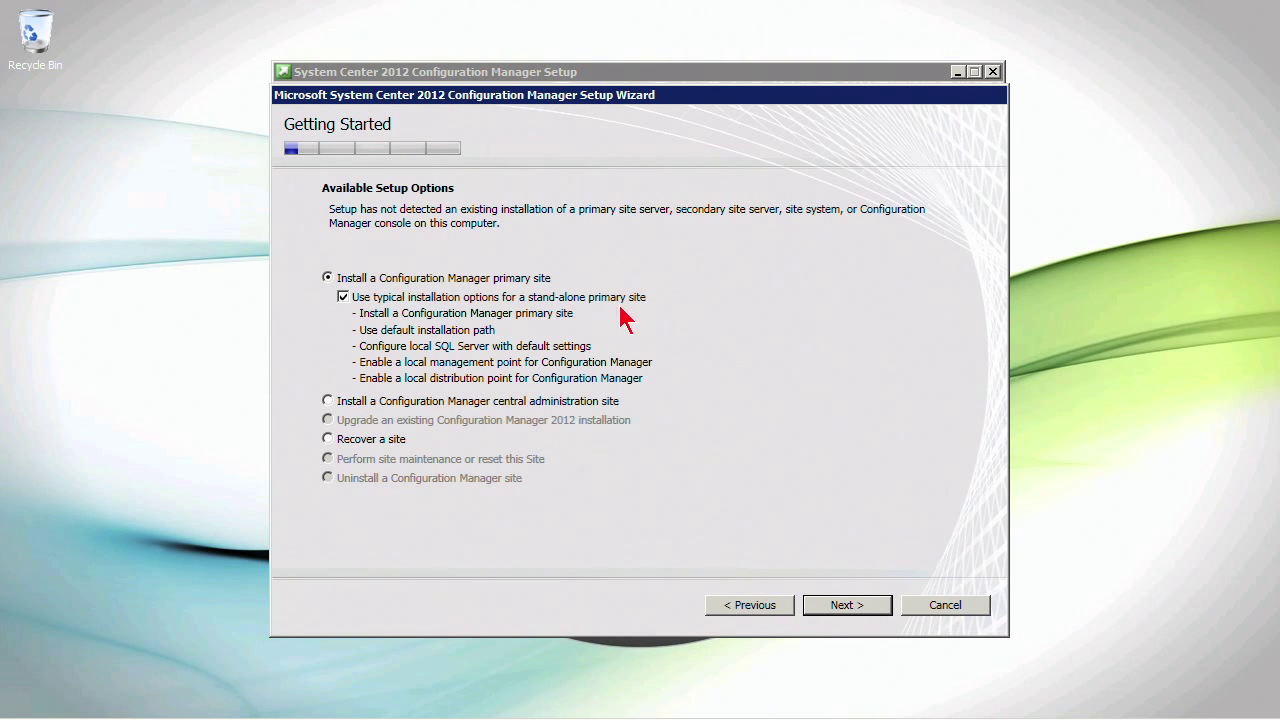
pyautogui.moveTo(553, 318)
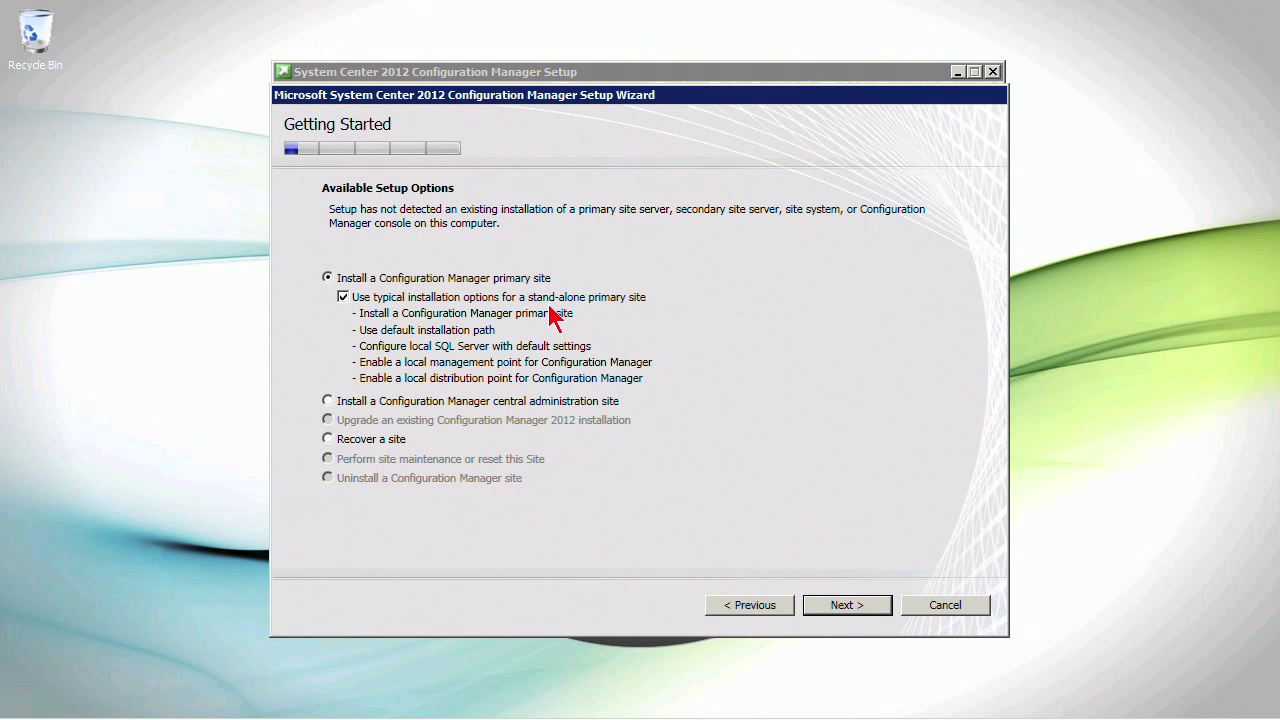
pyautogui.moveTo(375, 300)
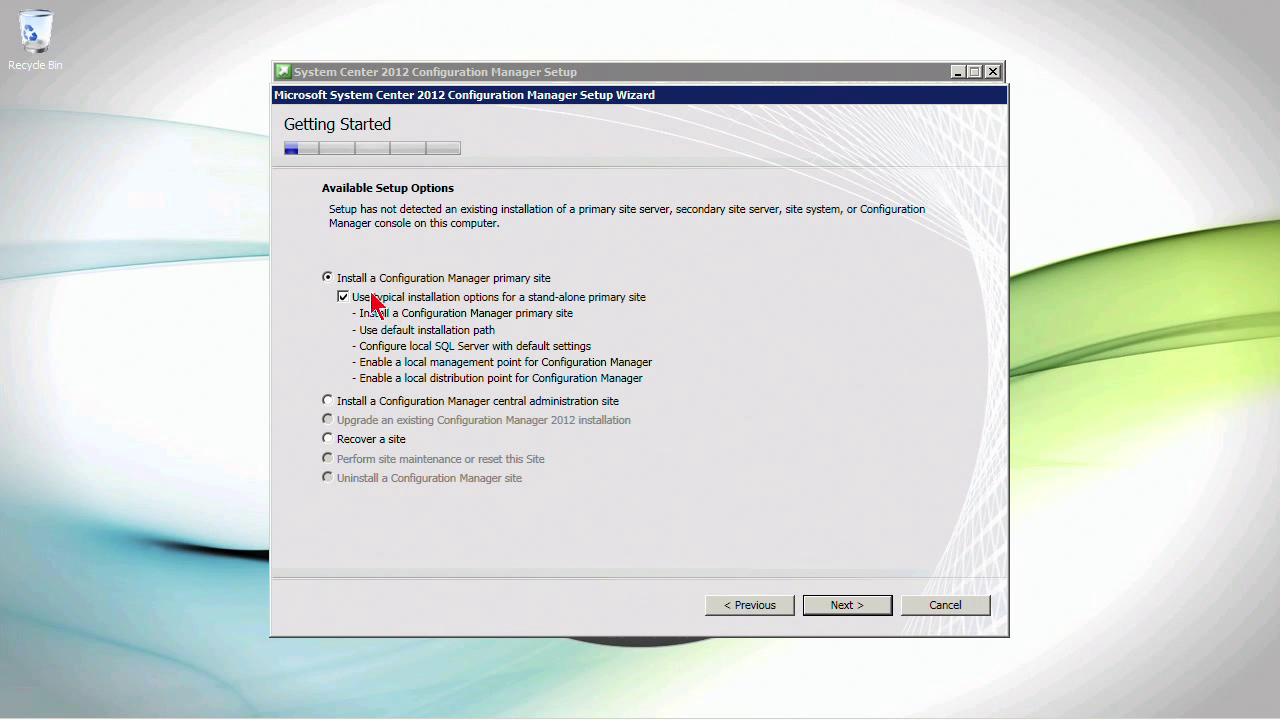
pyautogui.moveTo(428, 340)
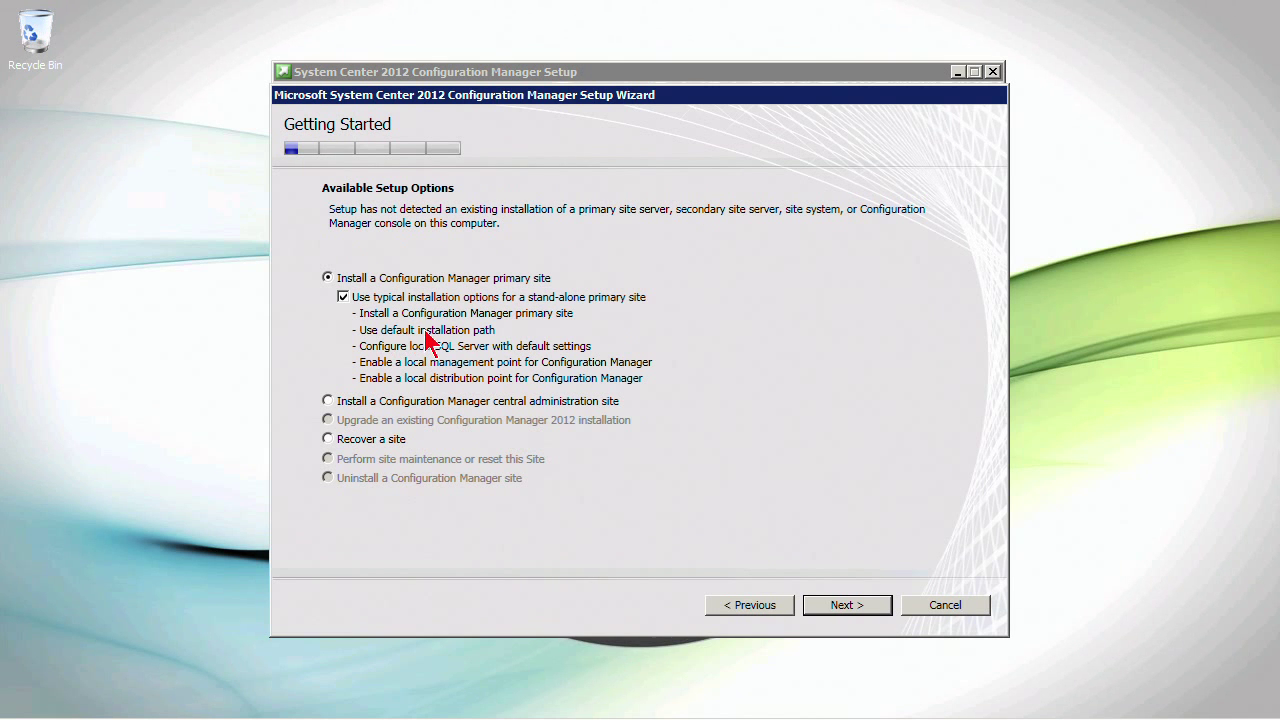
pyautogui.moveTo(385, 360)
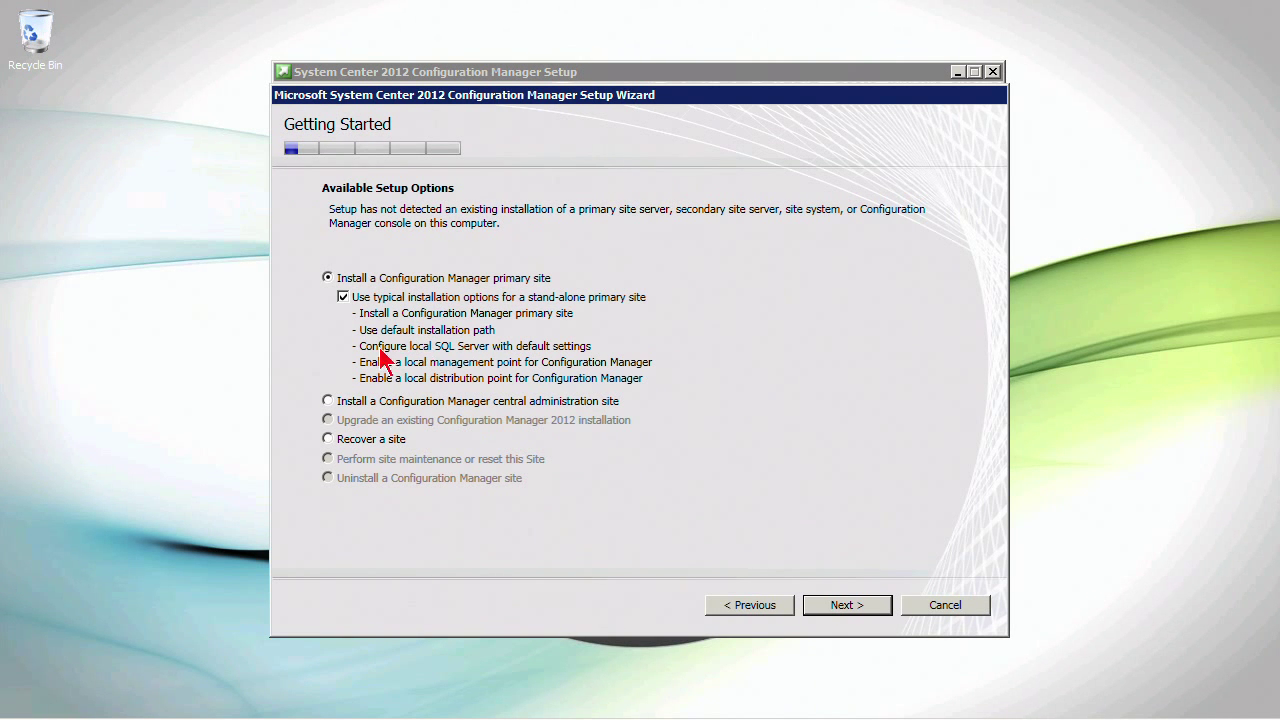
pyautogui.moveTo(400, 375)
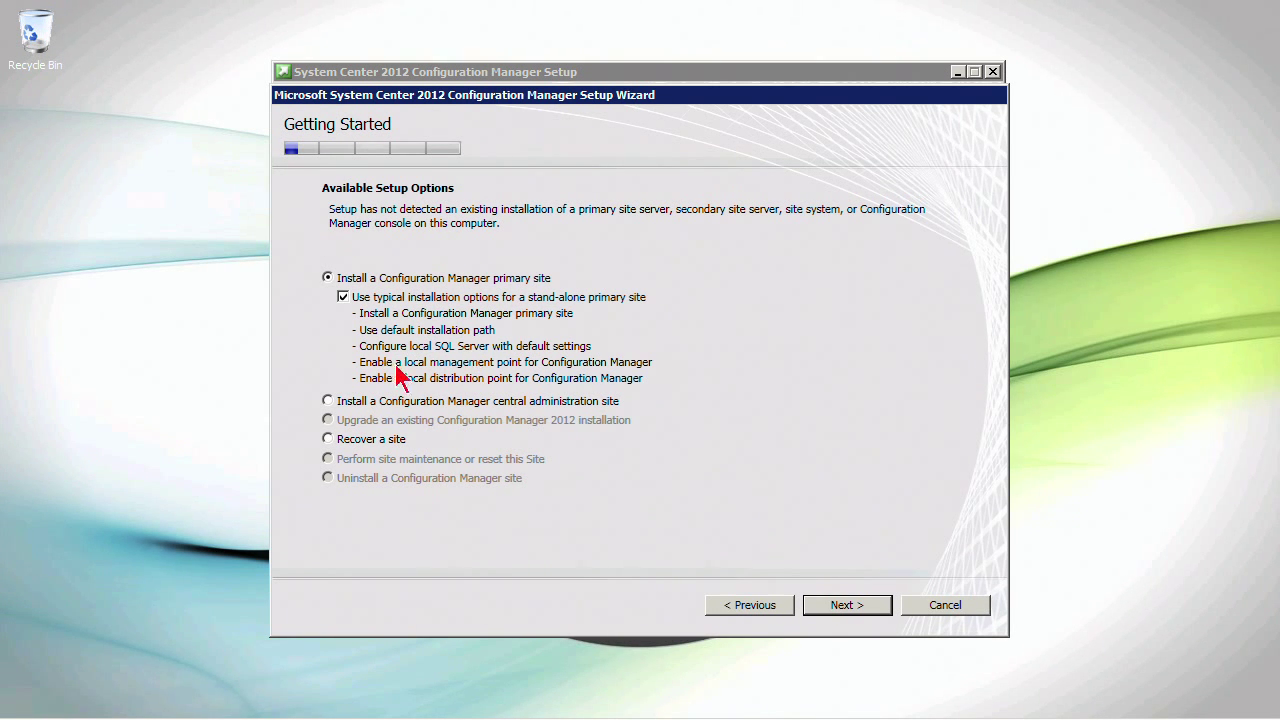
pyautogui.click(343, 296)
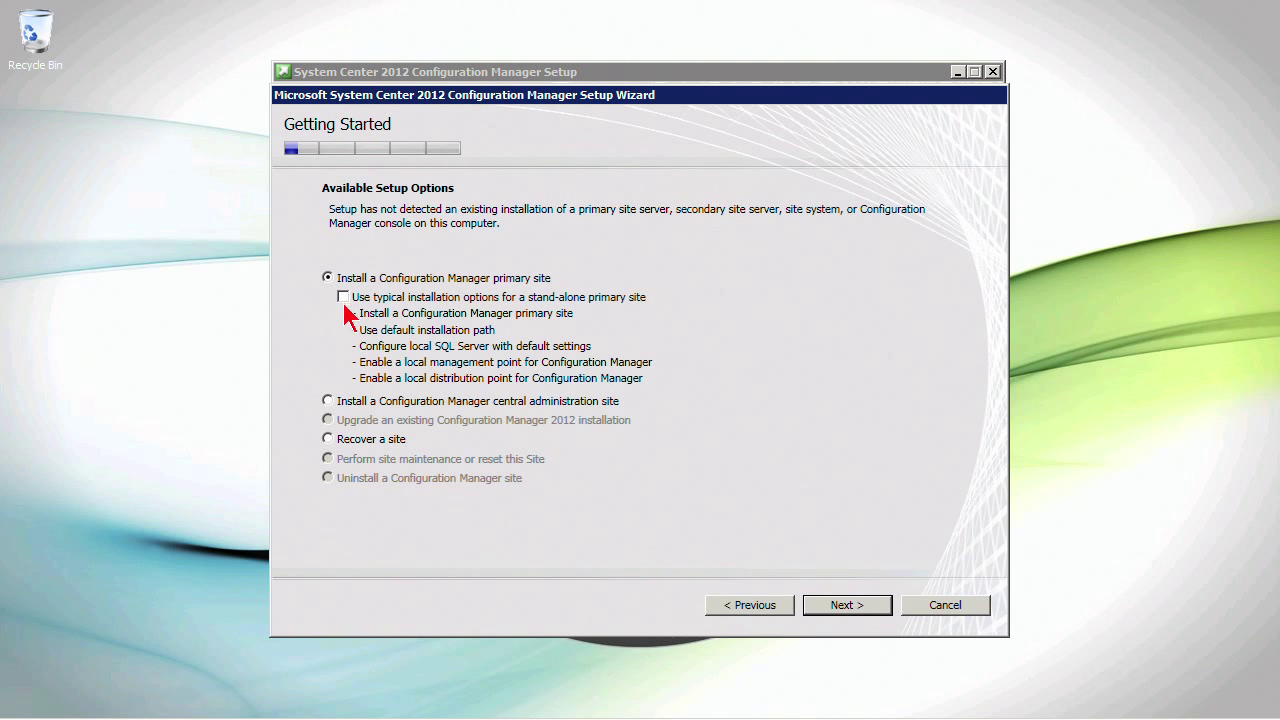
pyautogui.moveTo(550, 320)
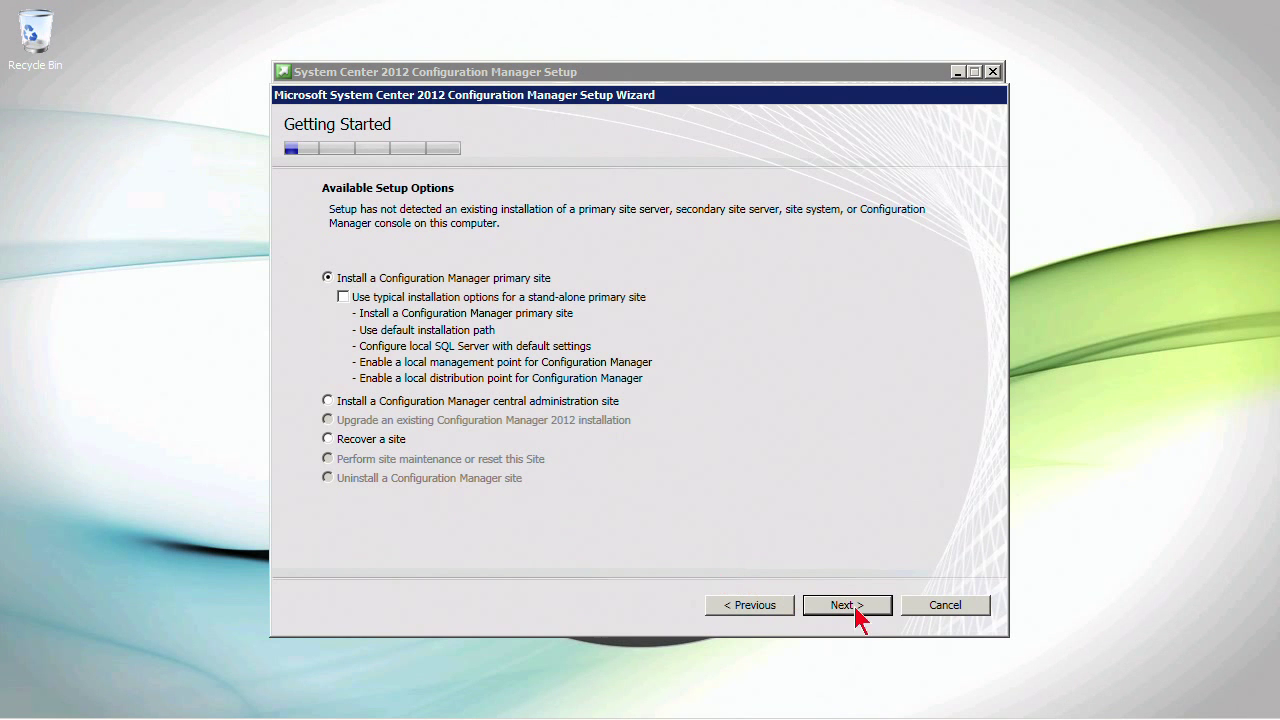
# Install the product as an evaluation instead of entering a product key
pyautogui.click(846, 604)
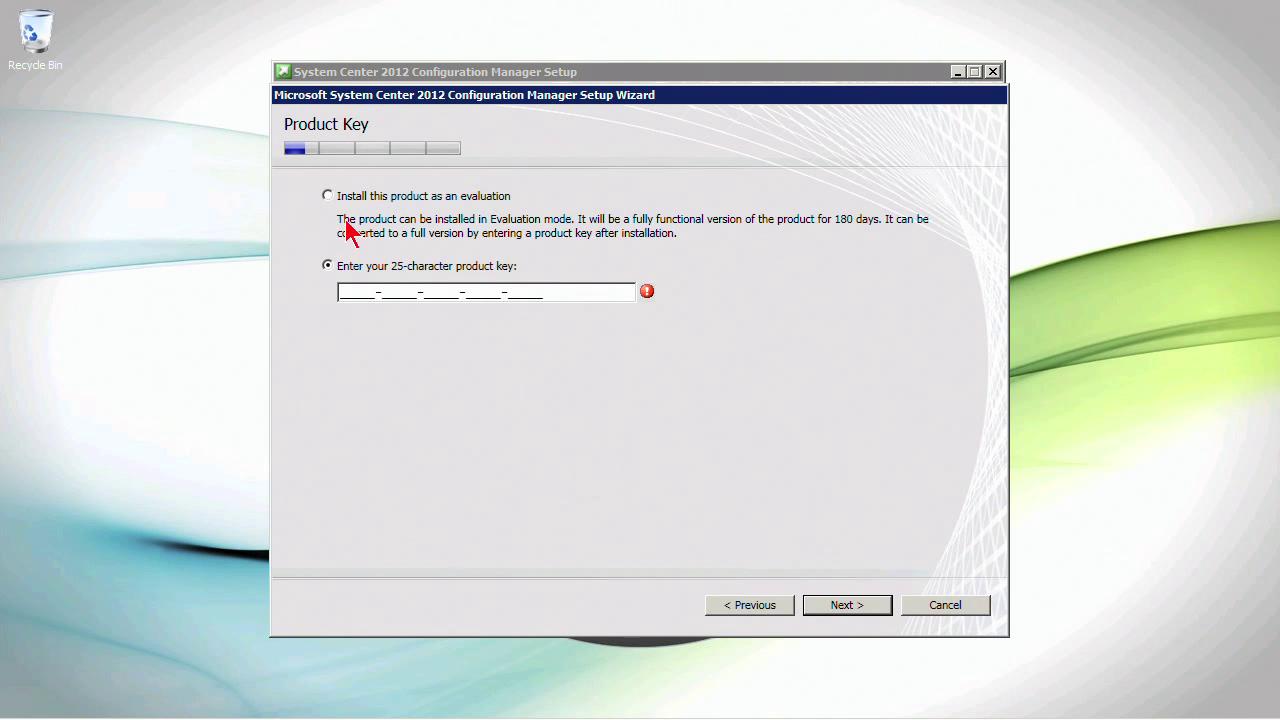
pyautogui.click(327, 195)
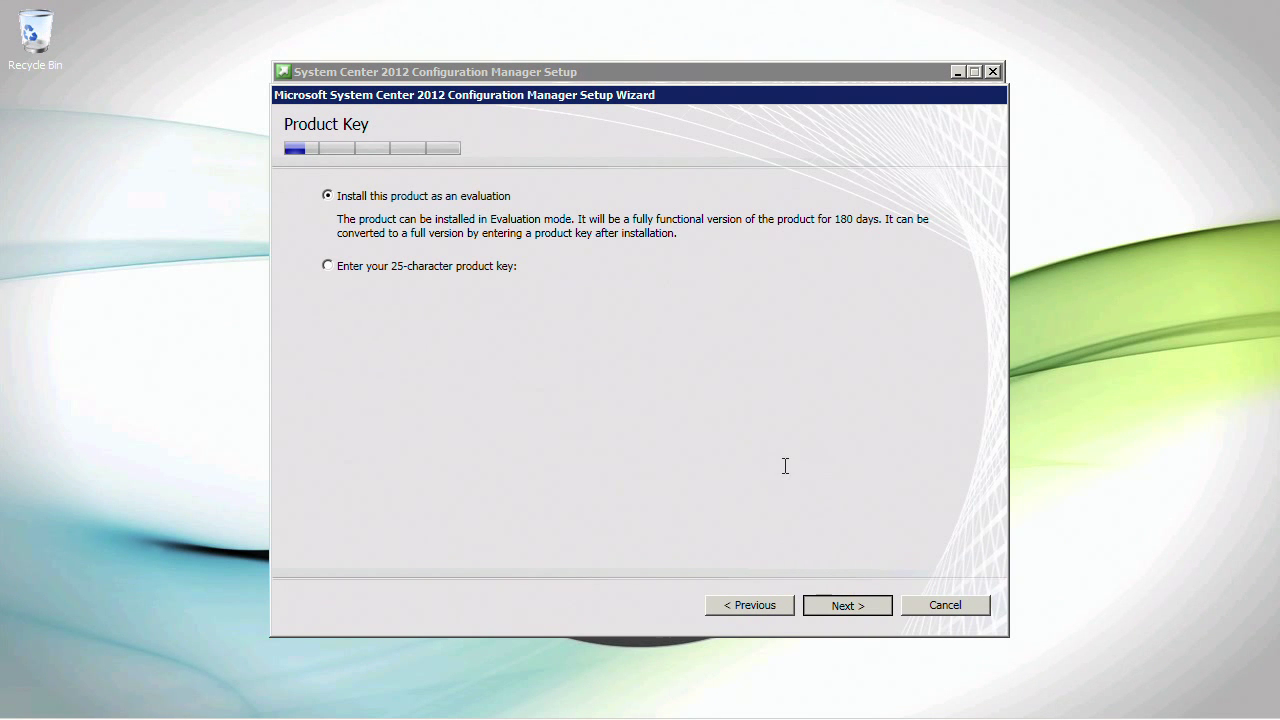
pyautogui.click(846, 605)
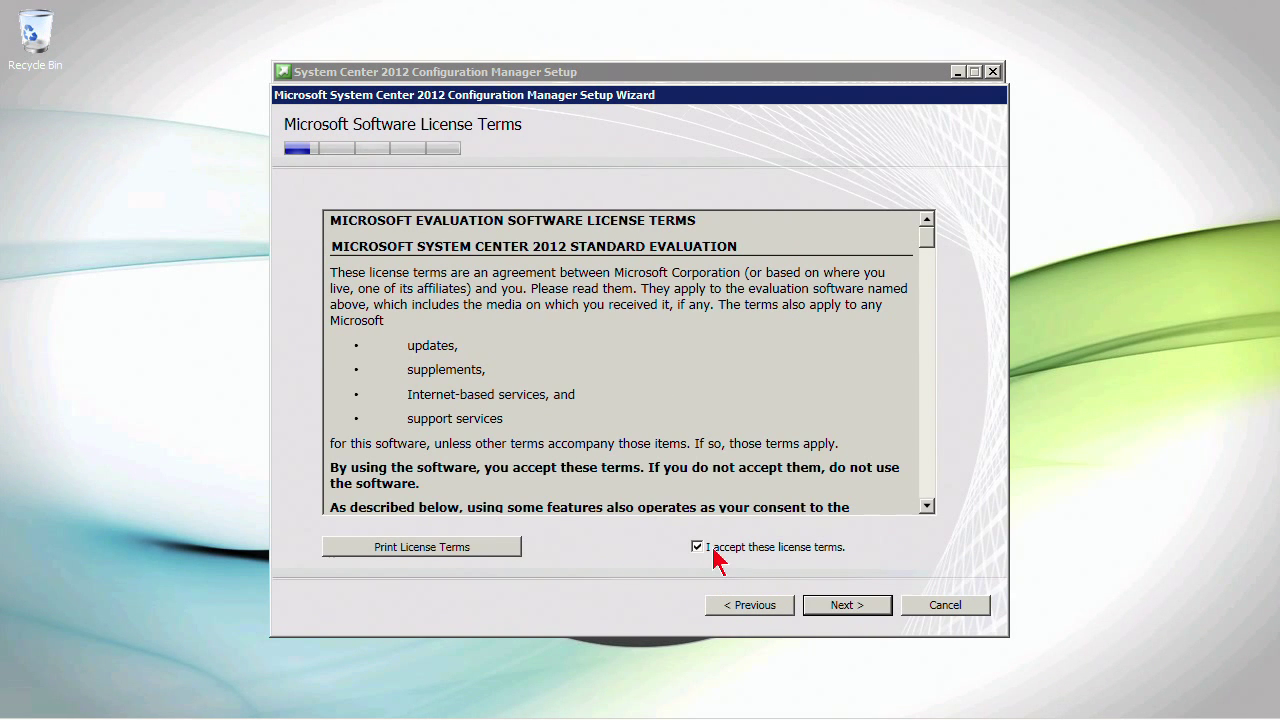
pyautogui.moveTo(847, 605)
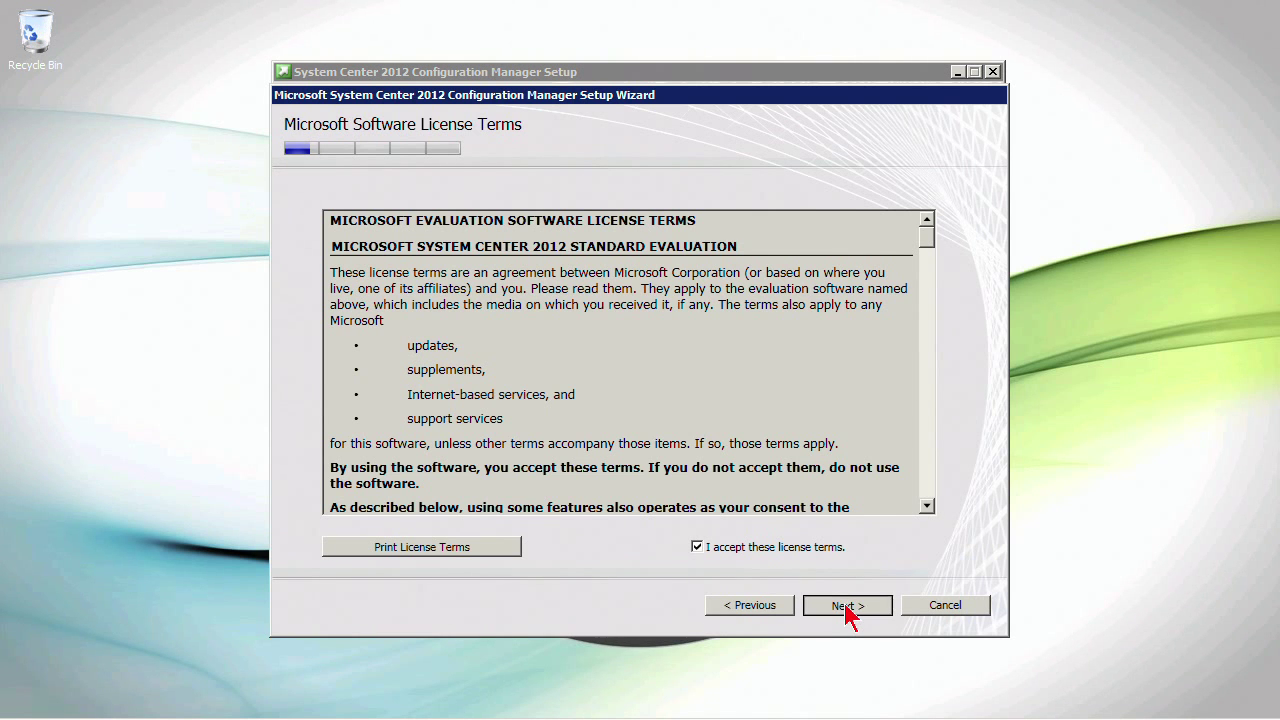
# Accept the SQL Server Express, Native Client and Silverlight prerequisite licenses
pyautogui.click(846, 605)
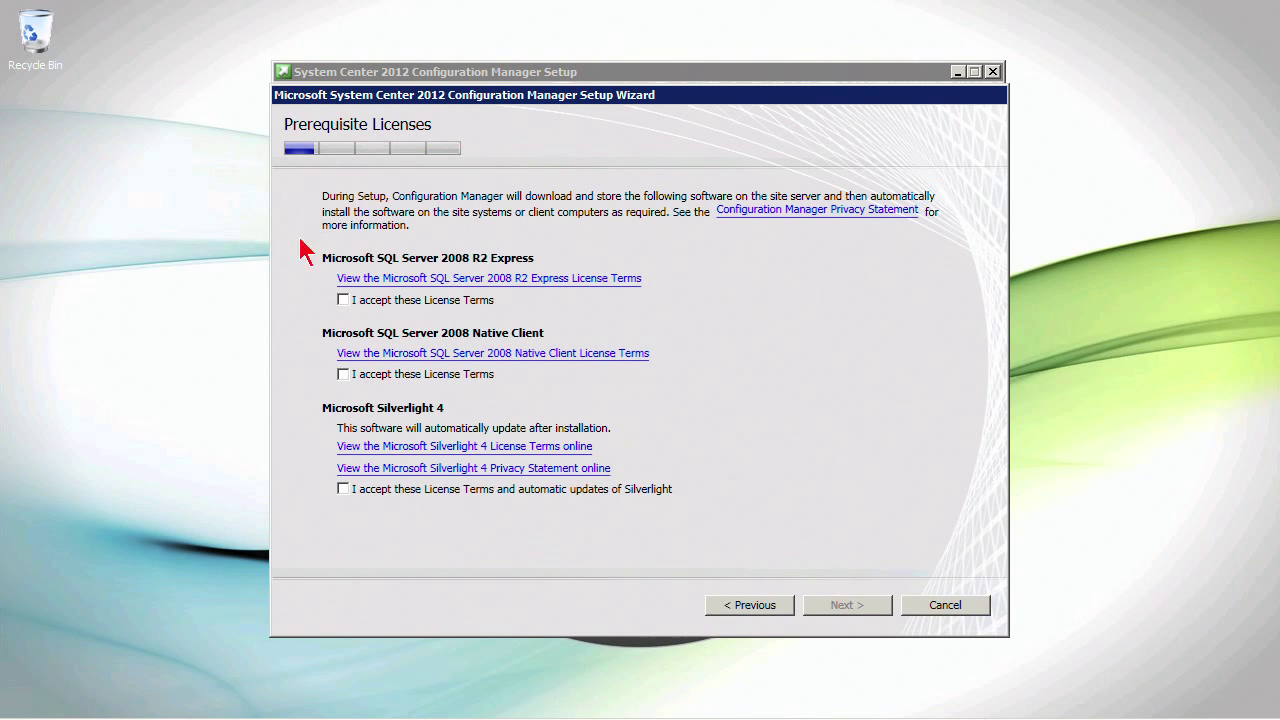
pyautogui.moveTo(730, 490)
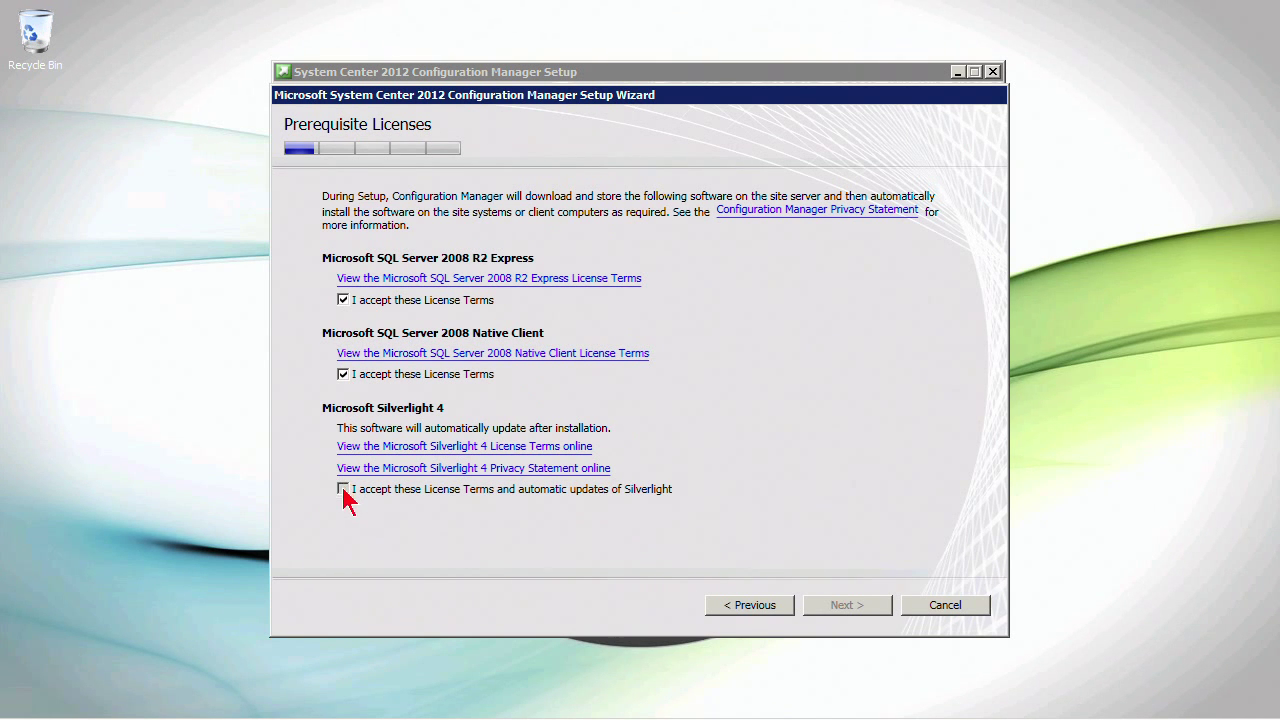
pyautogui.click(342, 489)
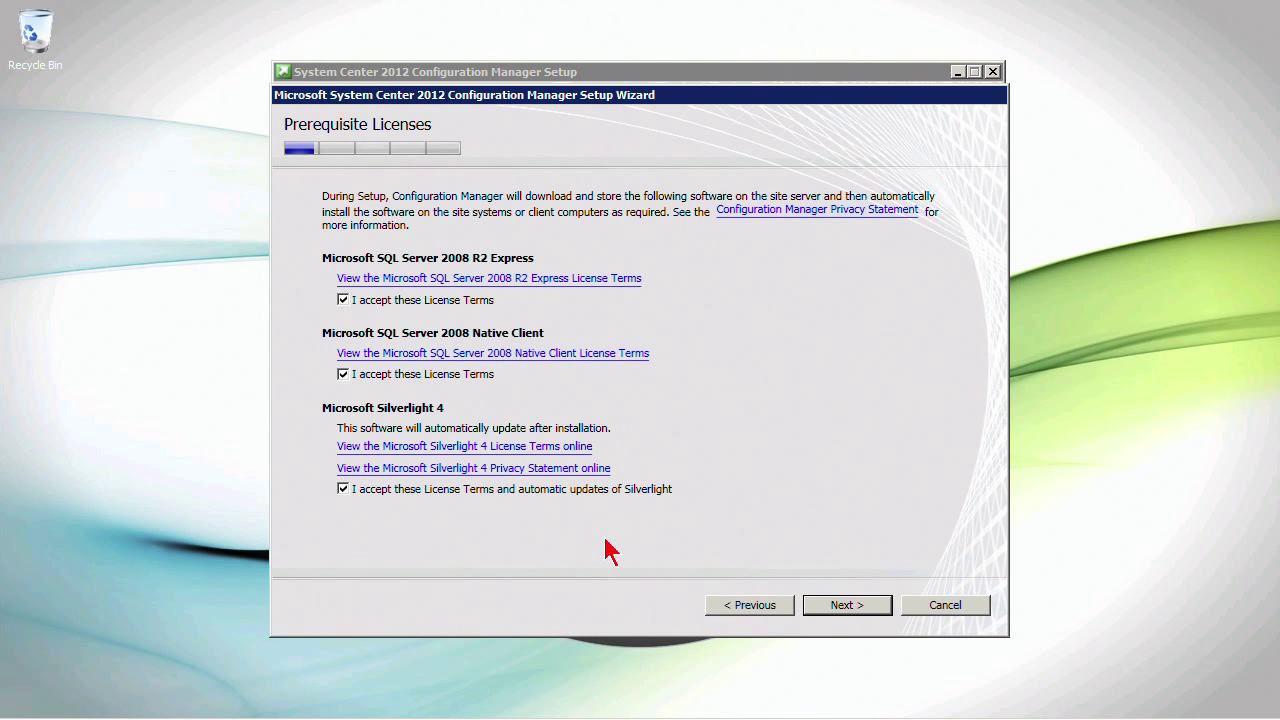
pyautogui.moveTo(583, 545)
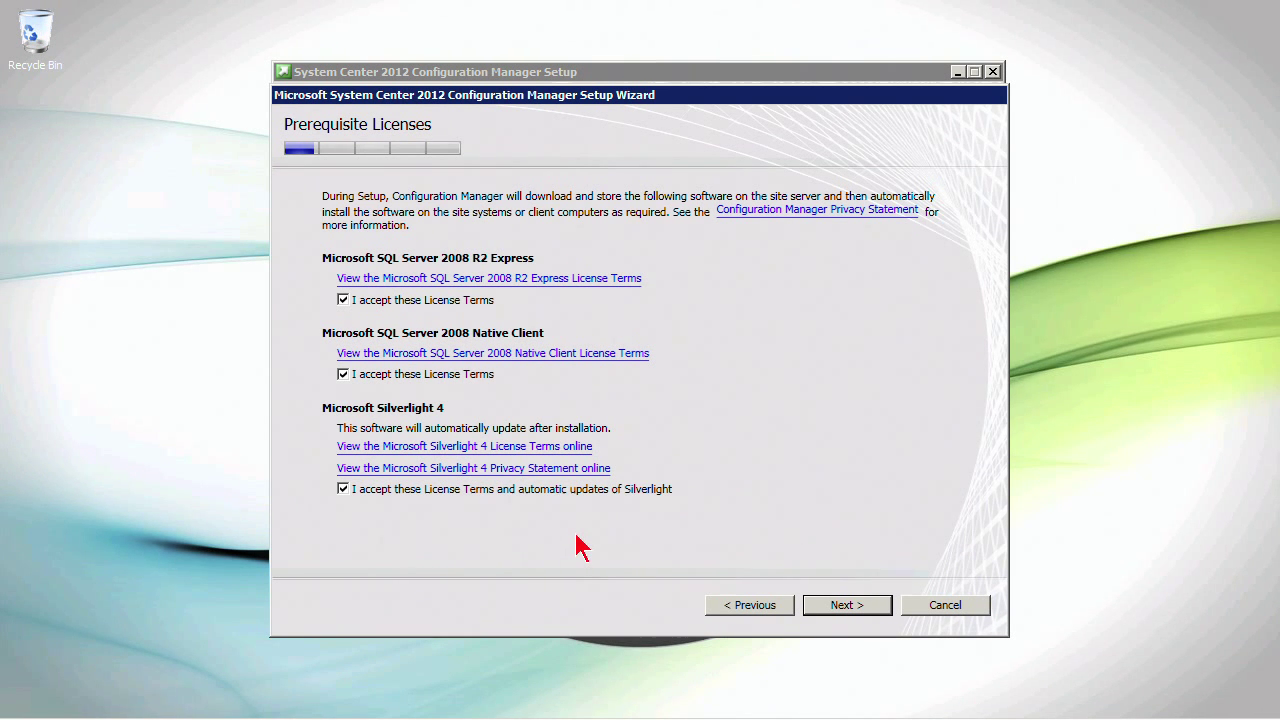
pyautogui.moveTo(846, 605)
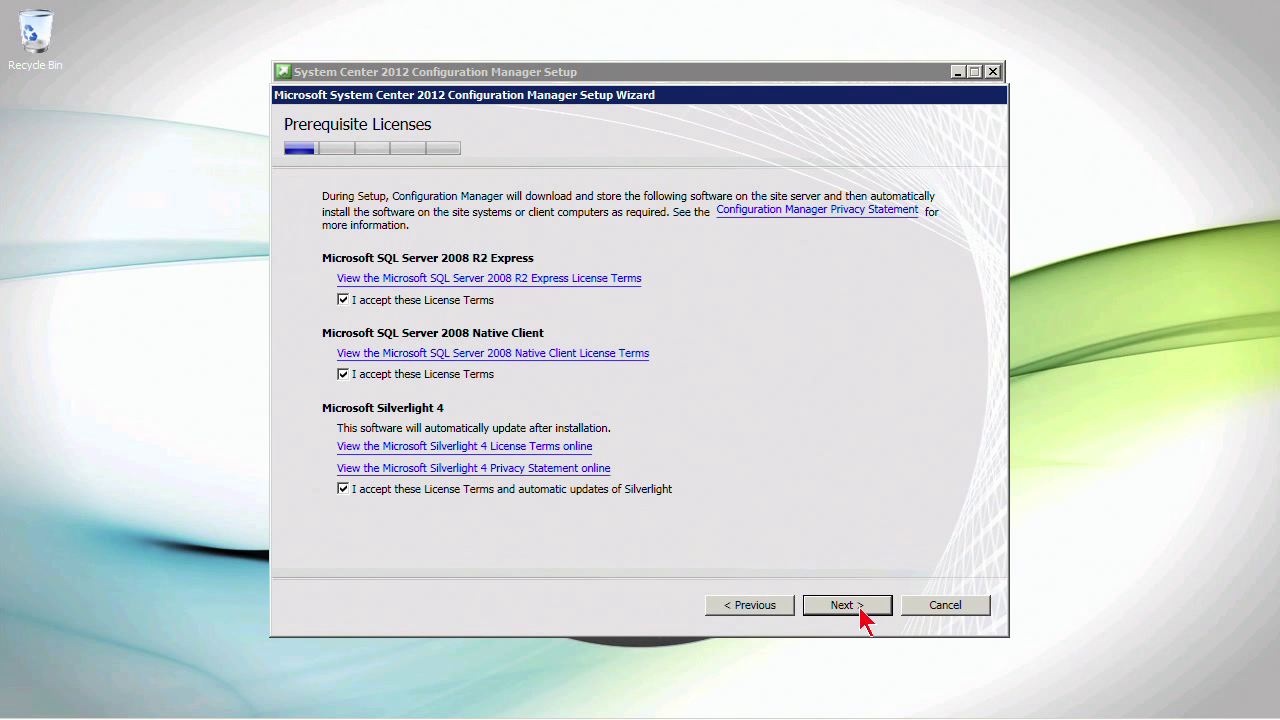
pyautogui.click(846, 604)
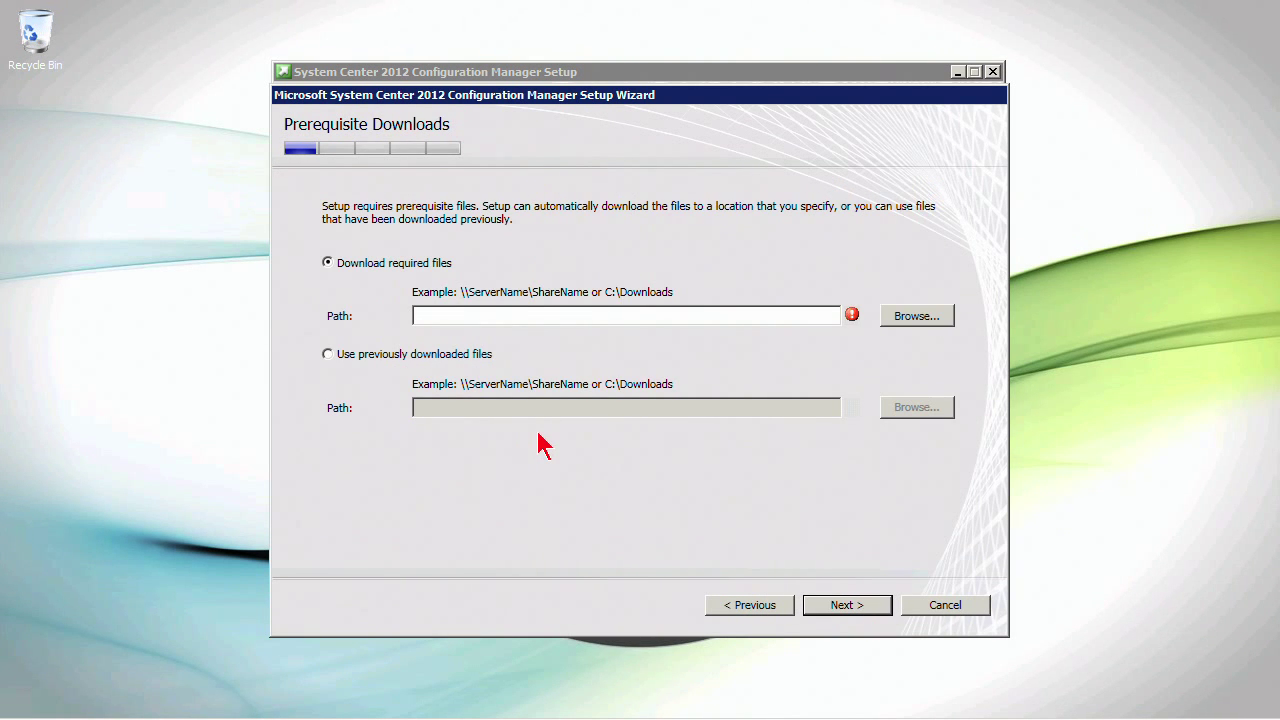
pyautogui.moveTo(343, 198)
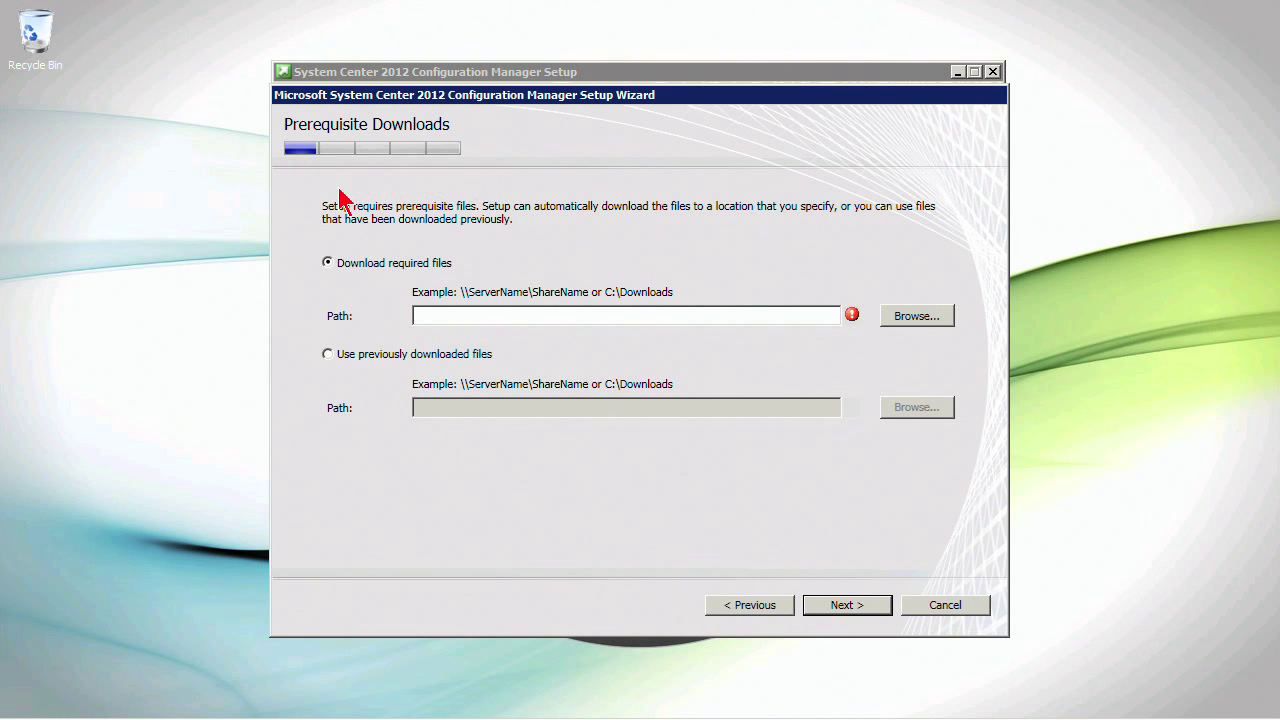
# Use previously downloaded prerequisite files from C:\setupdl and start verifying them
pyautogui.click(327, 353)
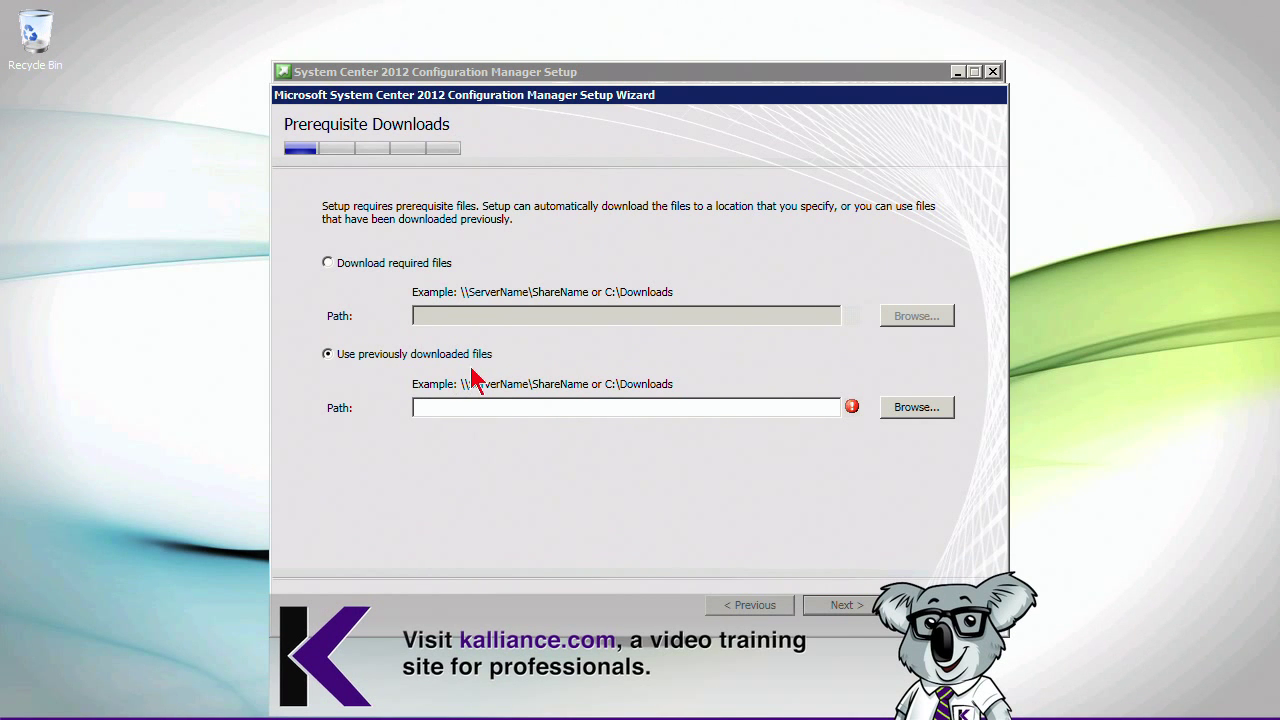
pyautogui.moveTo(905, 425)
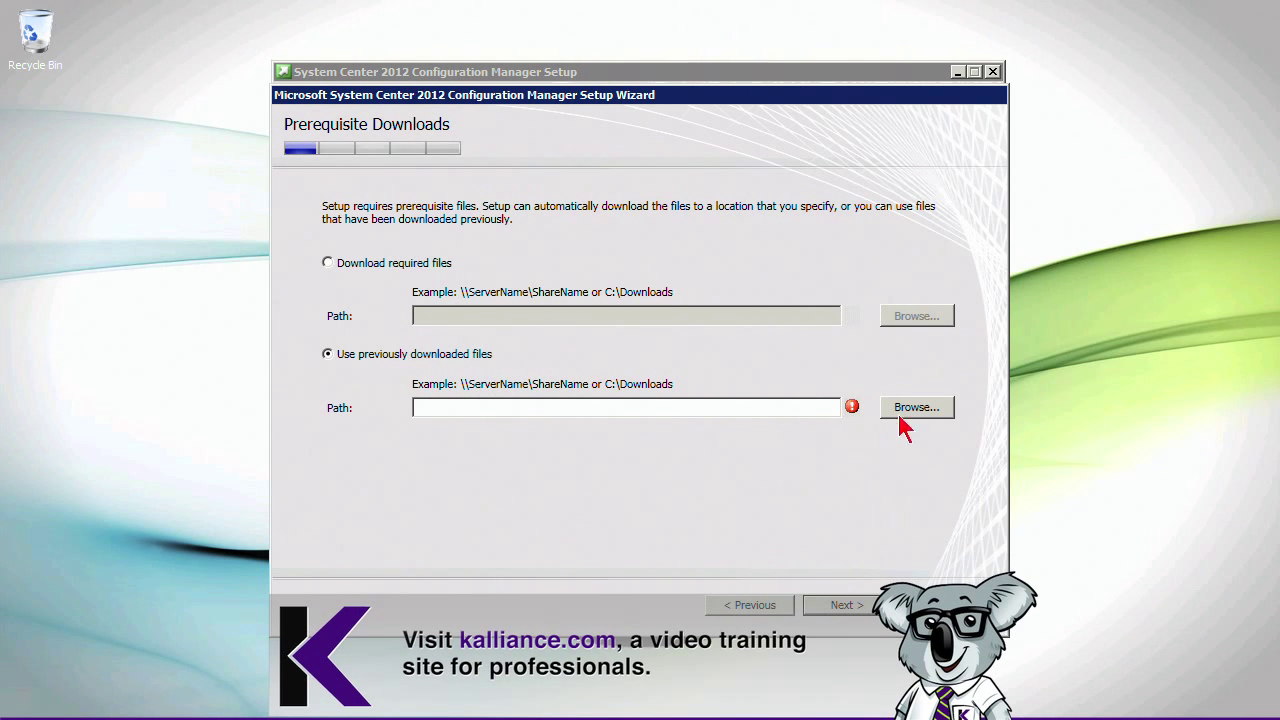
pyautogui.click(915, 407)
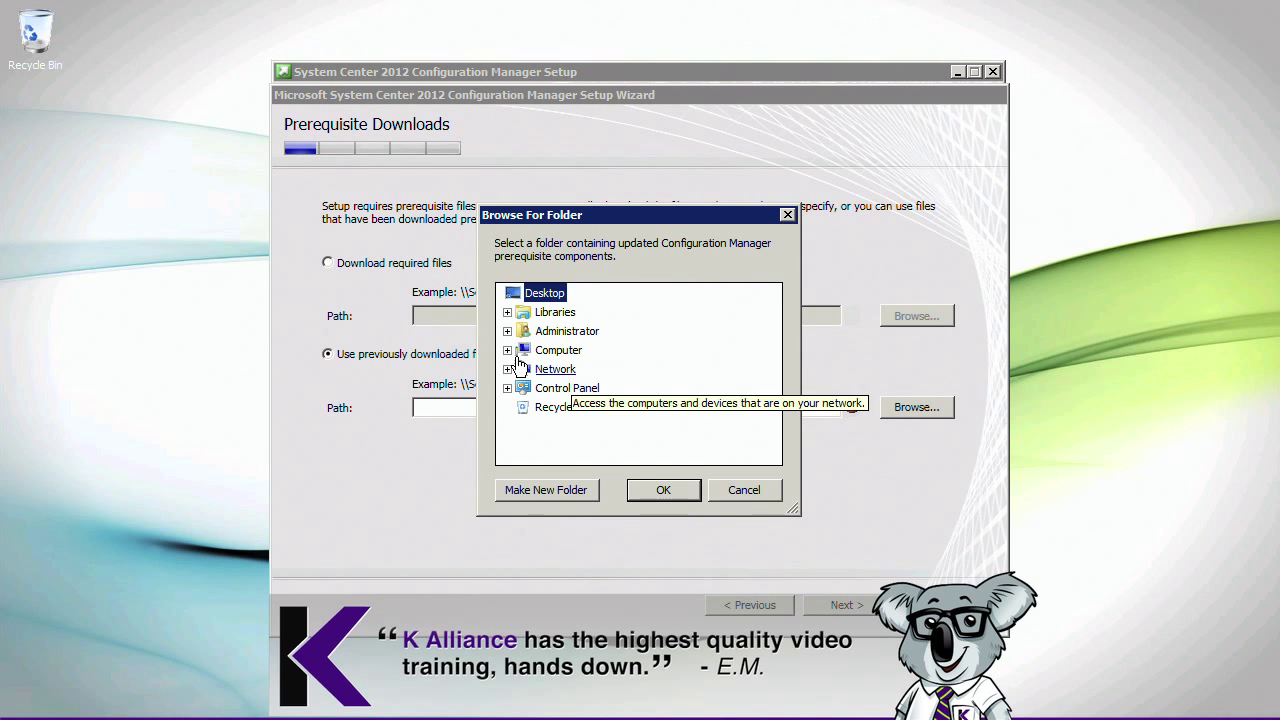
pyautogui.click(507, 350)
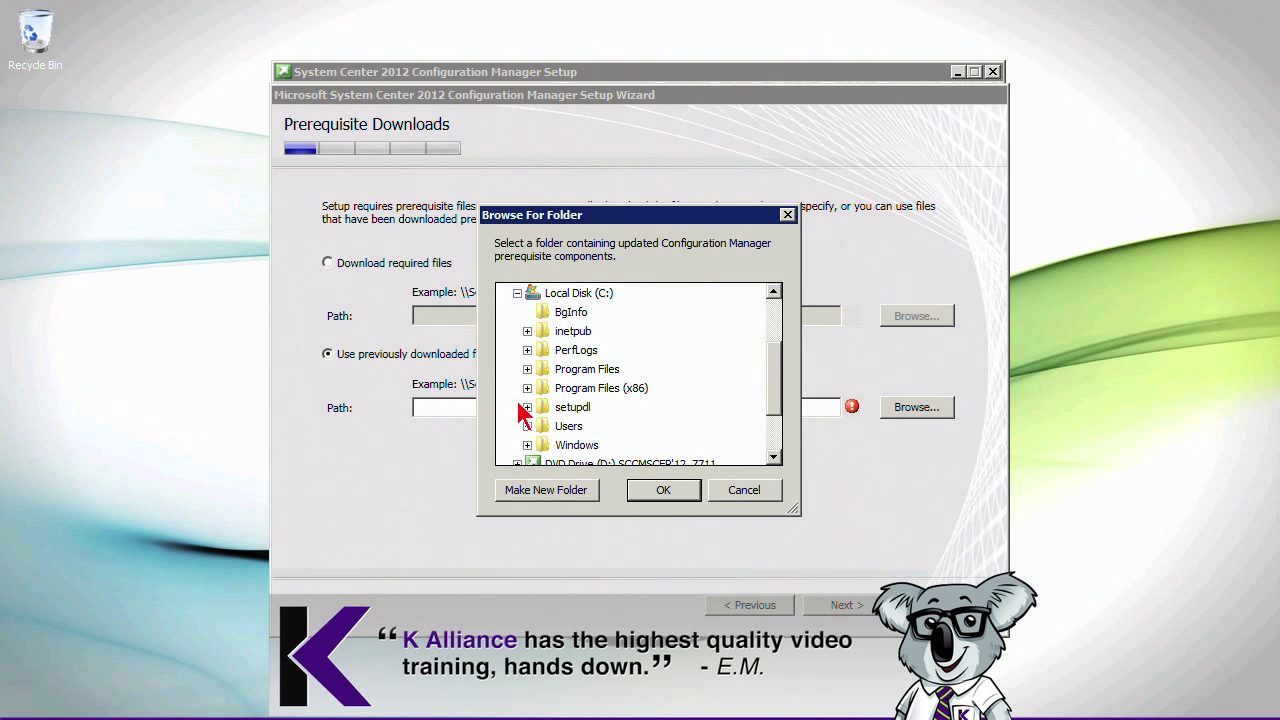
pyautogui.click(663, 490)
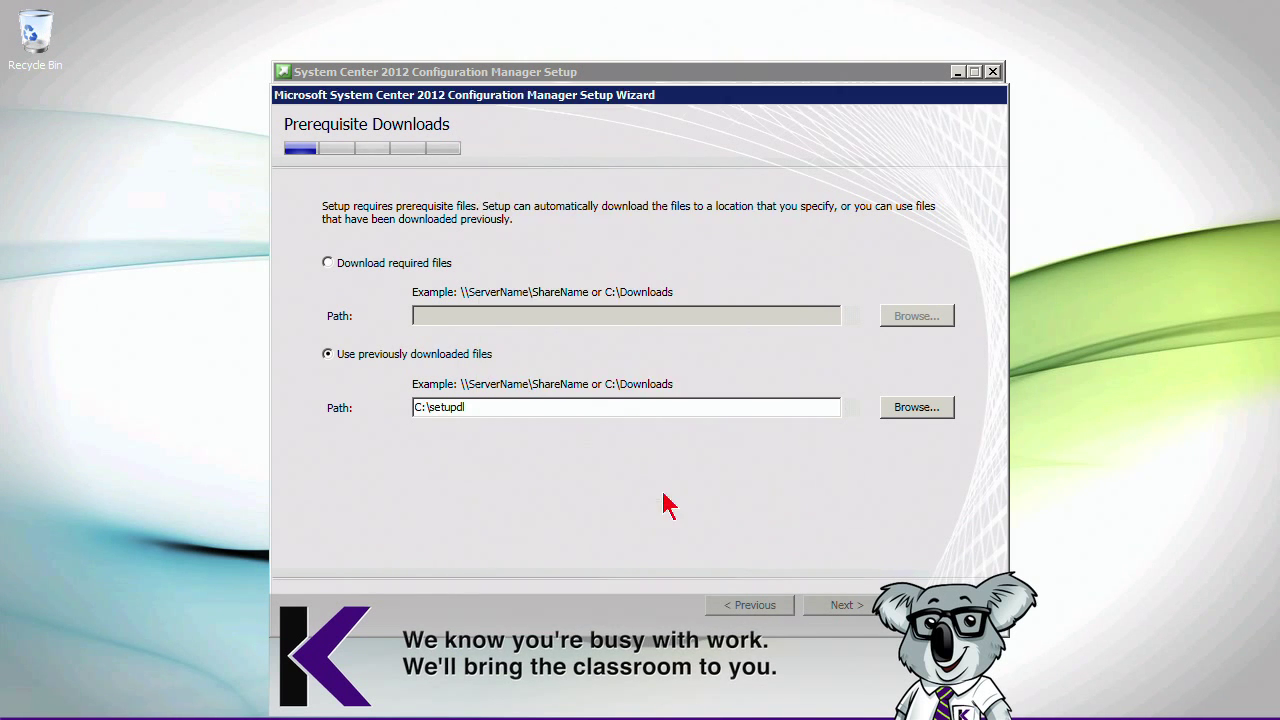
pyautogui.moveTo(744, 540)
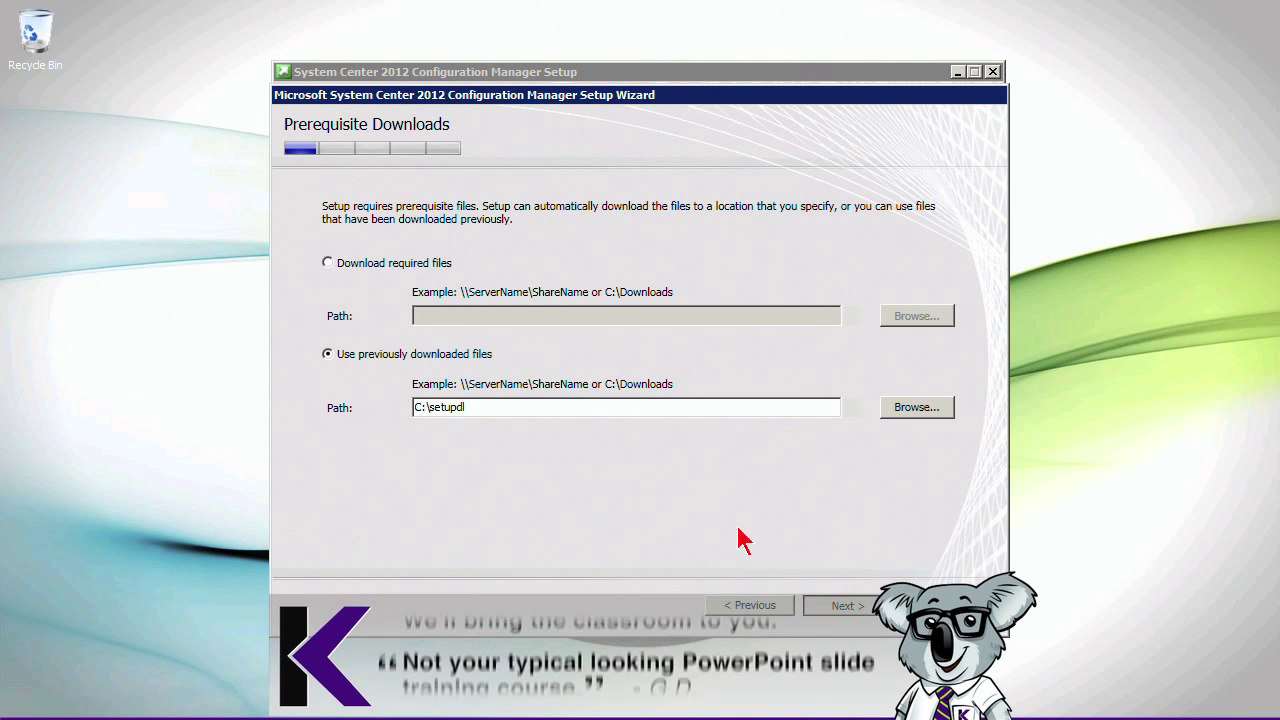
pyautogui.moveTo(737, 558)
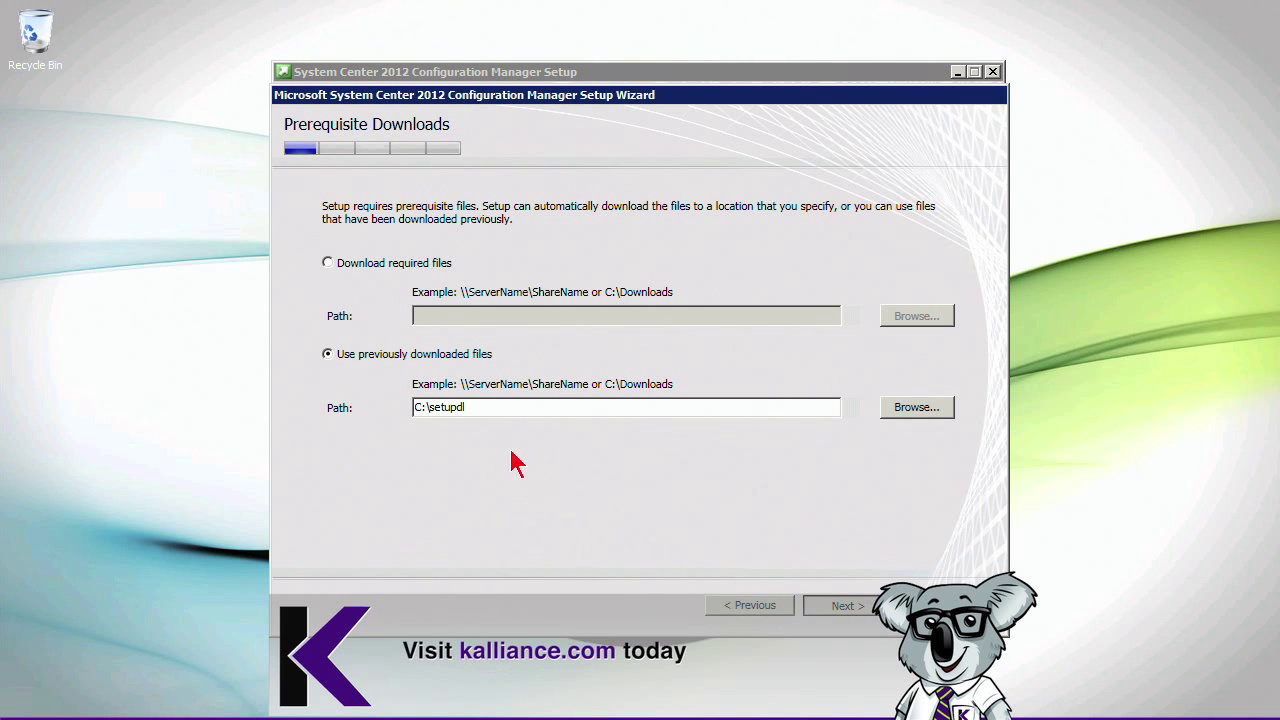
pyautogui.moveTo(470, 415)
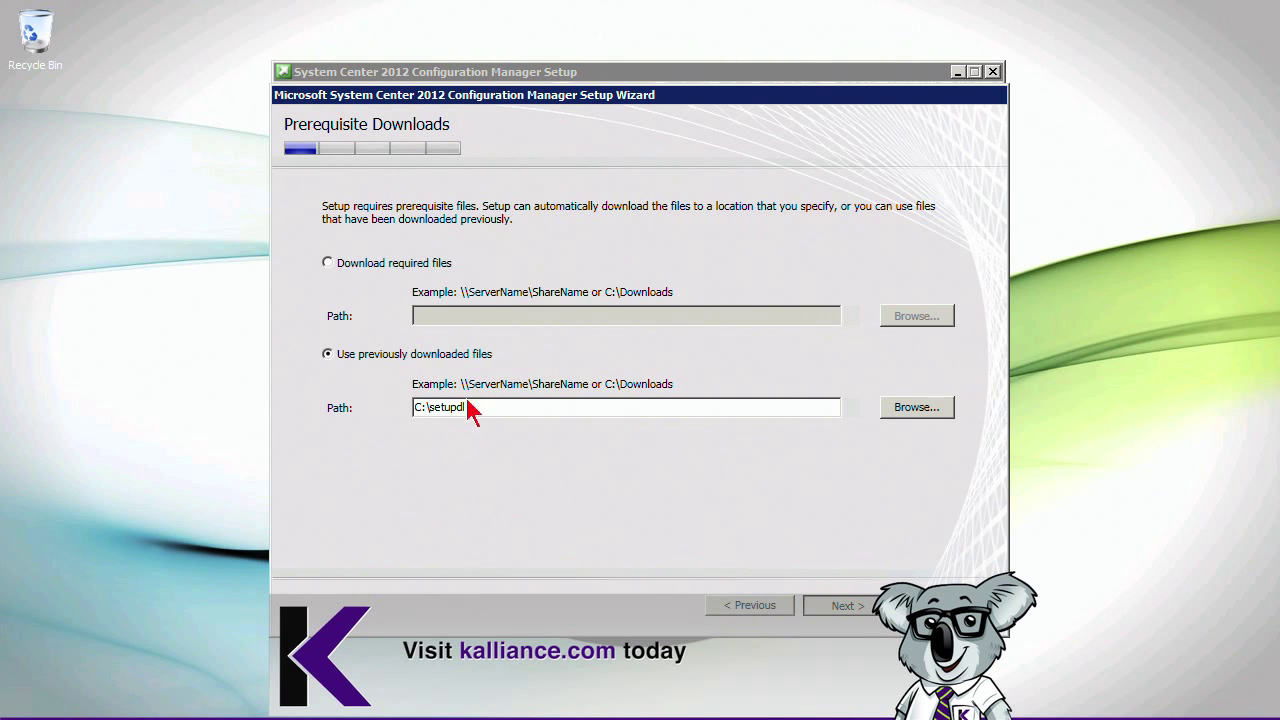
pyautogui.moveTo(685, 230)
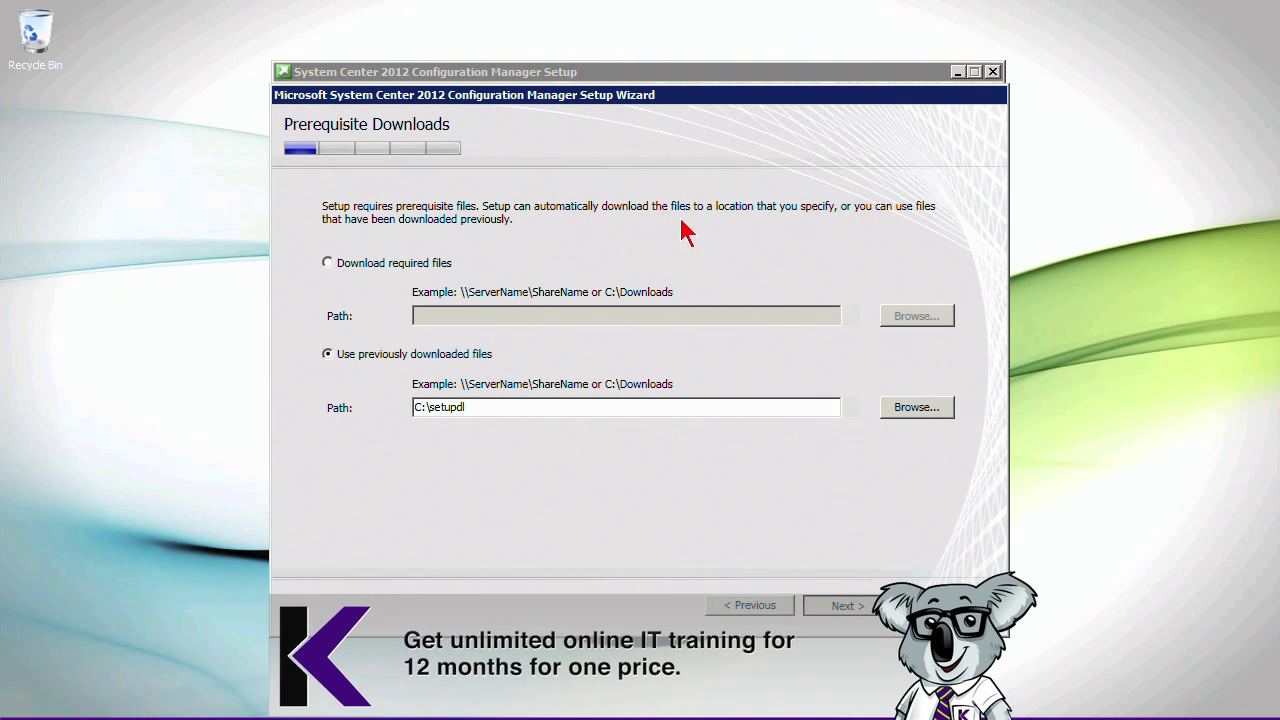
pyautogui.moveTo(585, 243)
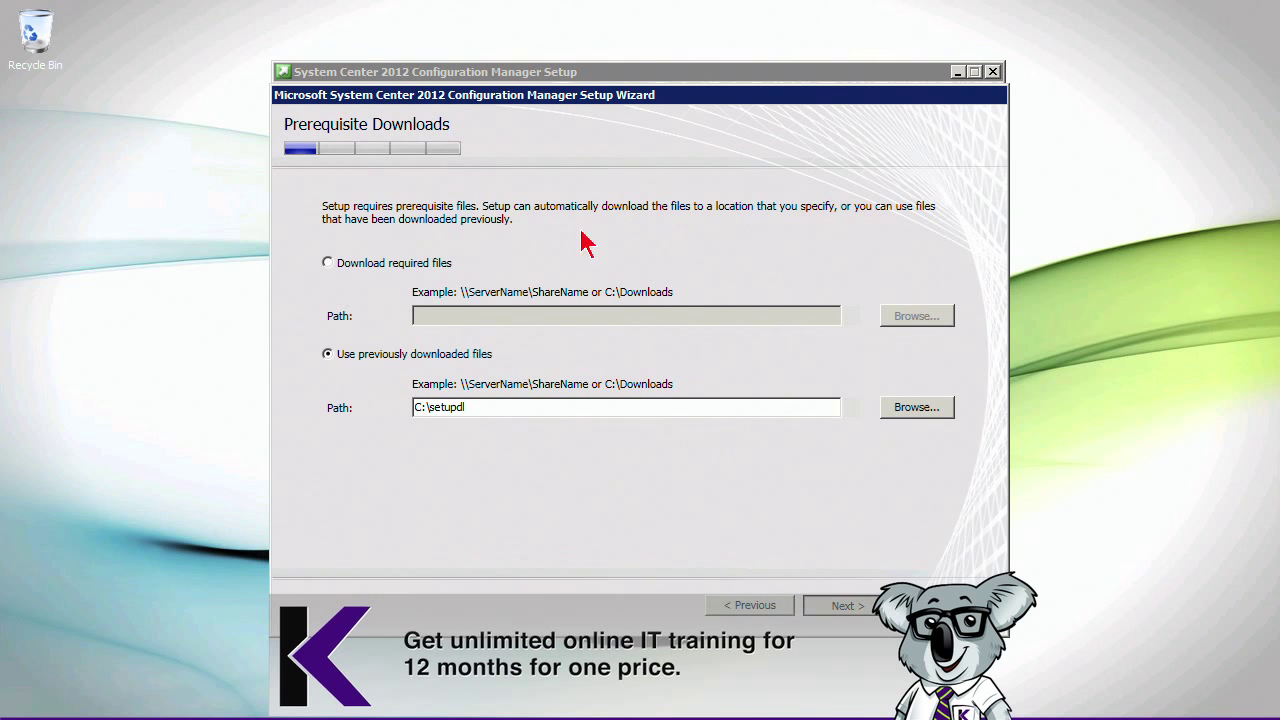
pyautogui.click(843, 605)
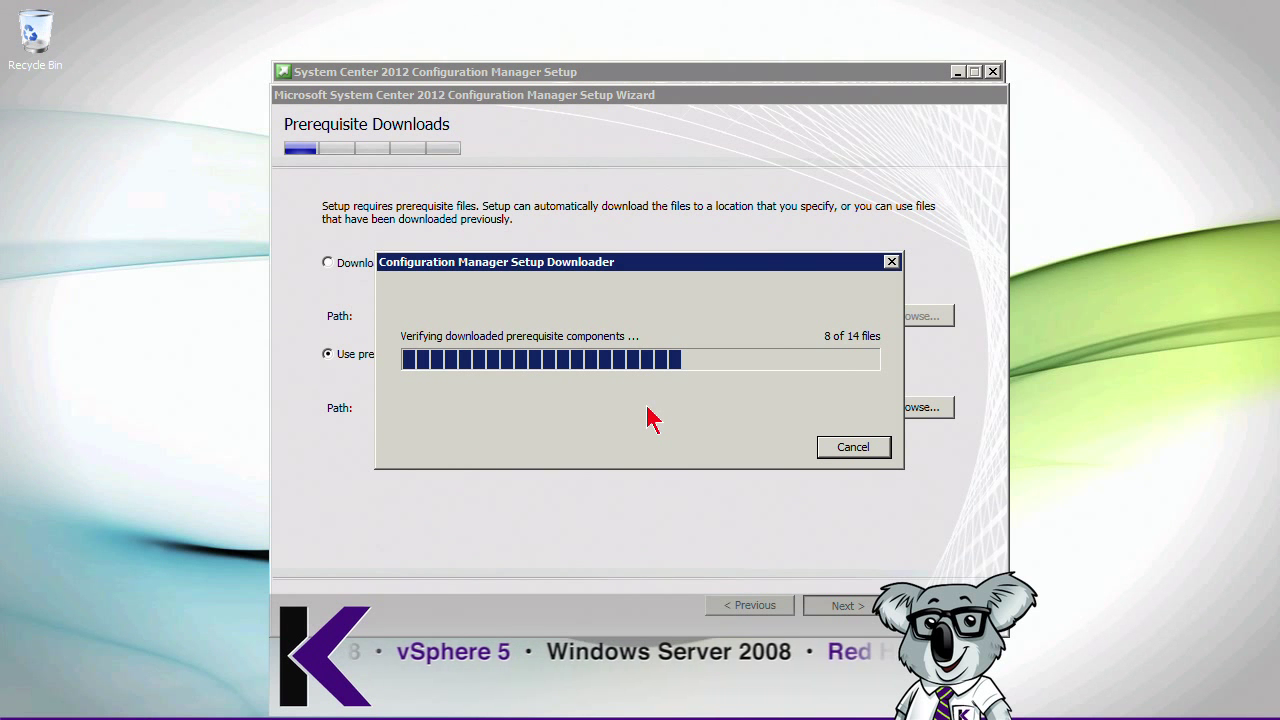
pyautogui.moveTo(585, 403)
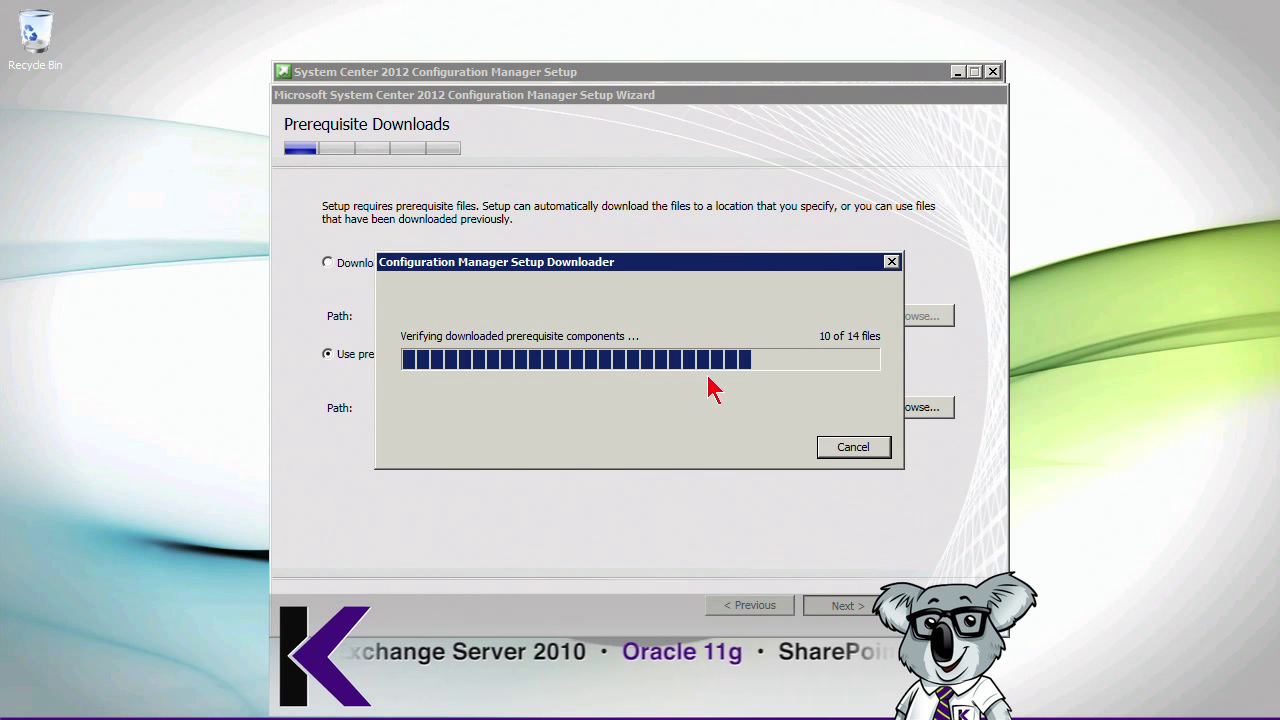
pyautogui.moveTo(643, 410)
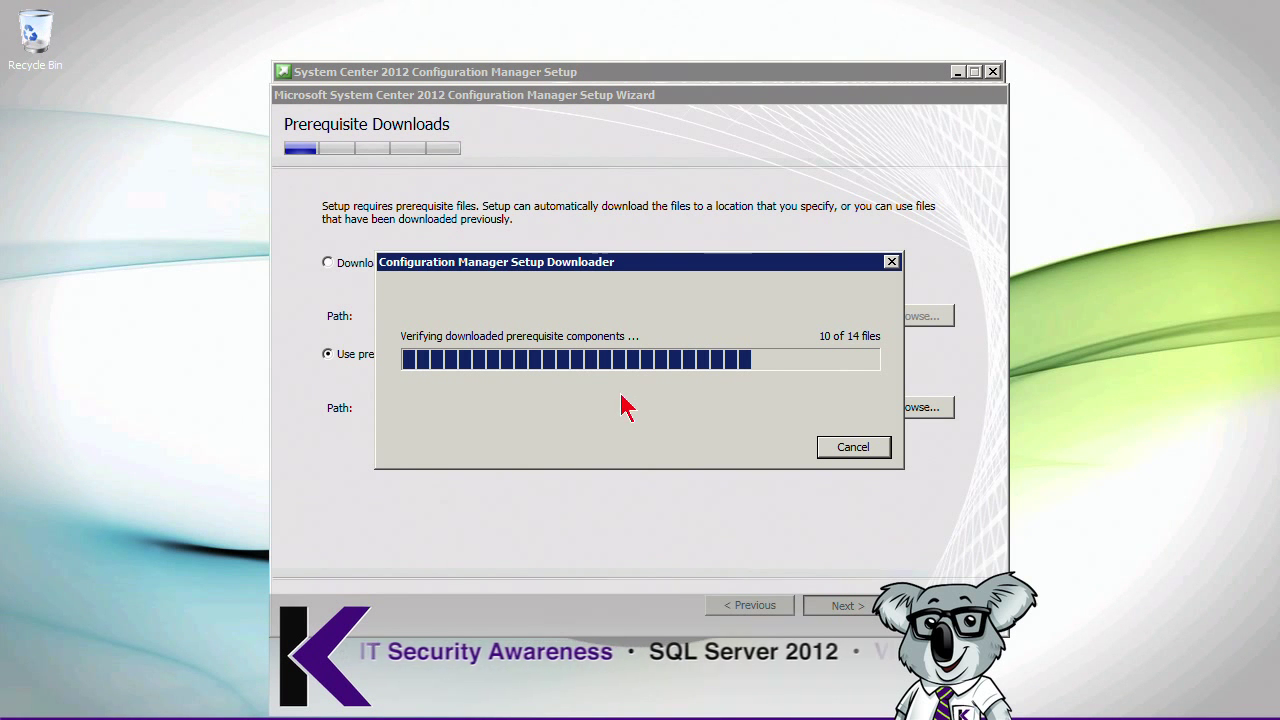
pyautogui.moveTo(845, 358)
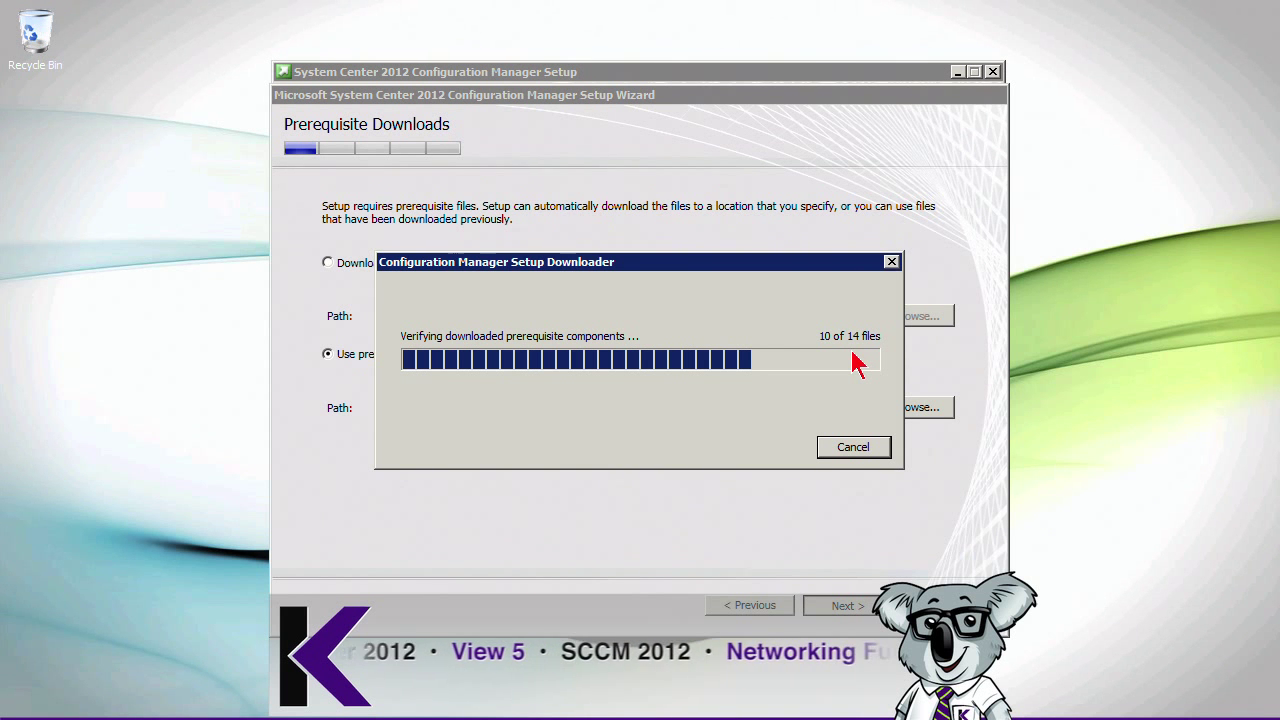
pyautogui.moveTo(830, 398)
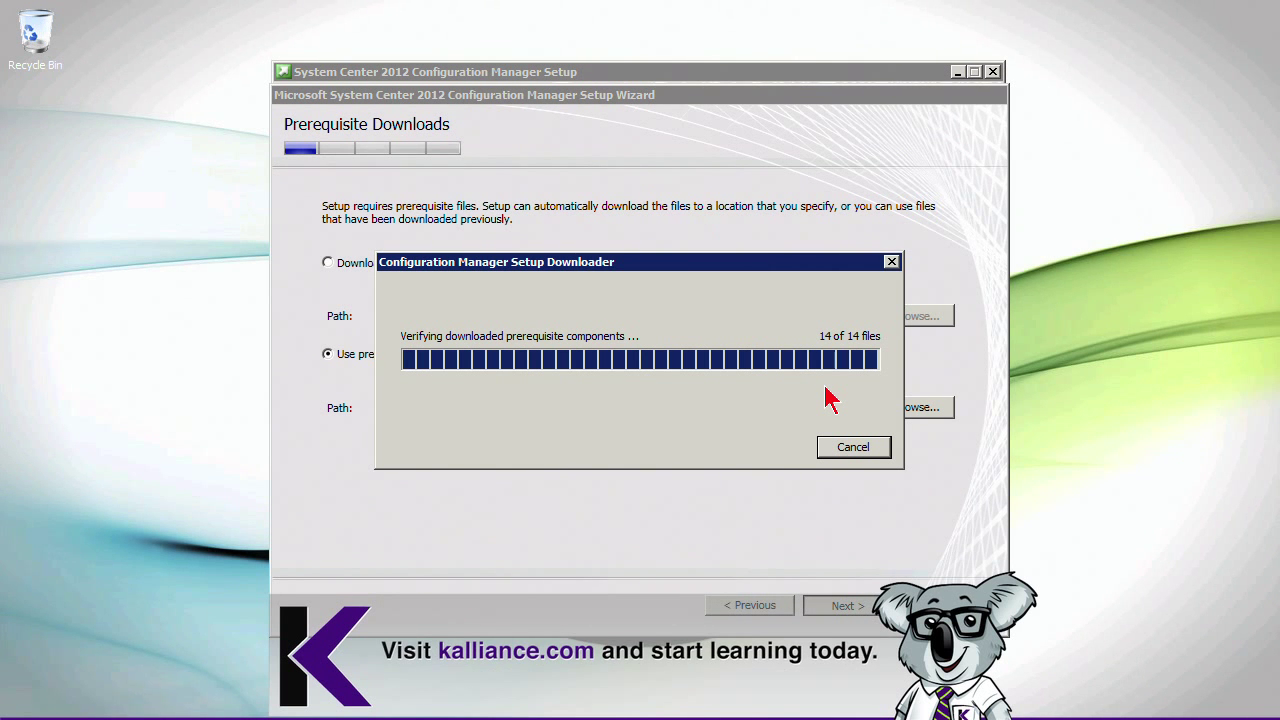
pyautogui.moveTo(615, 408)
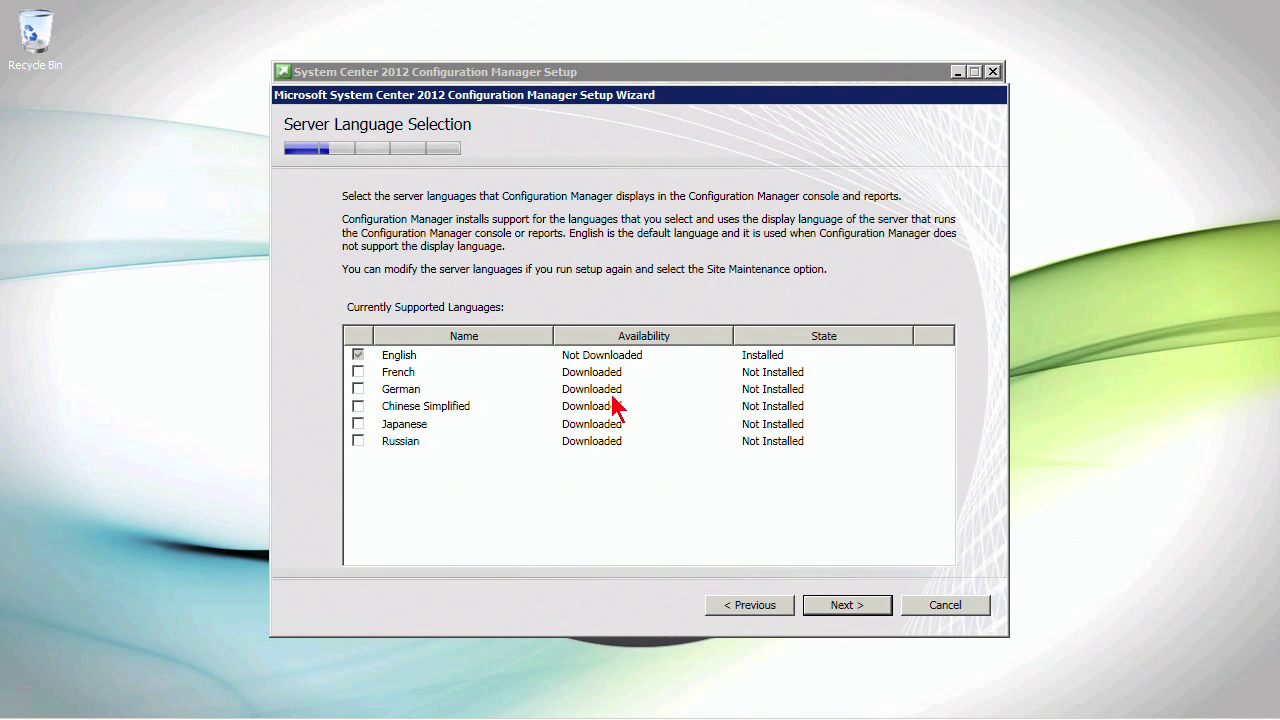
pyautogui.moveTo(480, 447)
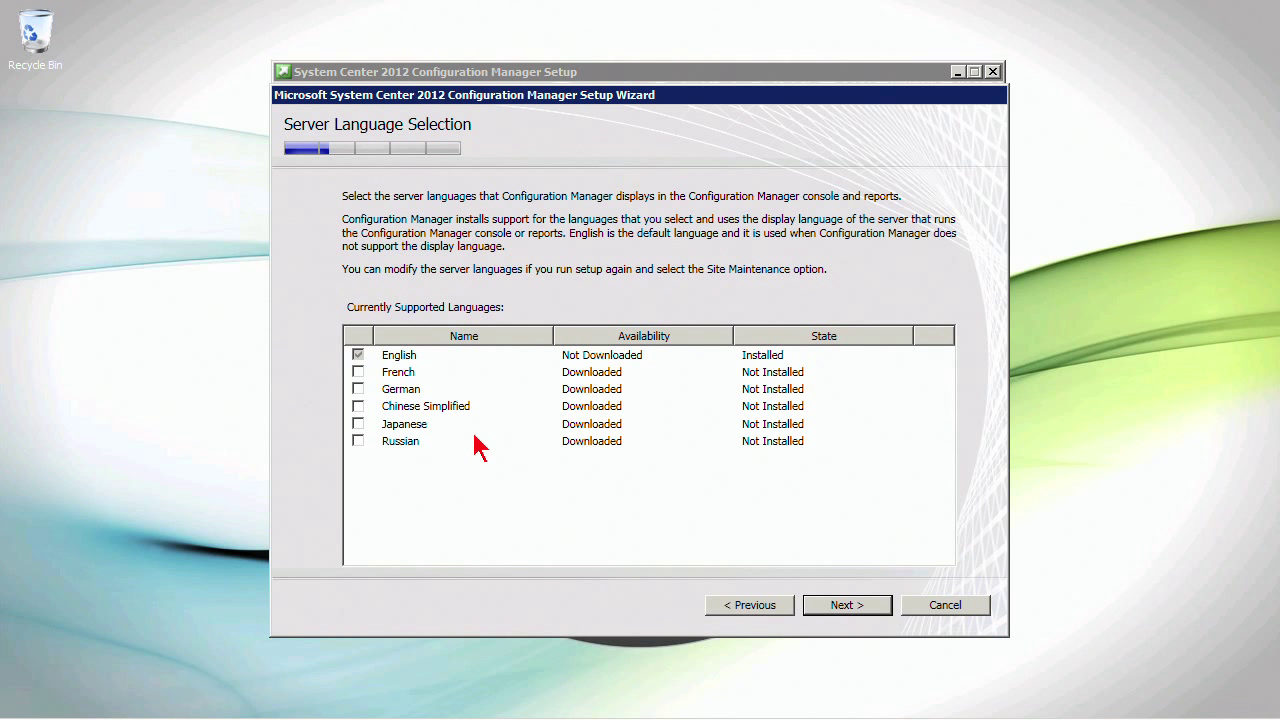
pyautogui.moveTo(750, 550)
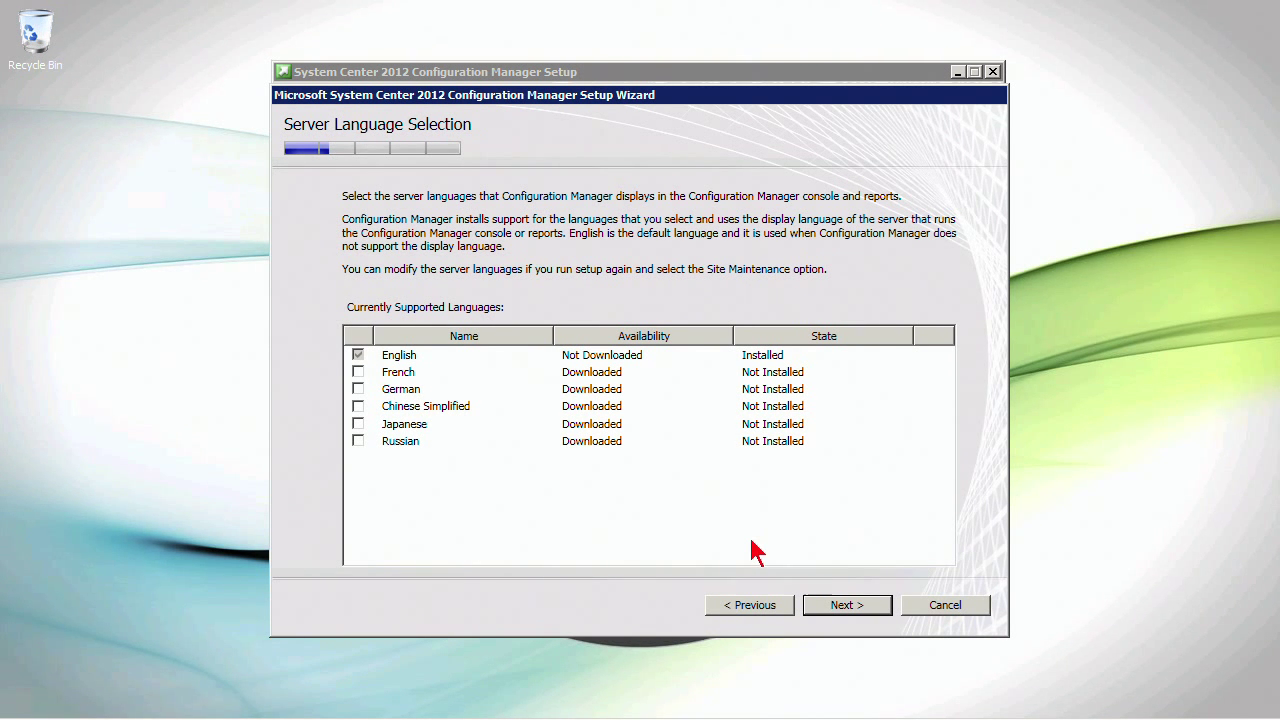
pyautogui.moveTo(795, 390)
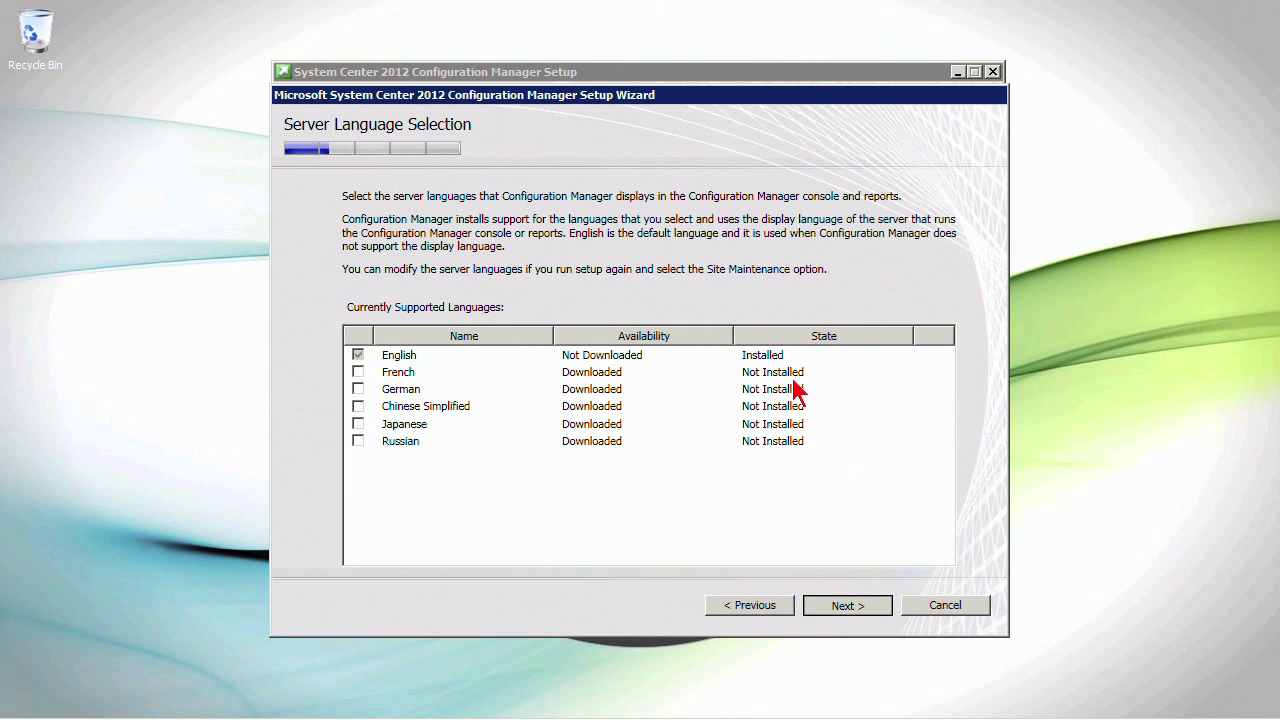
pyautogui.moveTo(413, 303)
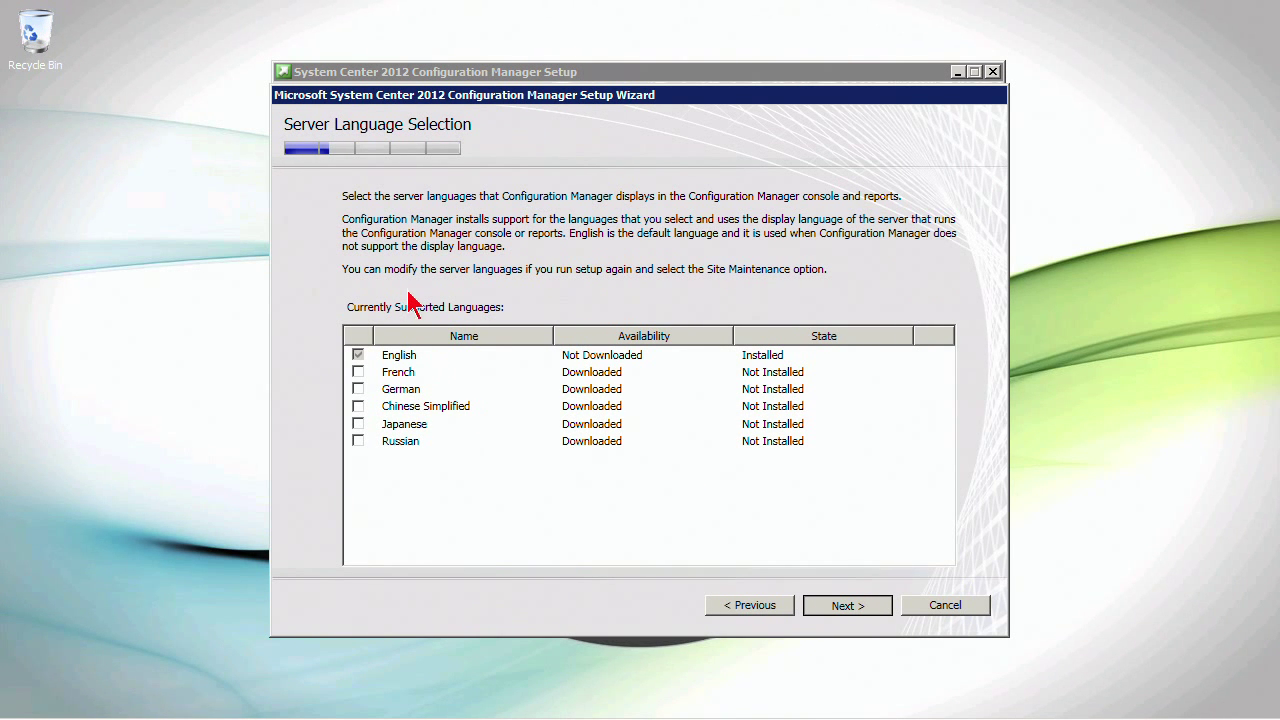
pyautogui.moveTo(412, 295)
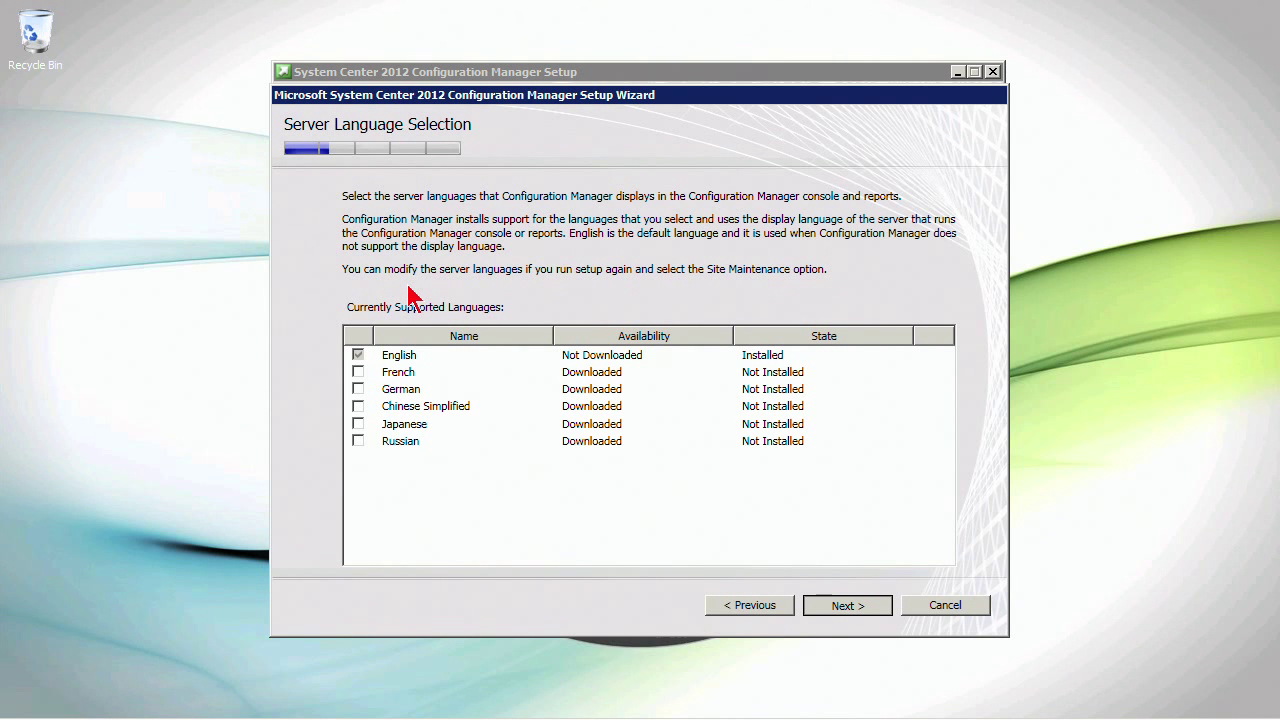
# Continue with English as the only server language
pyautogui.click(846, 605)
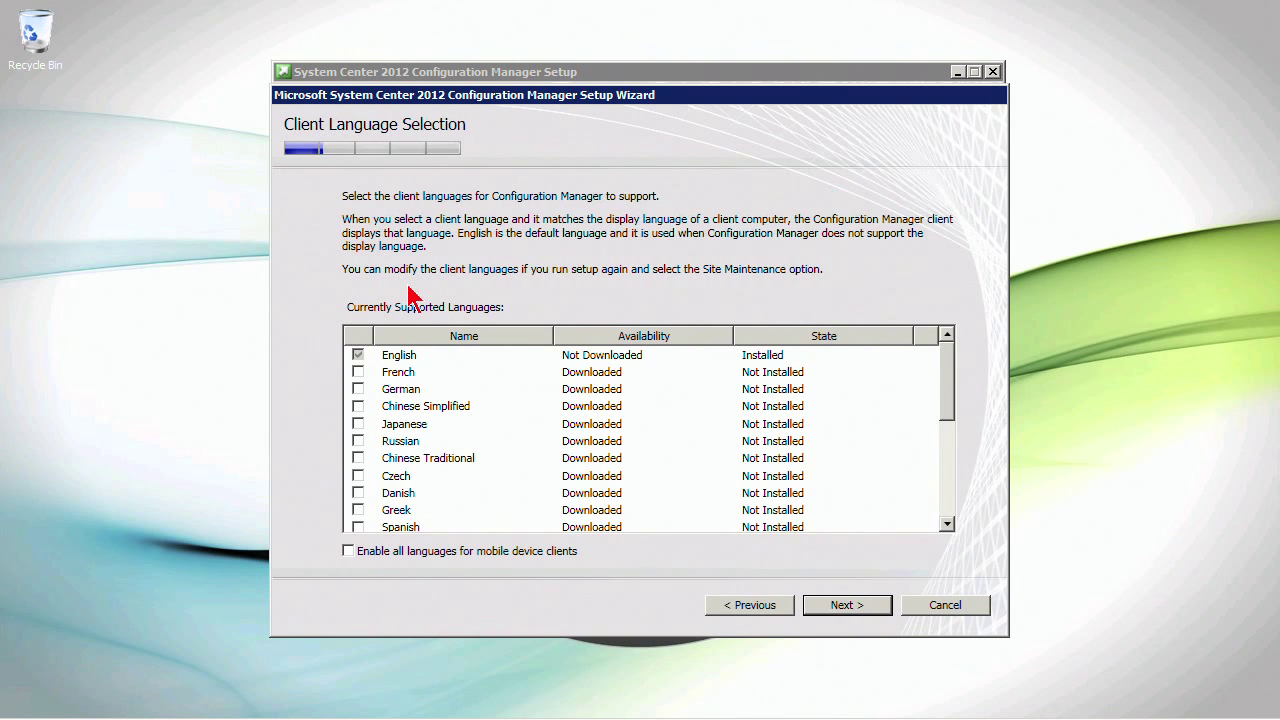
pyautogui.moveTo(488, 524)
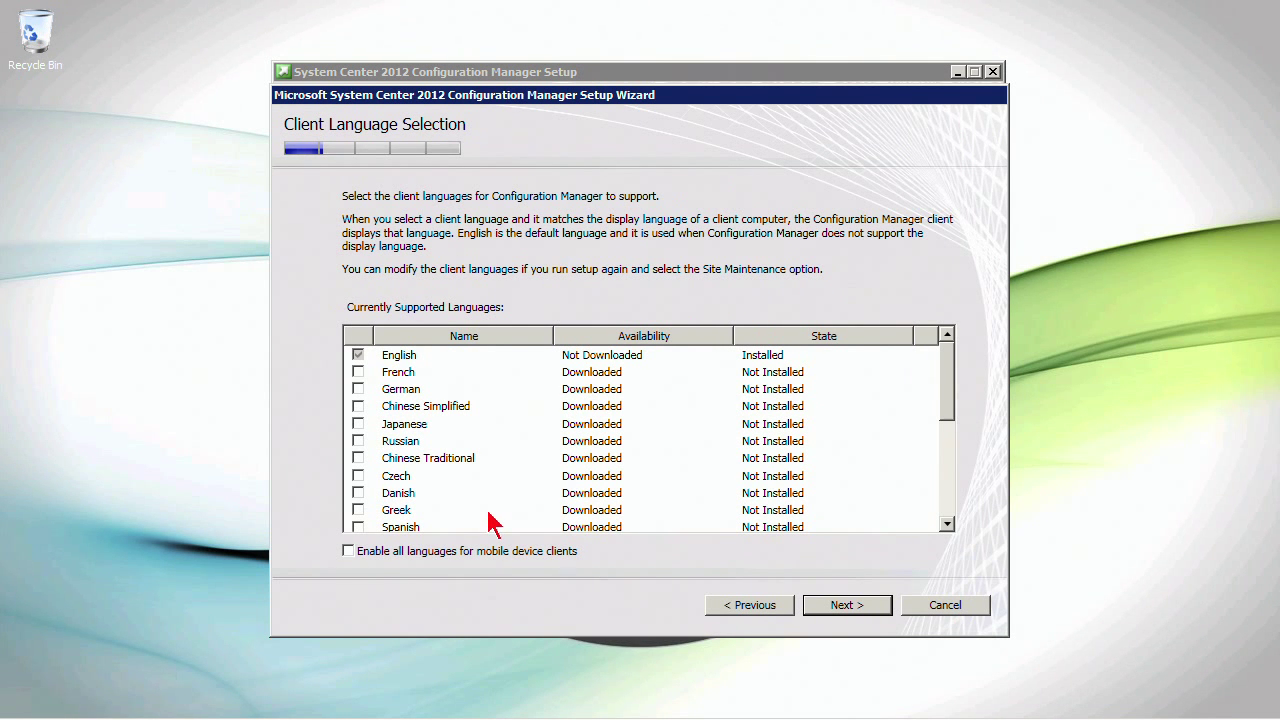
pyautogui.moveTo(850, 612)
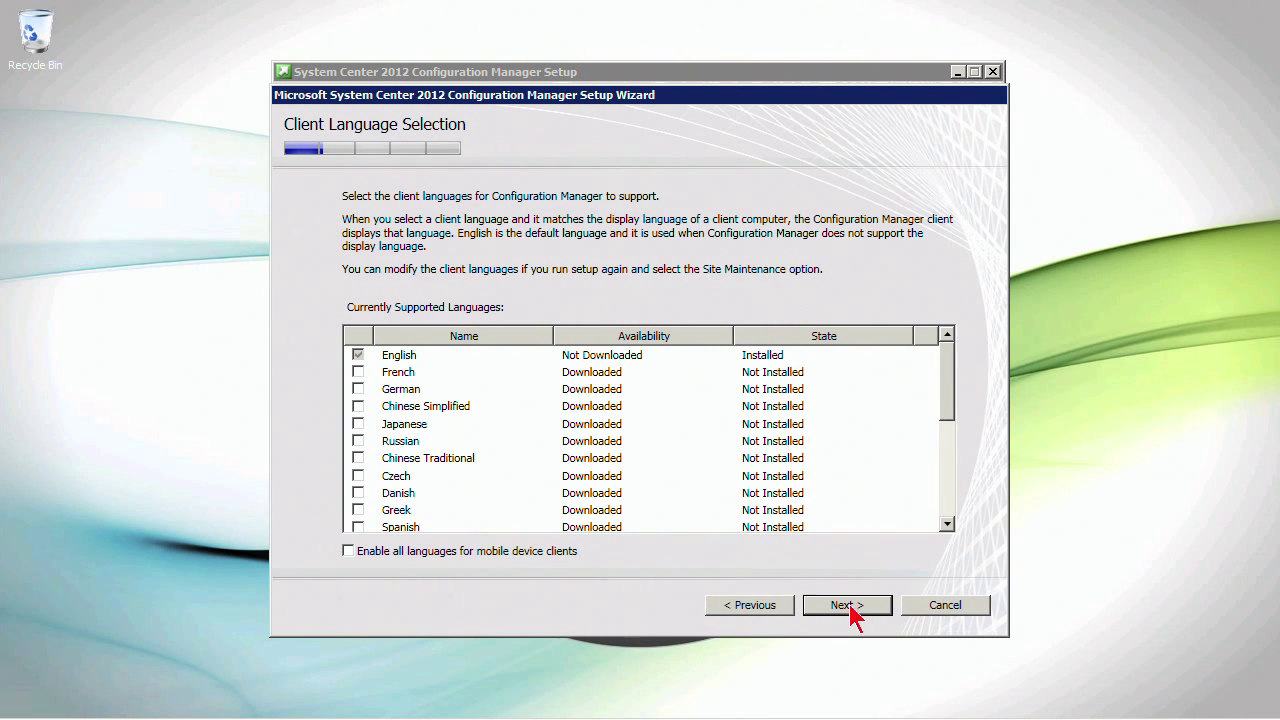
# Continue with English as the only client language
pyautogui.click(846, 605)
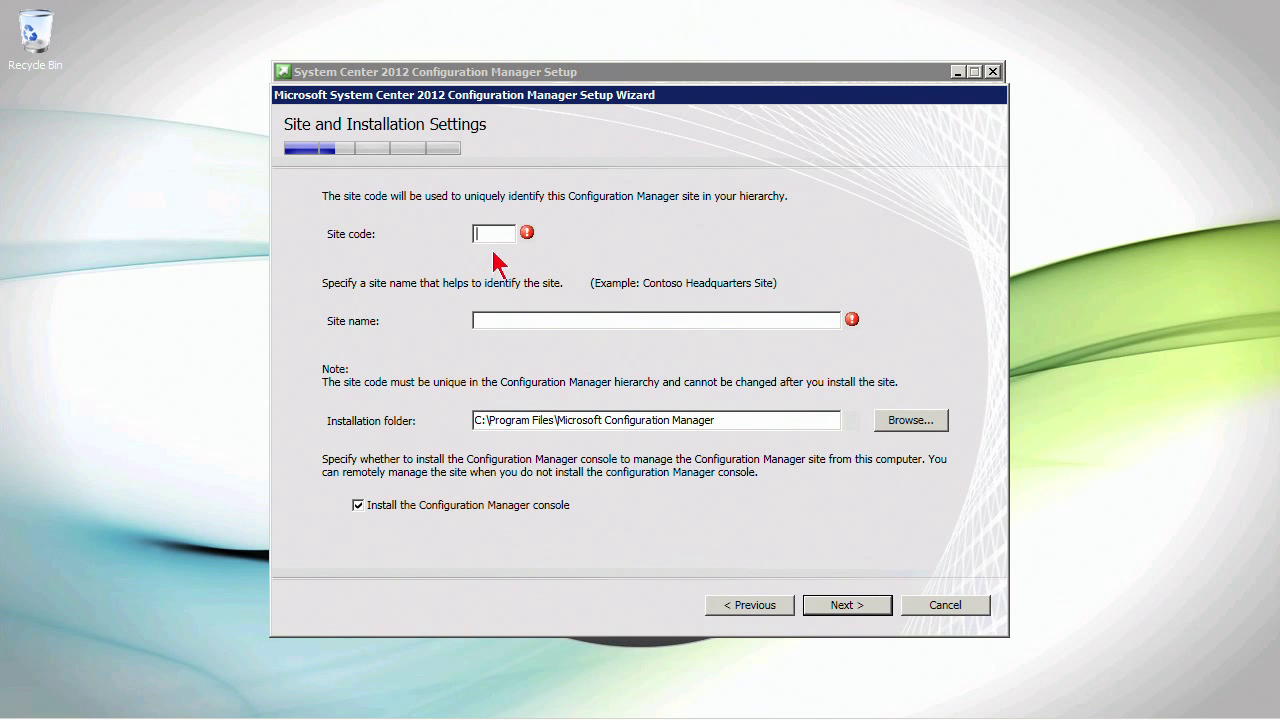
pyautogui.moveTo(638, 248)
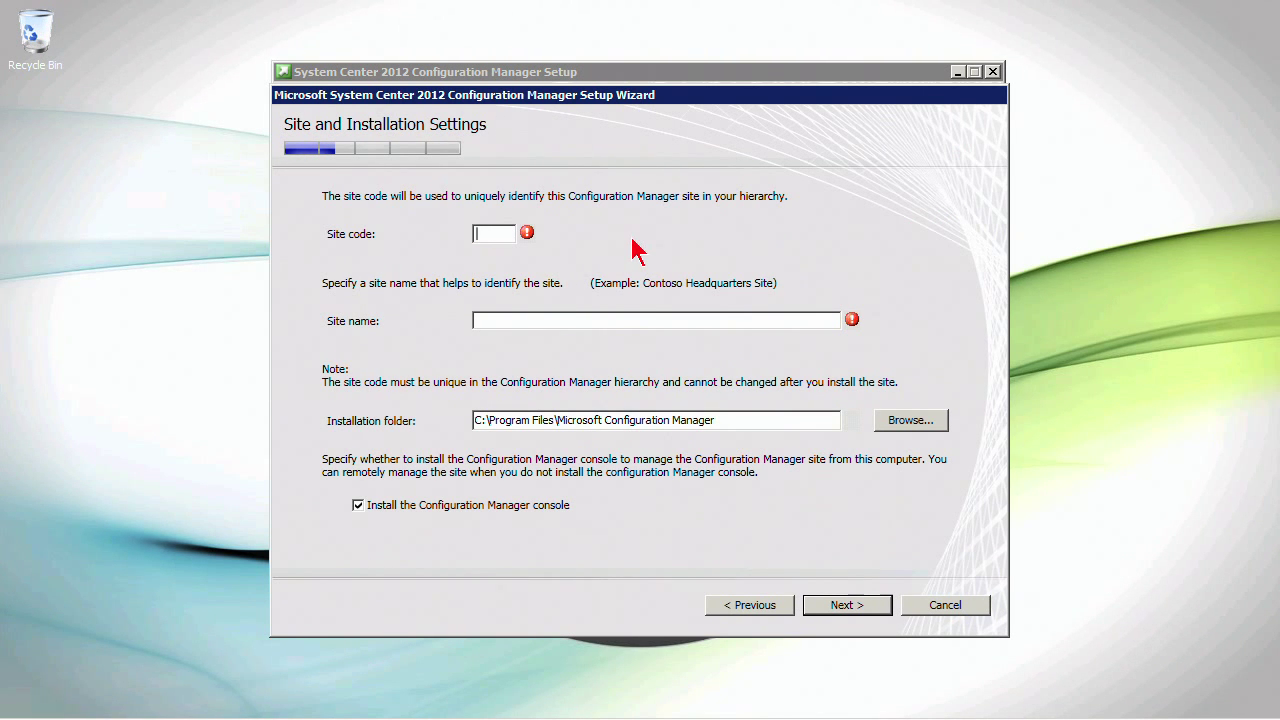
# Enter site code MIA and site name 'Miami Primary Site', keeping the console install
pyautogui.write('MIA')
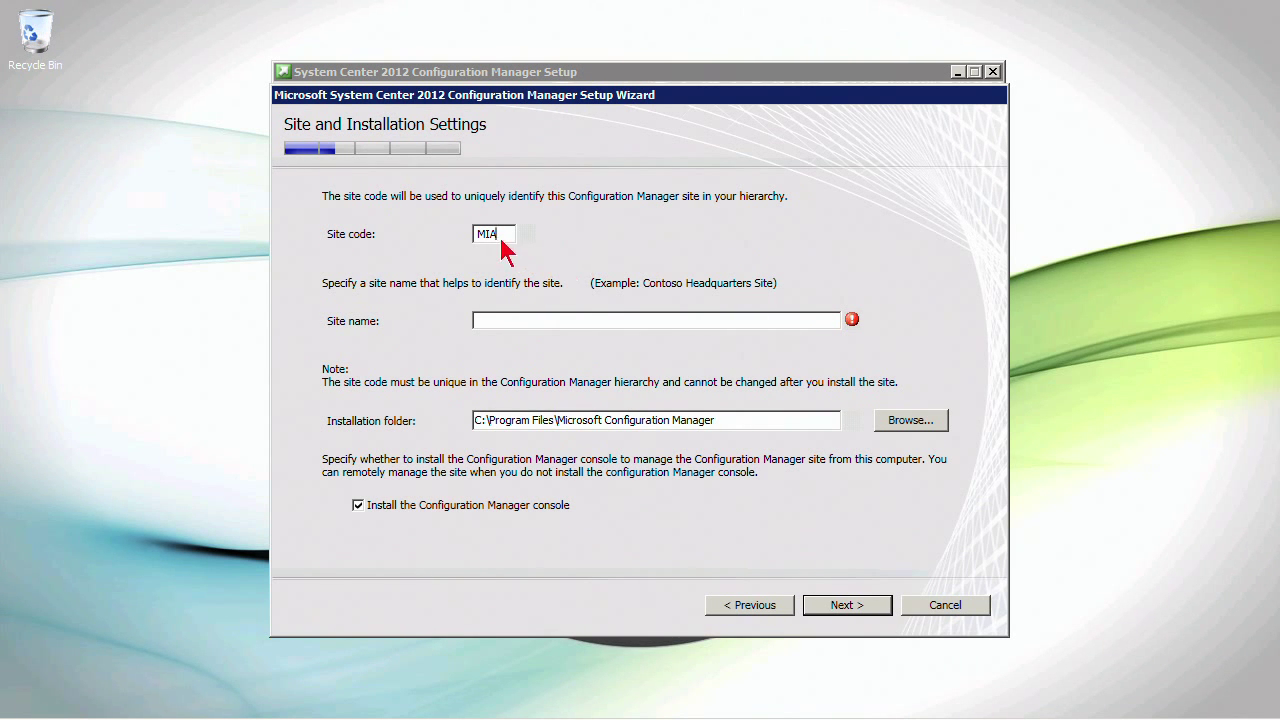
pyautogui.moveTo(522, 275)
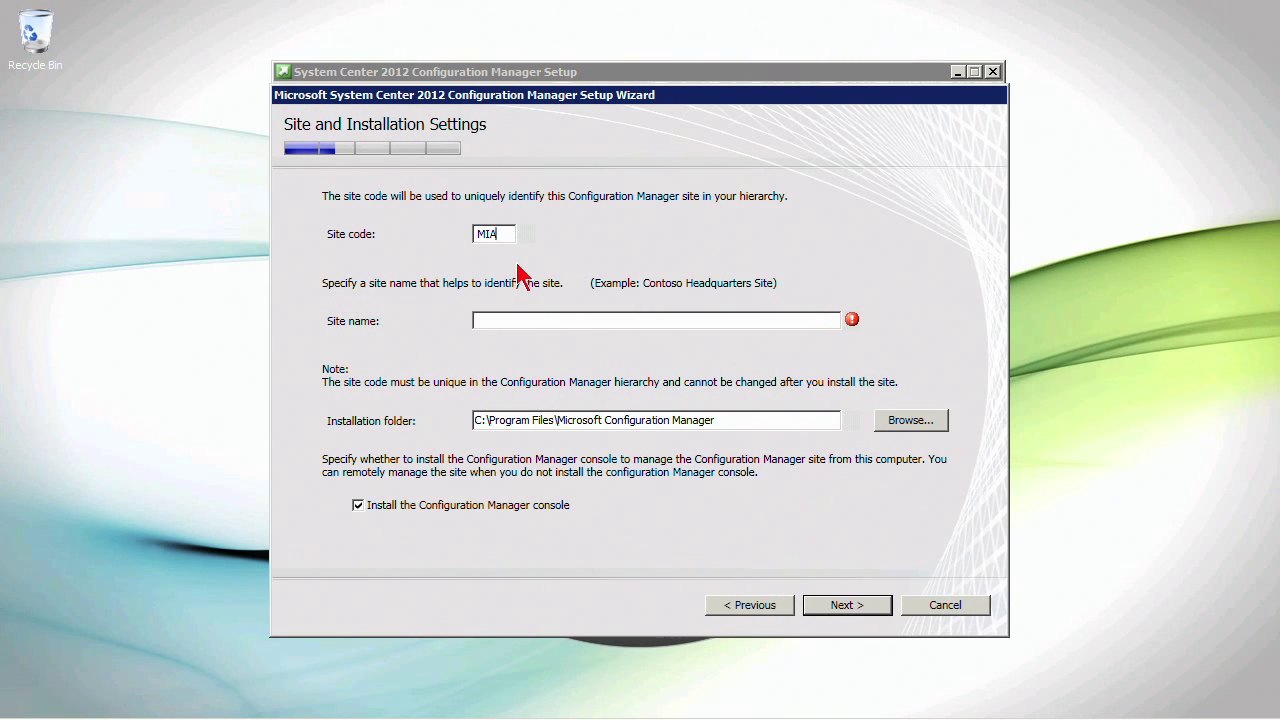
pyautogui.write('M')
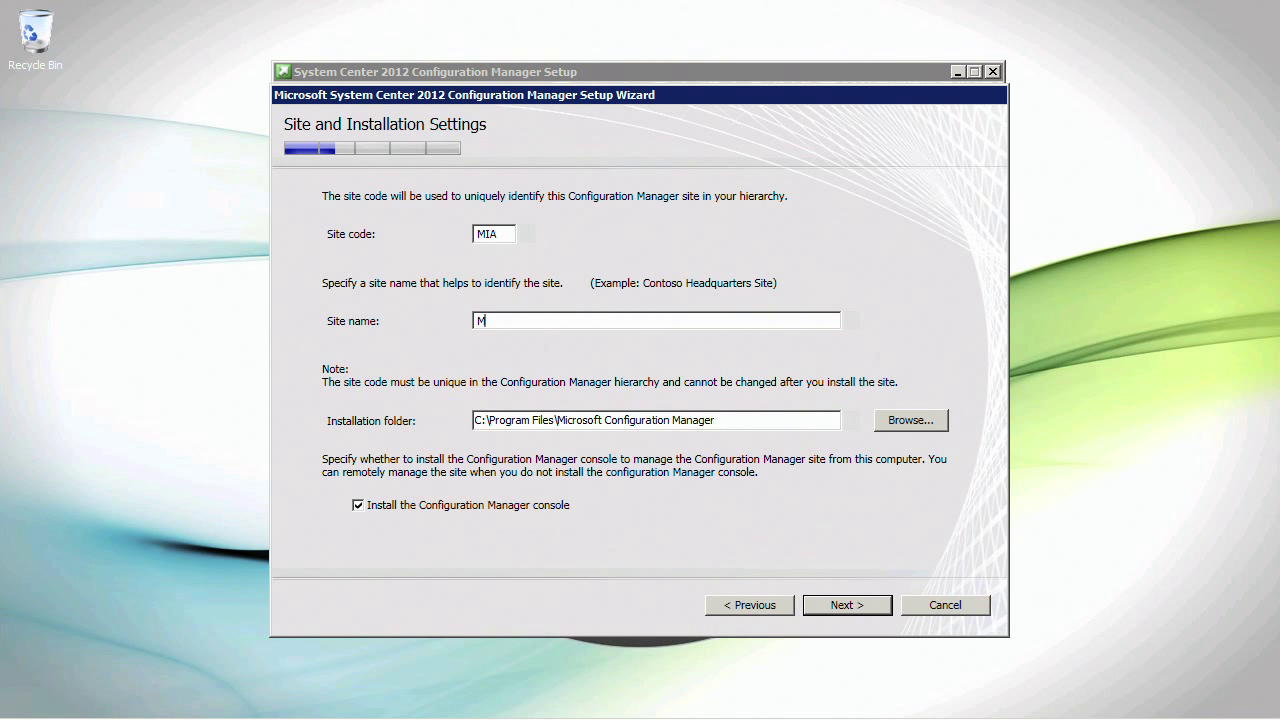
pyautogui.write('iami')
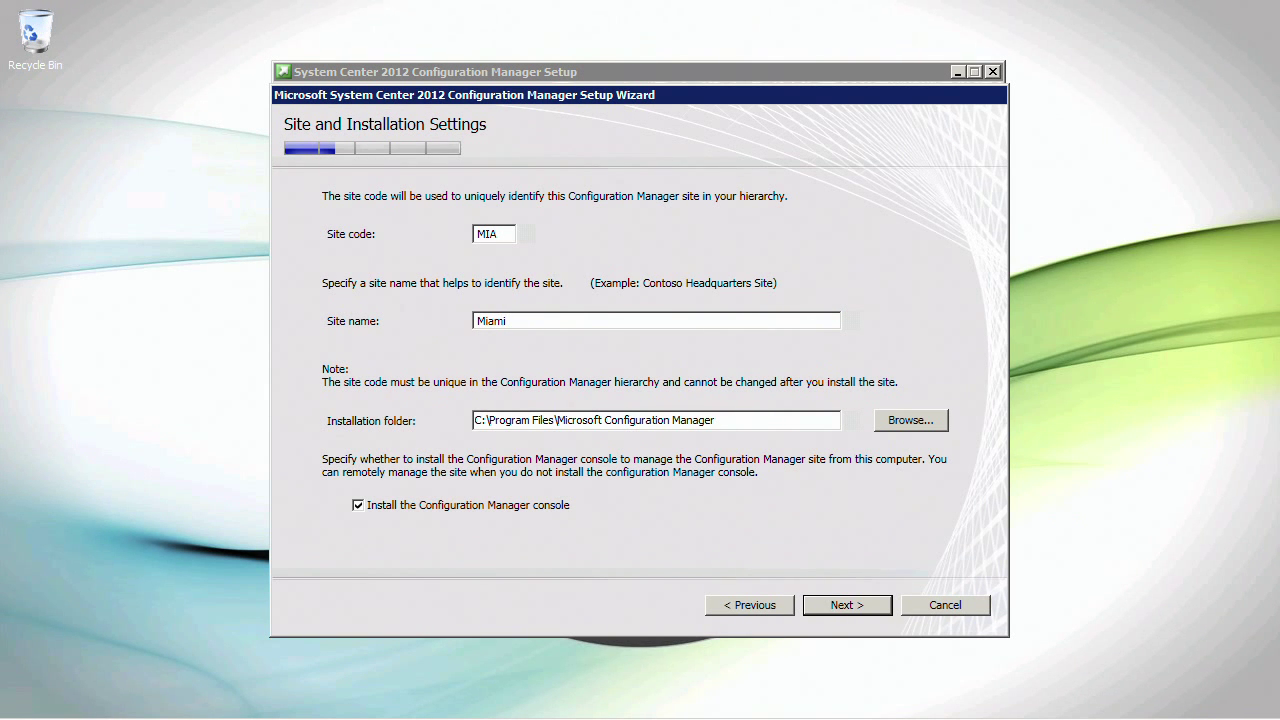
pyautogui.write('Prim')
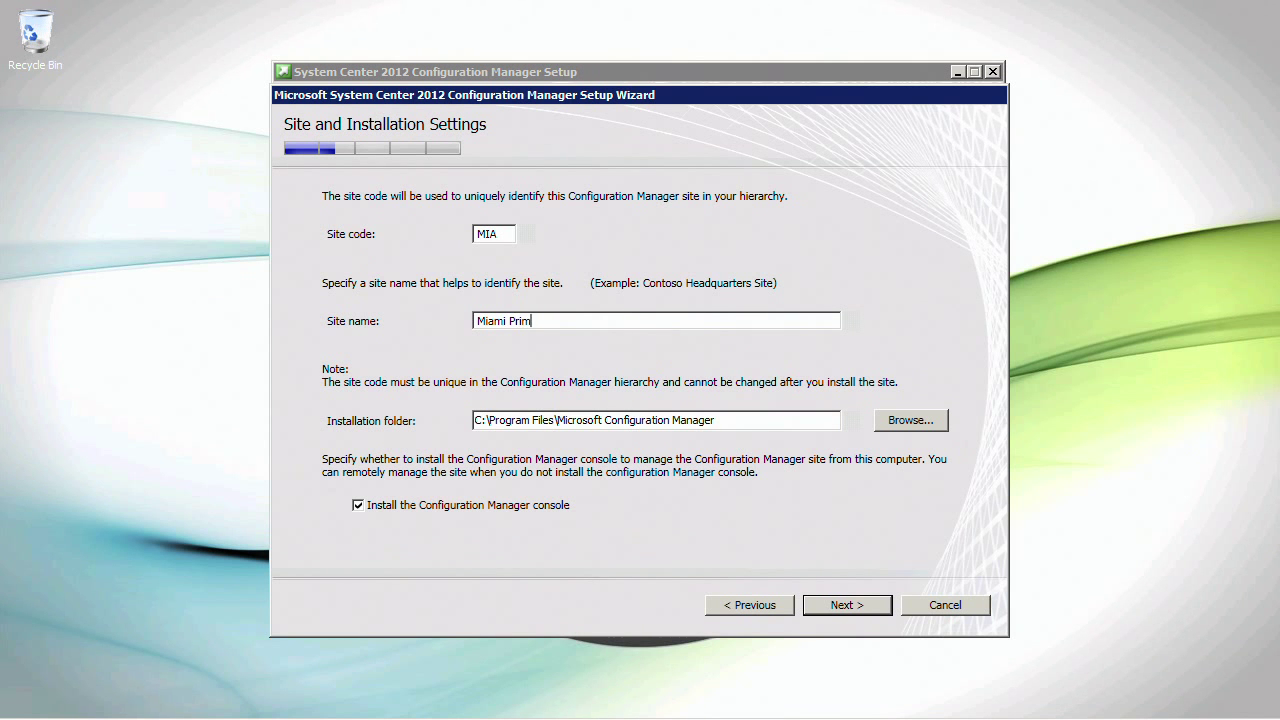
pyautogui.write('ary SI')
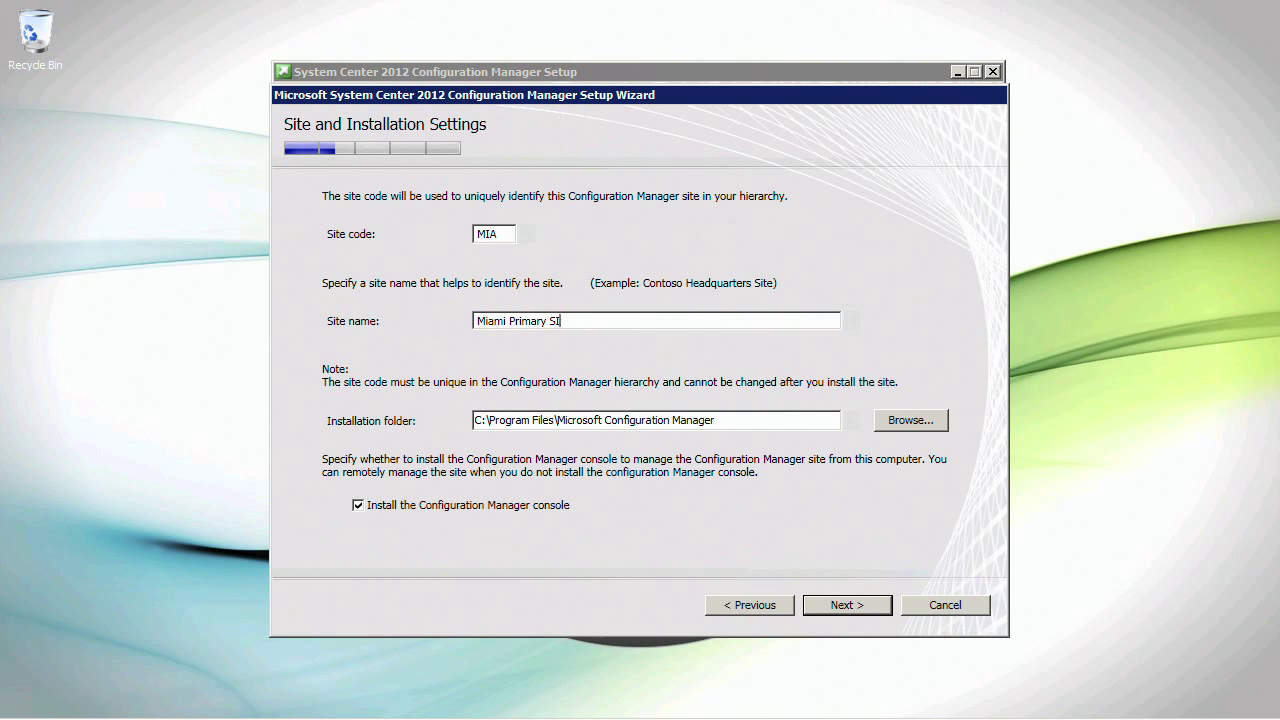
pyautogui.write('te')
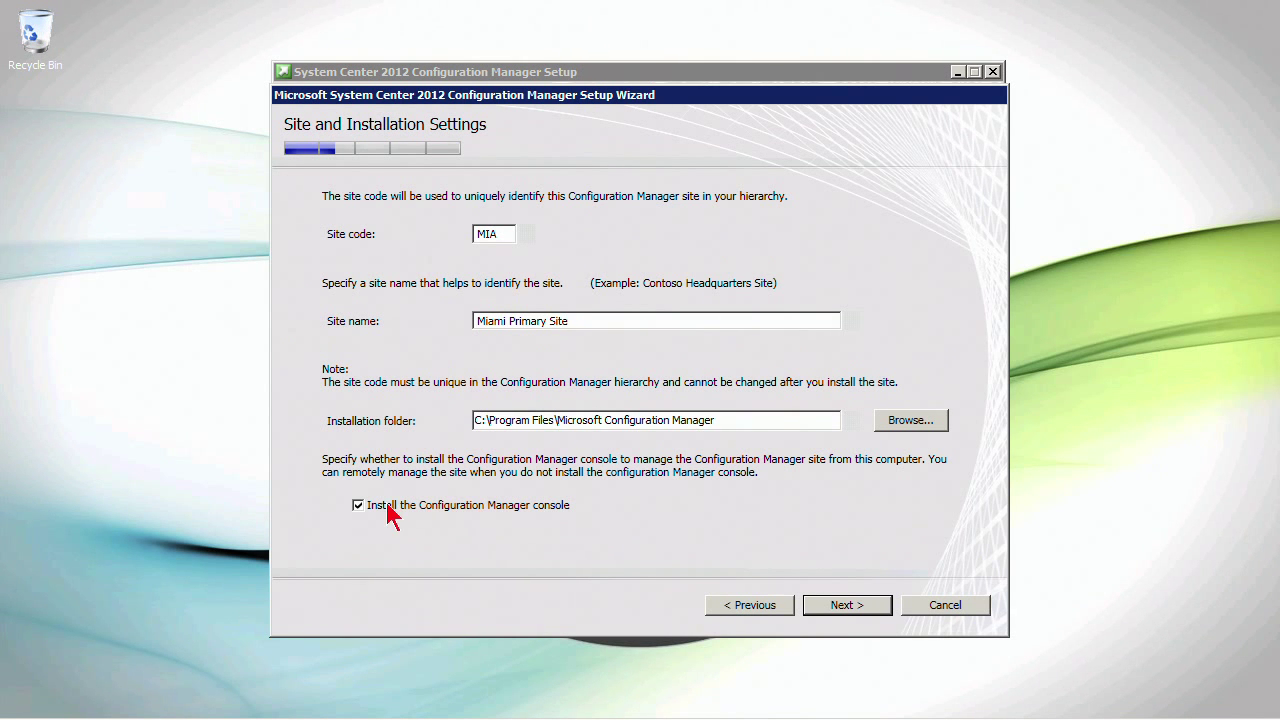
pyautogui.moveTo(459, 538)
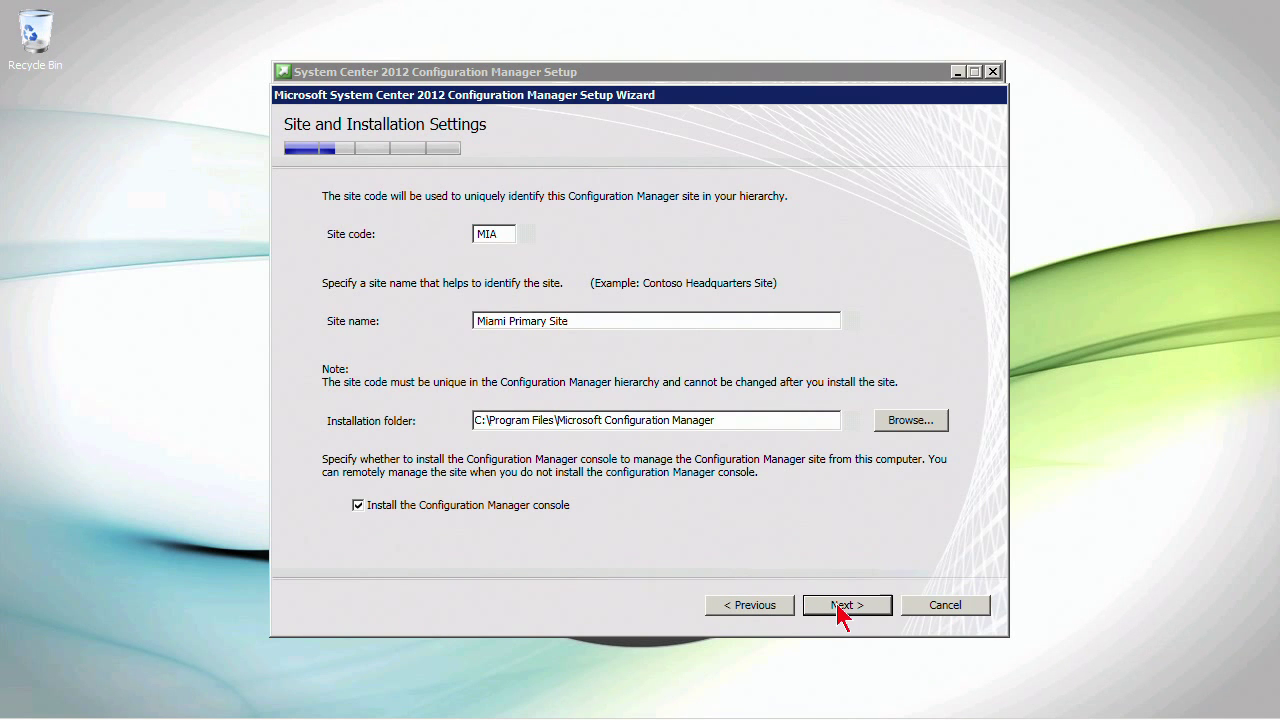
pyautogui.click(846, 604)
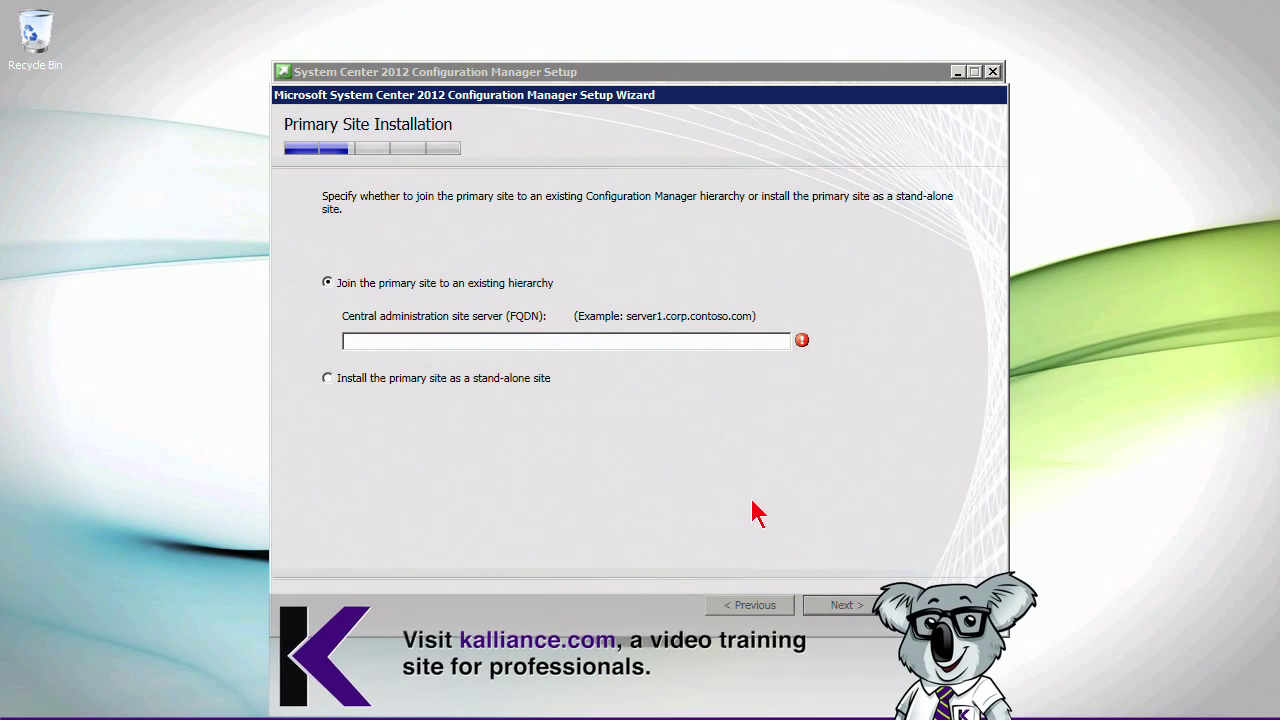
pyautogui.moveTo(483, 305)
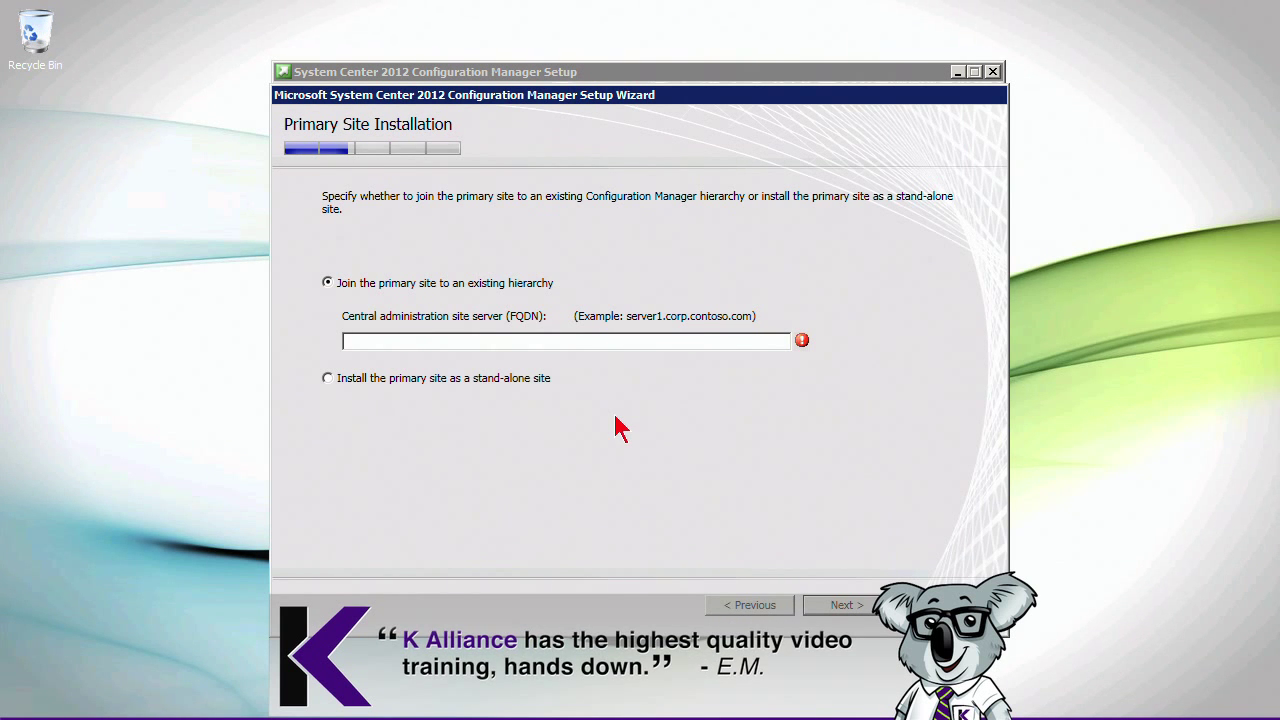
pyautogui.moveTo(612, 402)
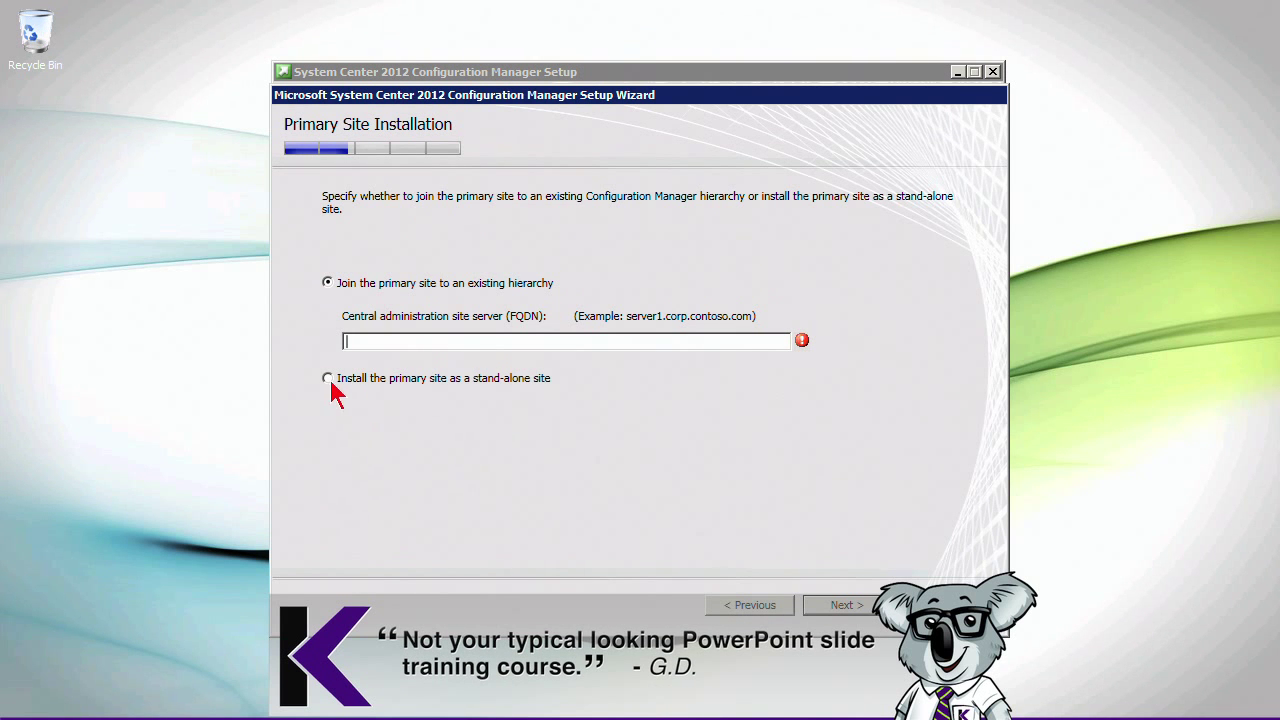
pyautogui.click(327, 378)
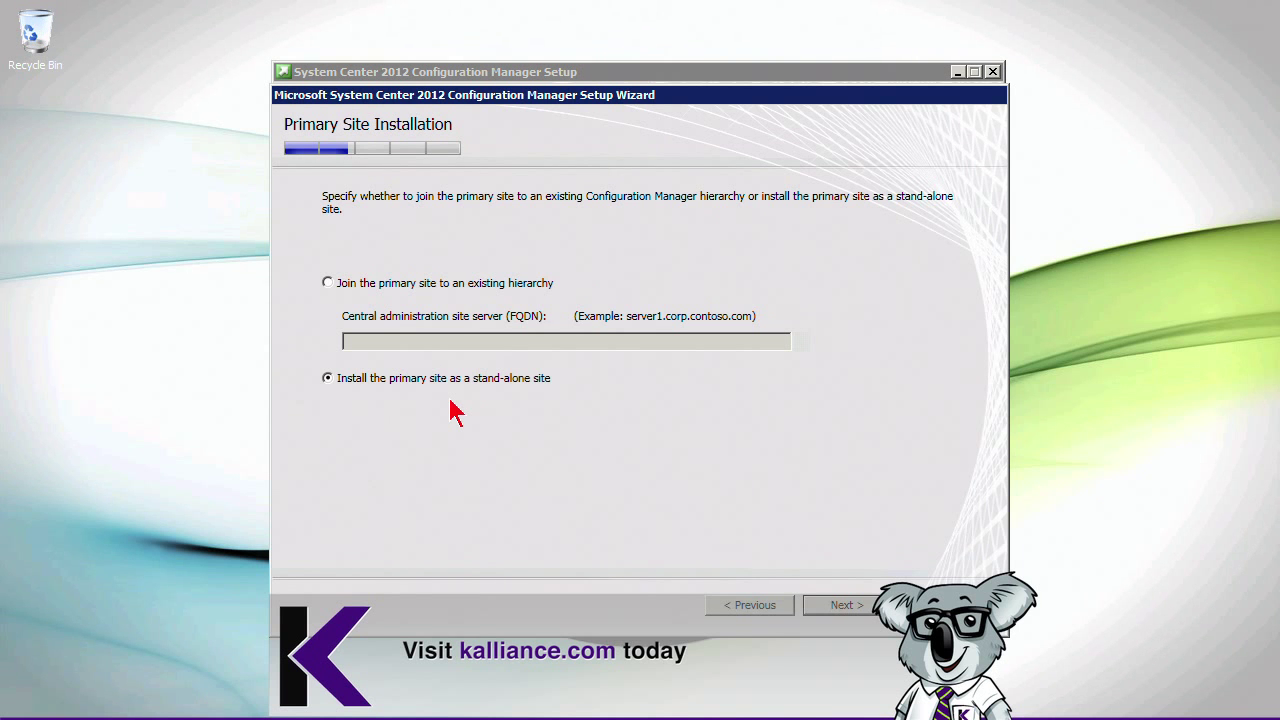
pyautogui.moveTo(365, 308)
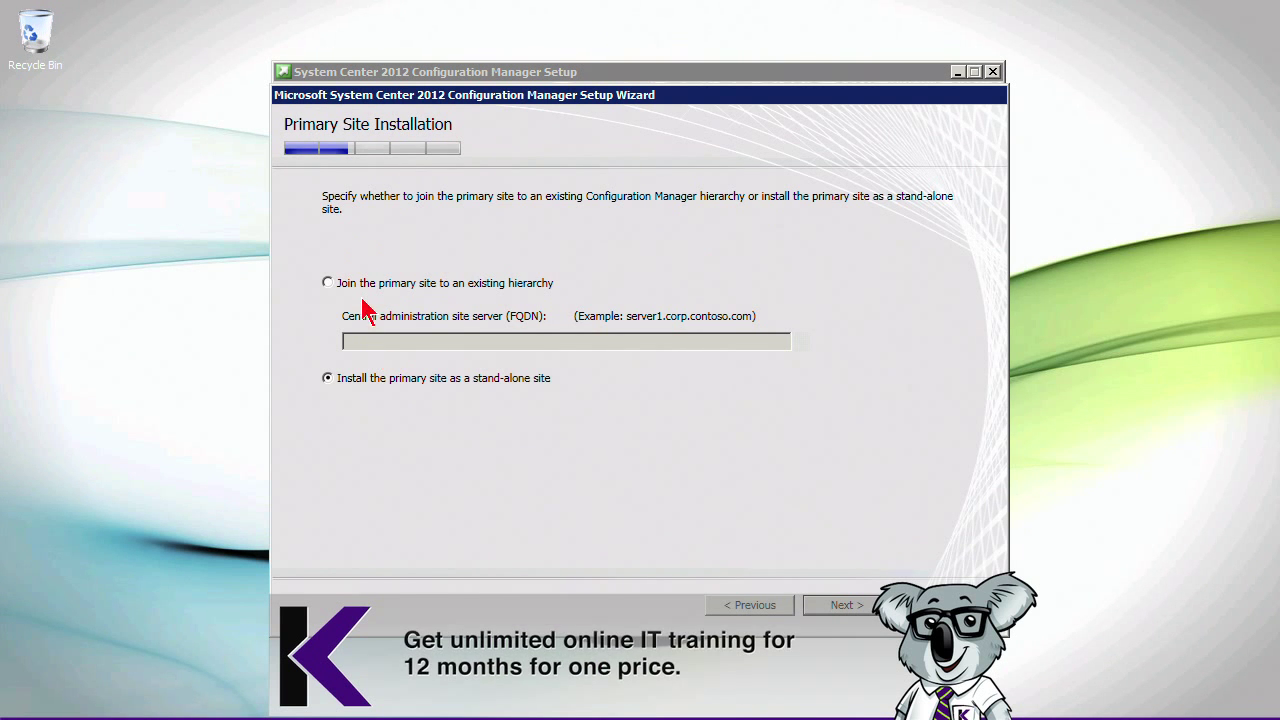
pyautogui.click(327, 282)
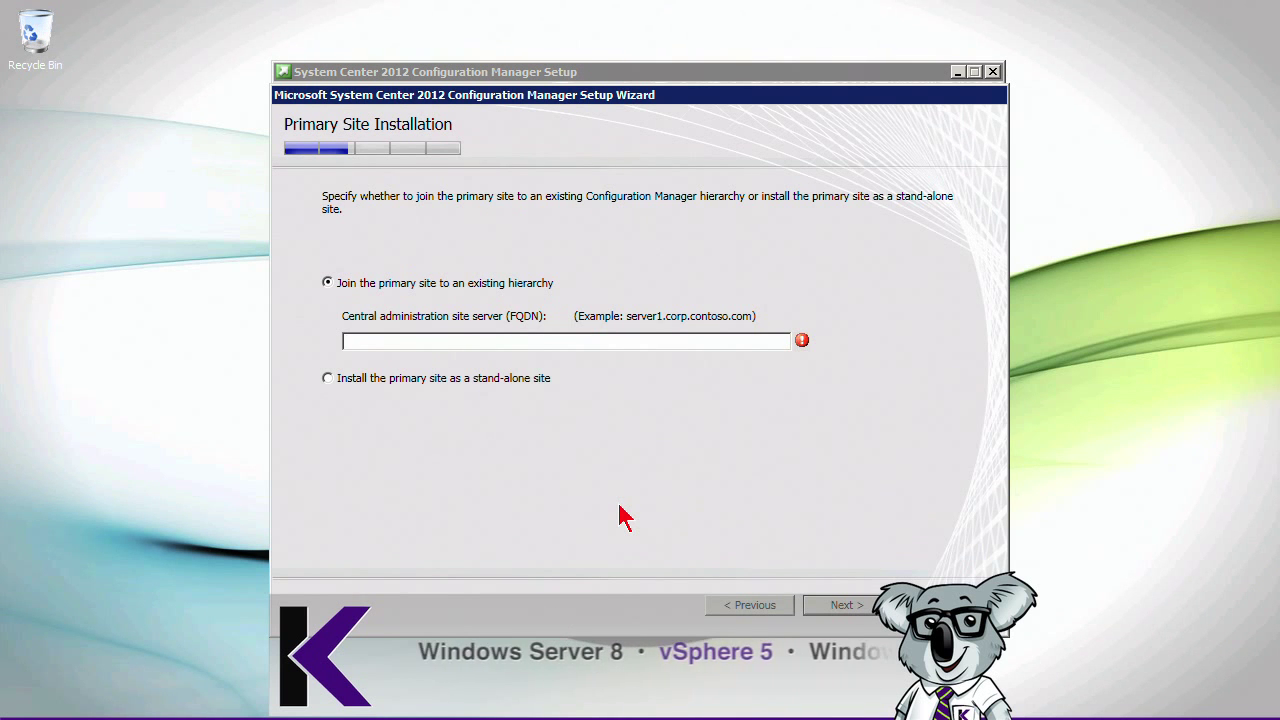
# Enter sccmcentral.sourcelab.com as the central administration site server FQDN and submit
pyautogui.write('sc')
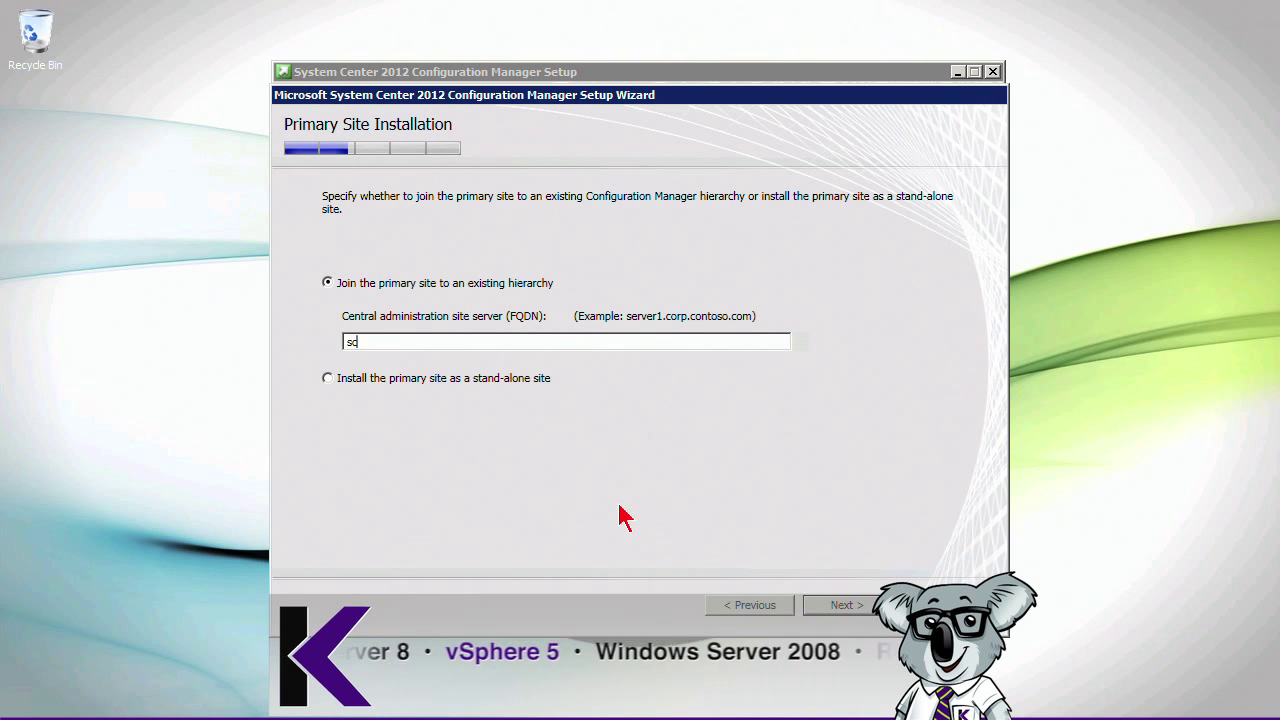
pyautogui.write('ccm')
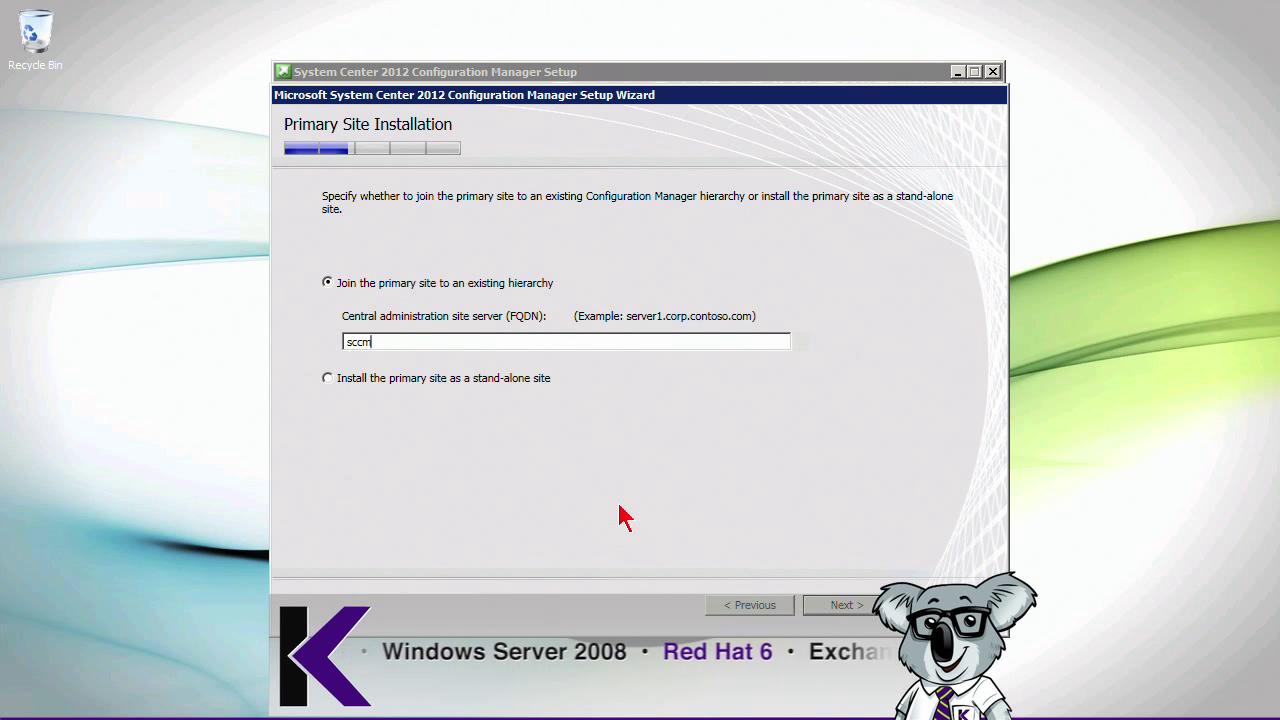
pyautogui.write('central.')
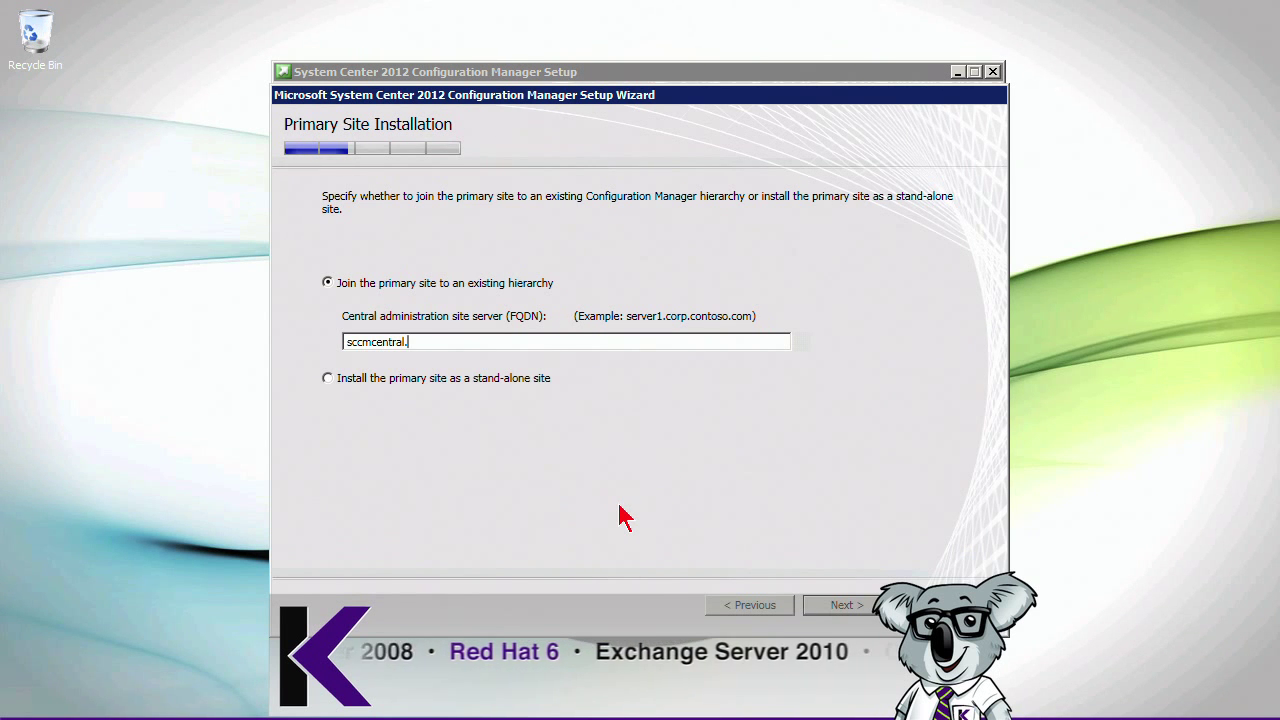
pyautogui.write('source')
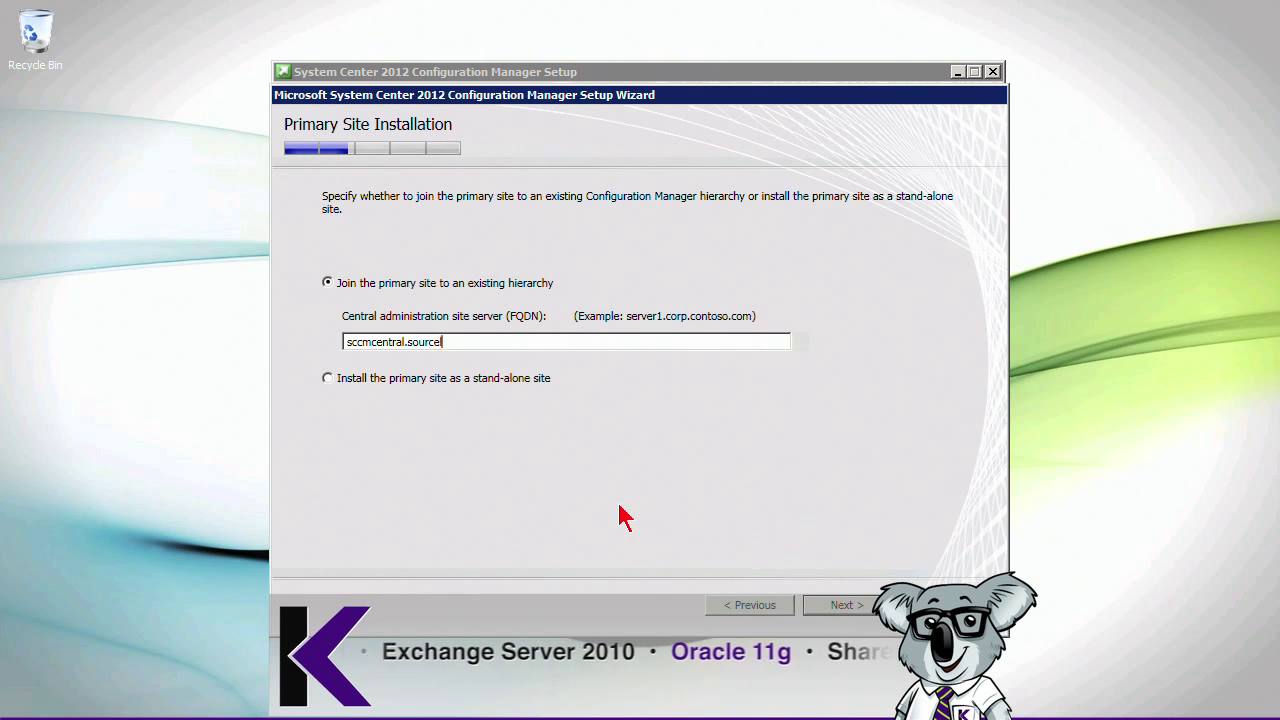
pyautogui.write('lab.com')
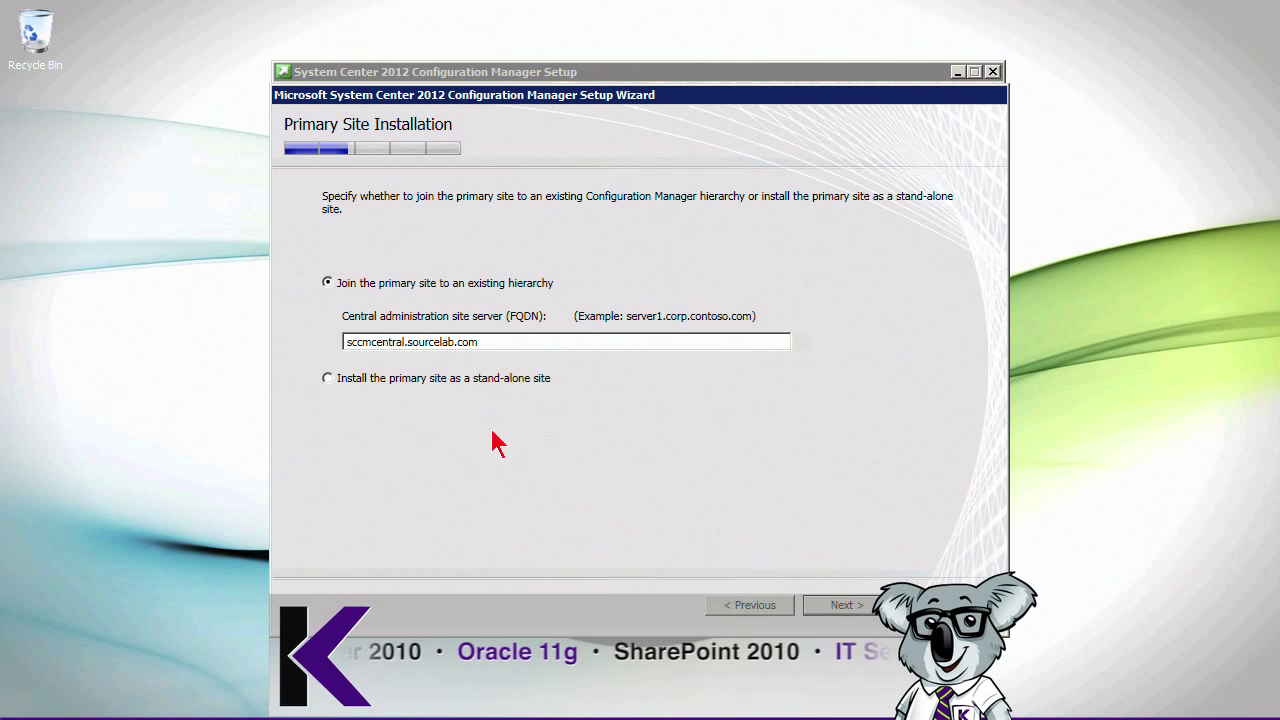
pyautogui.moveTo(540, 335)
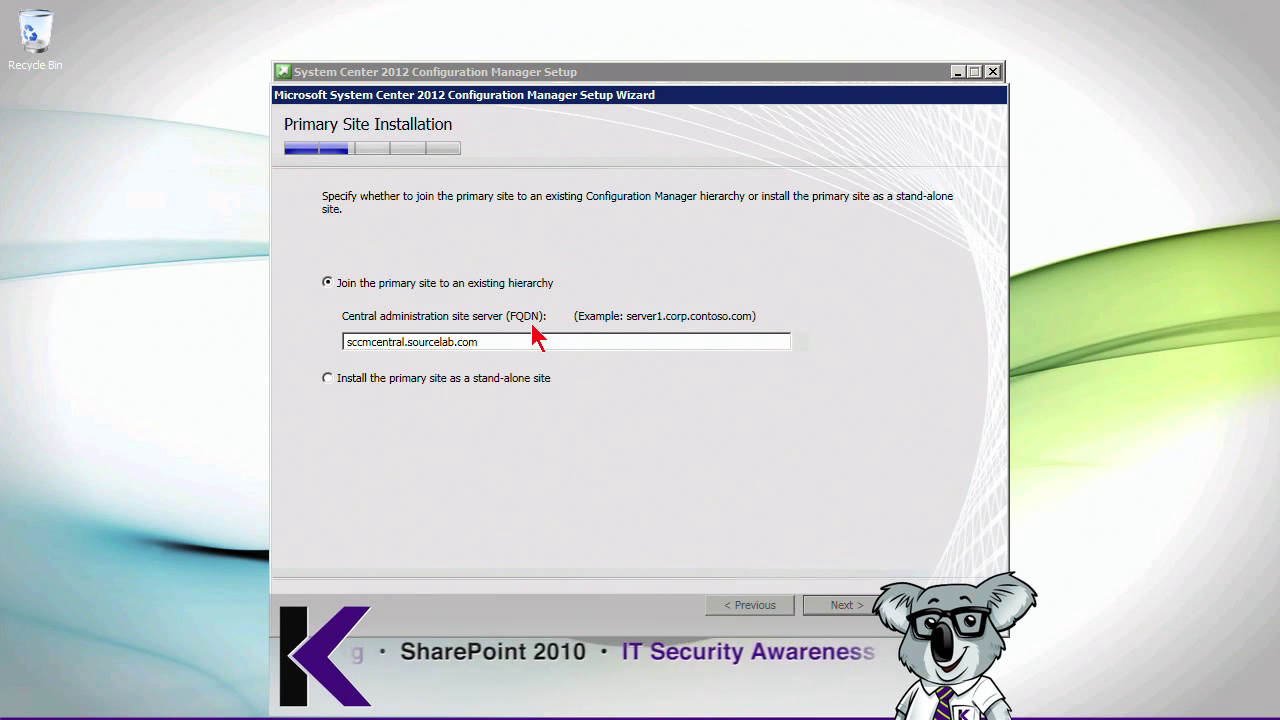
pyautogui.moveTo(415, 370)
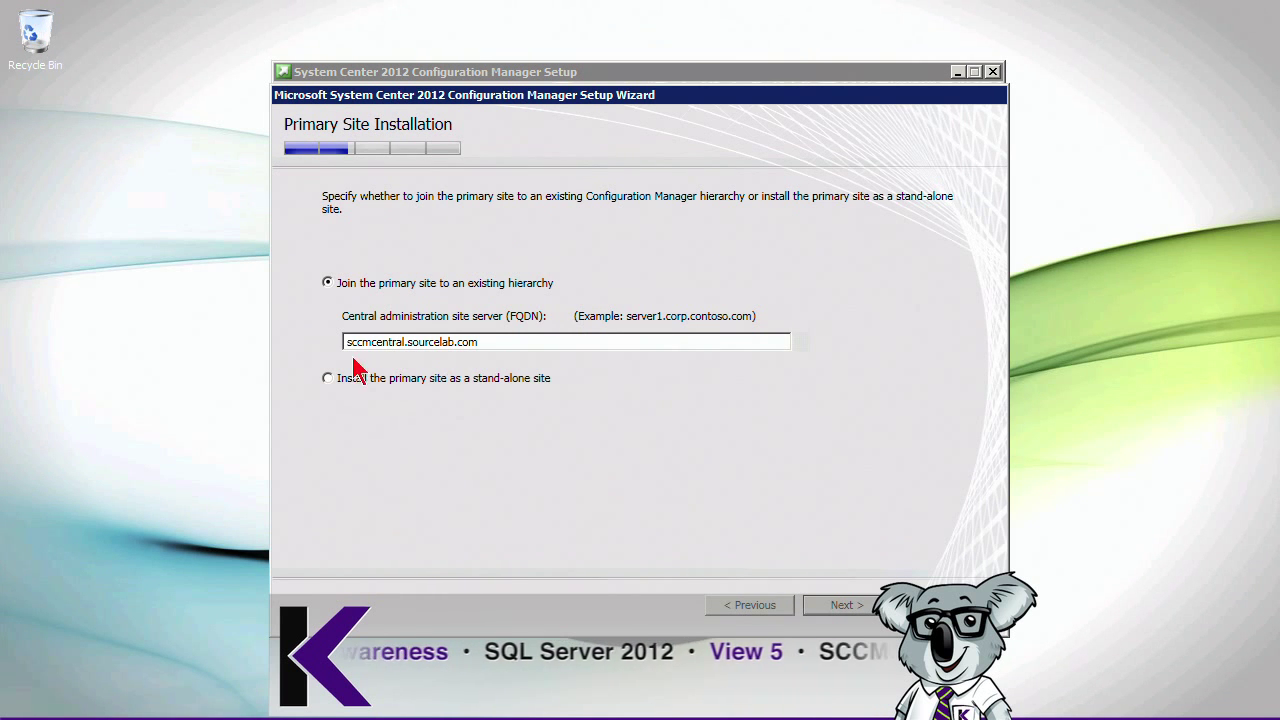
pyautogui.moveTo(460, 375)
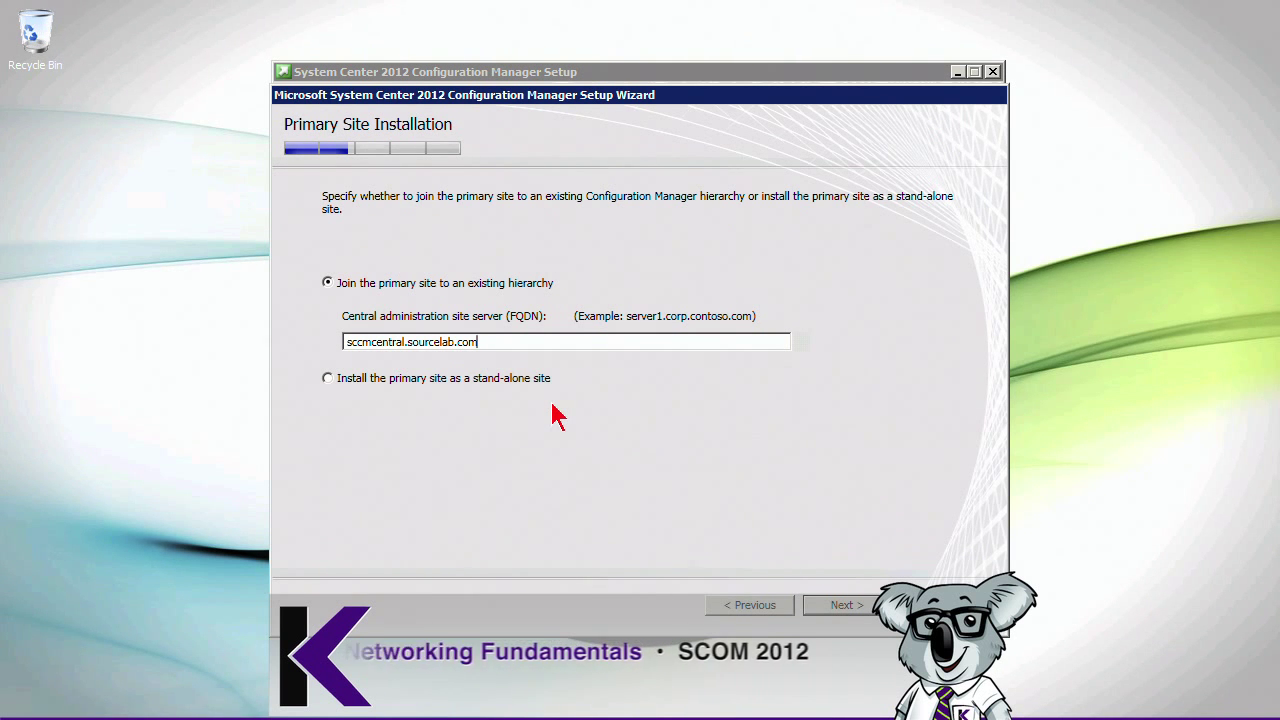
pyautogui.moveTo(668, 550)
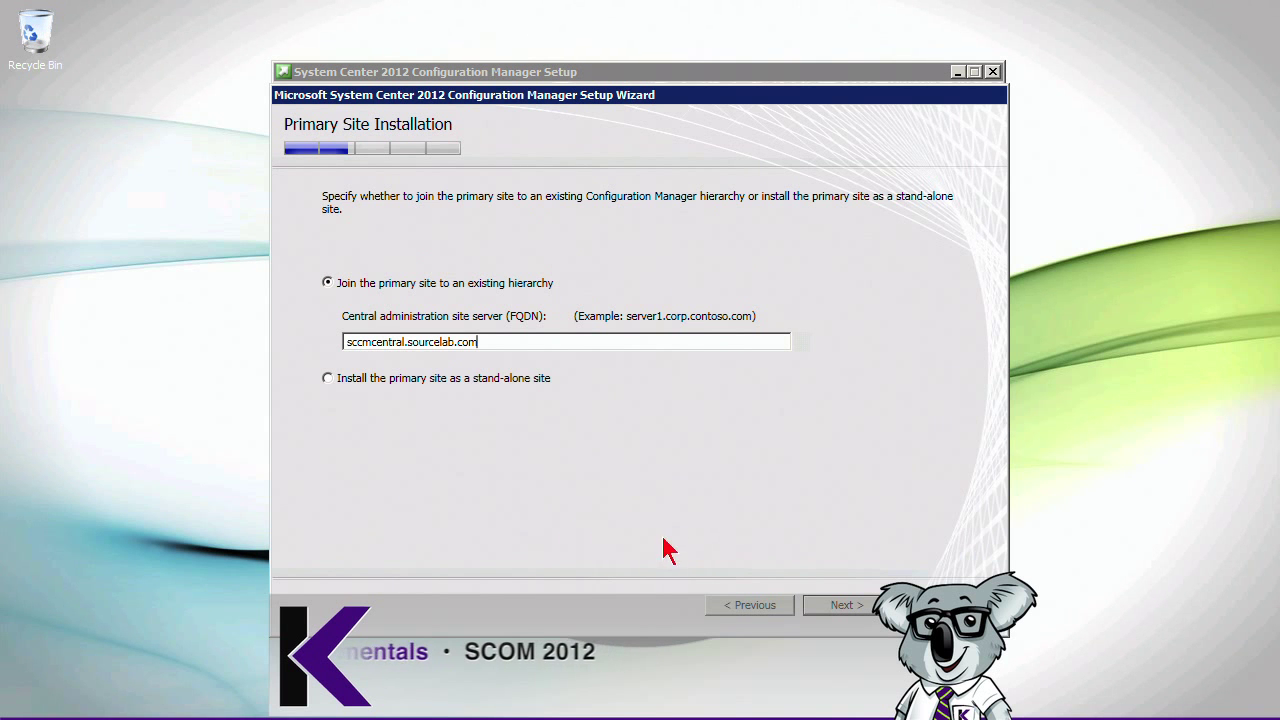
pyautogui.moveTo(840, 610)
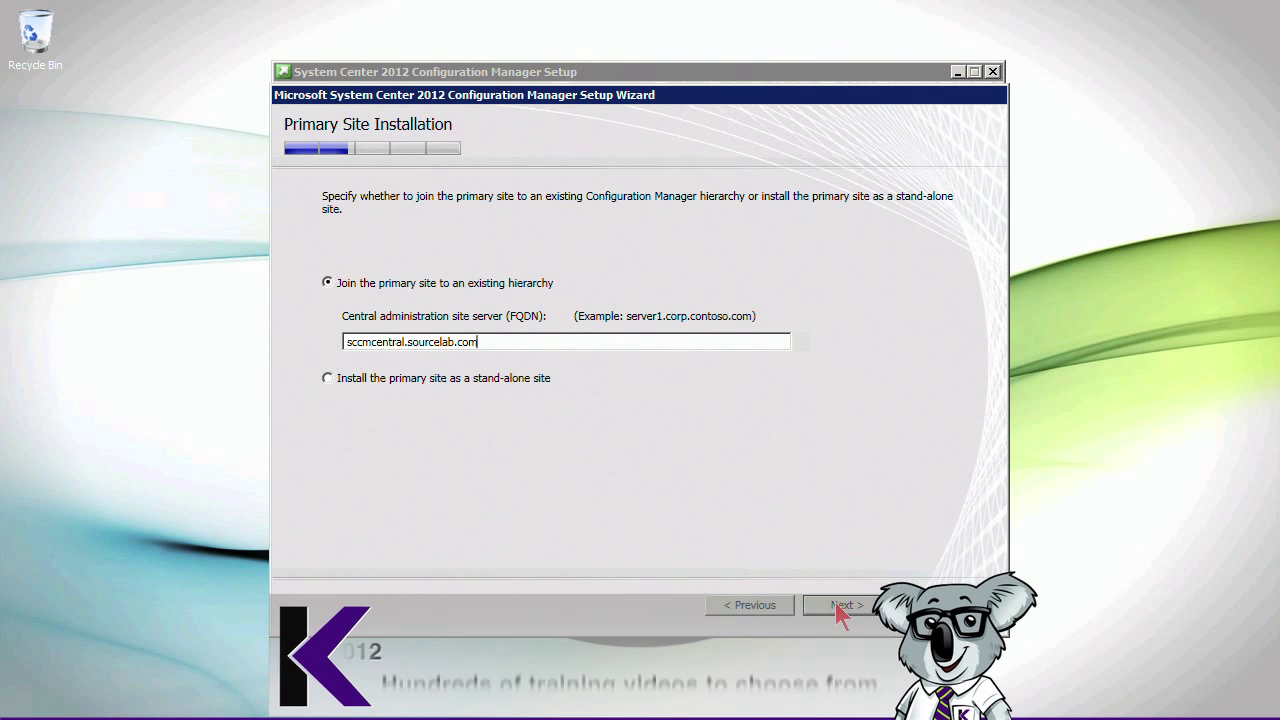
pyautogui.moveTo(760, 527)
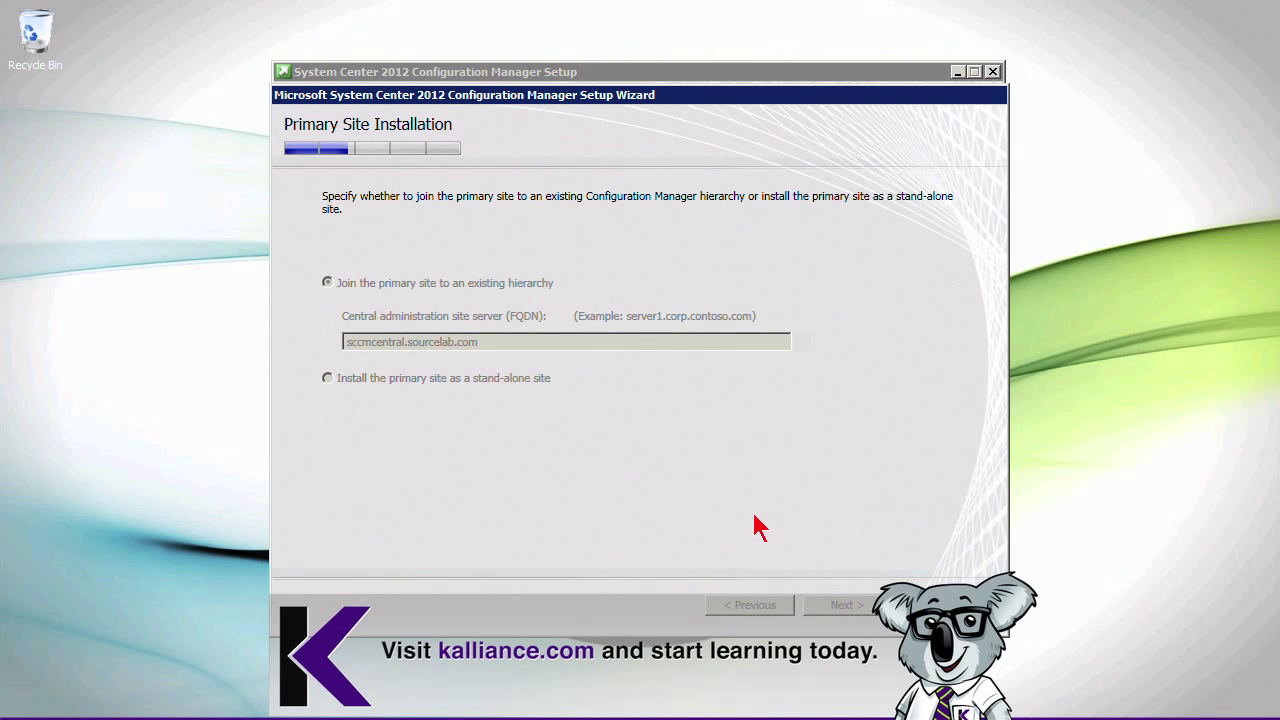
pyautogui.click(843, 604)
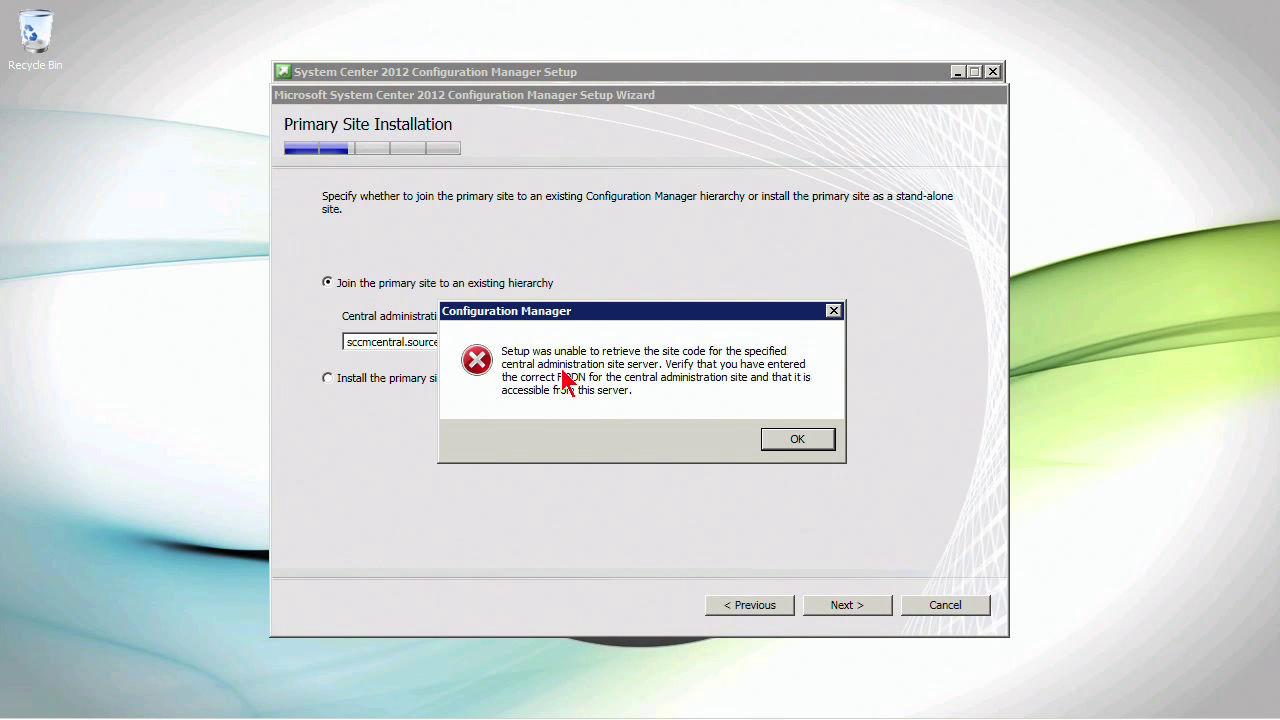
pyautogui.moveTo(728, 383)
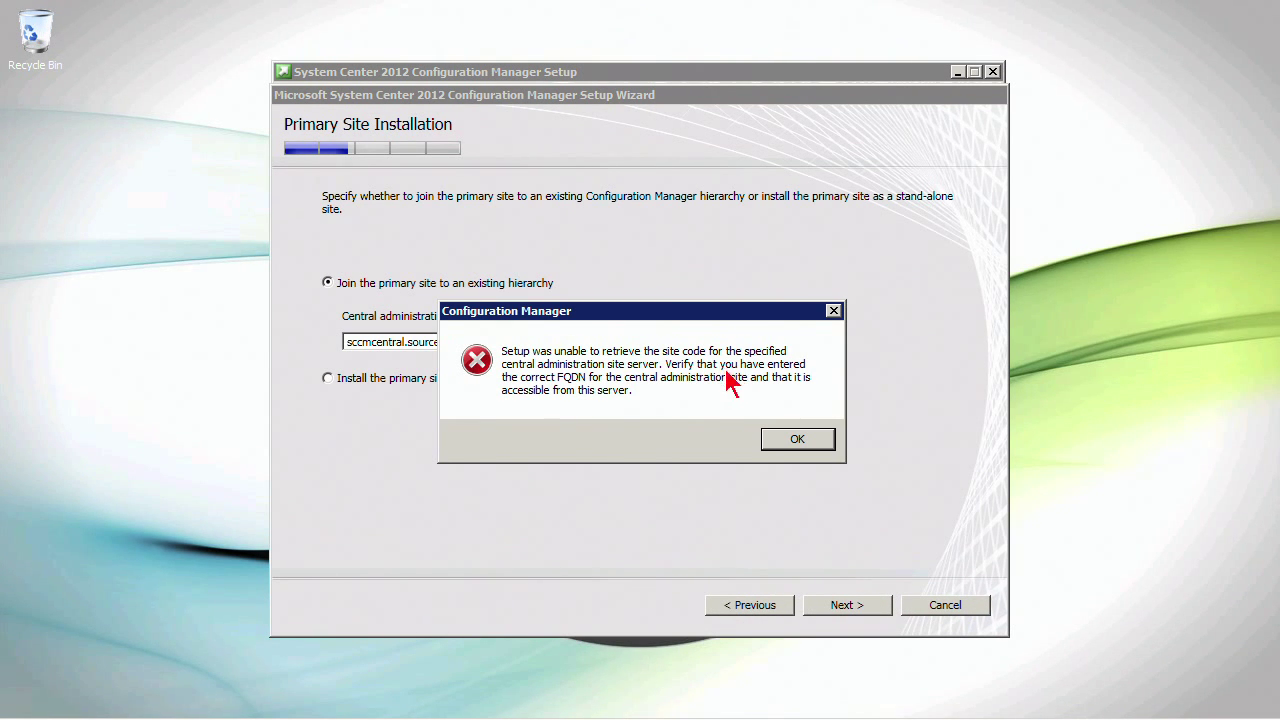
pyautogui.moveTo(633, 393)
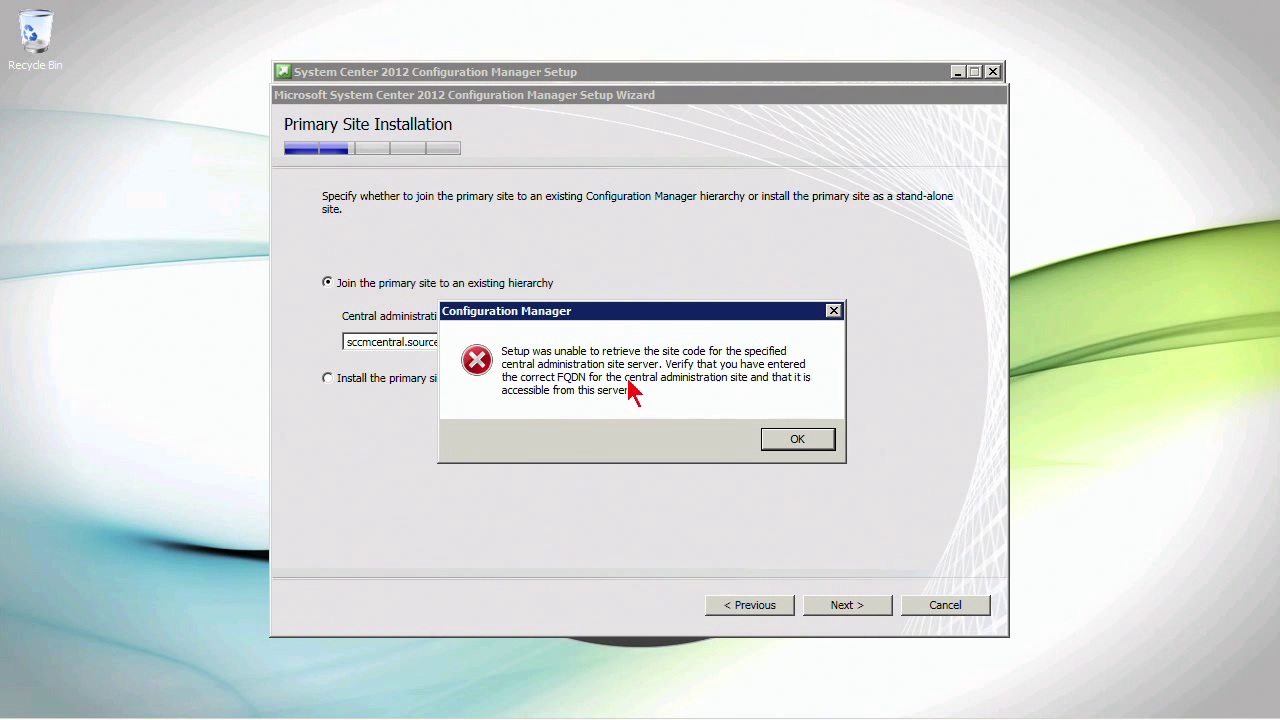
pyautogui.moveTo(668, 393)
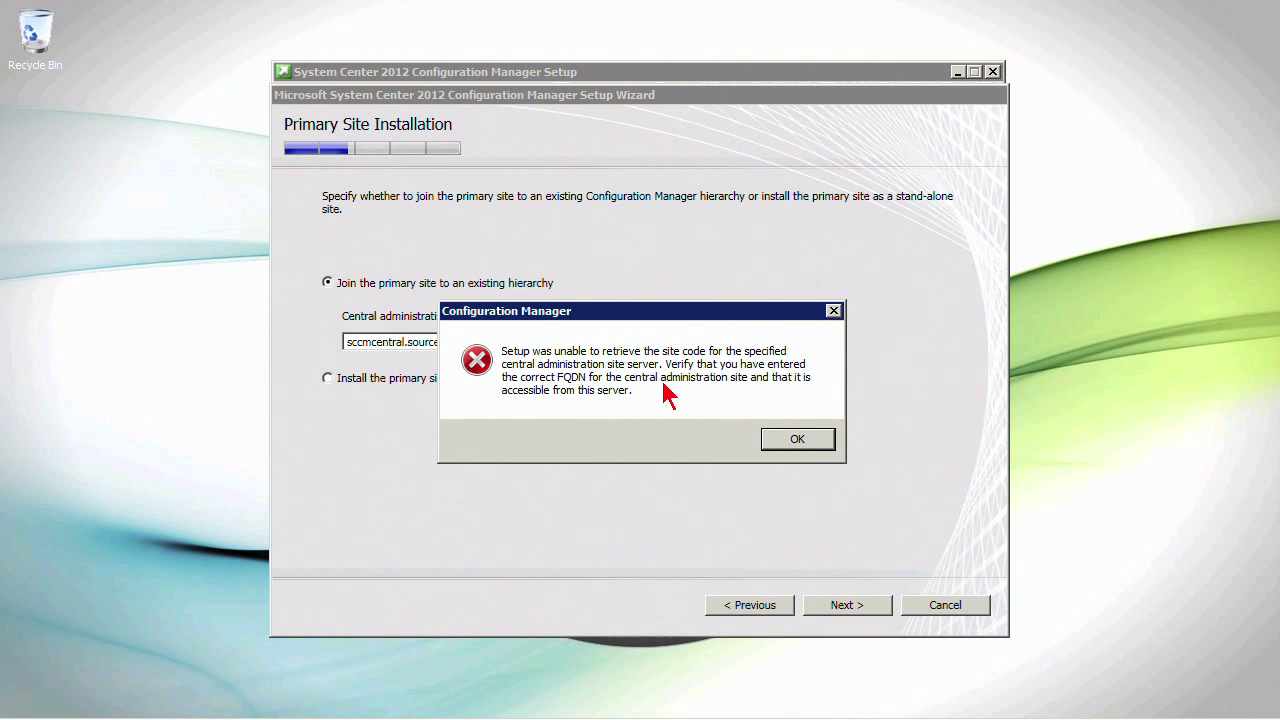
# Dismiss the error saying the site code couldn't be retrieved
pyautogui.click(797, 439)
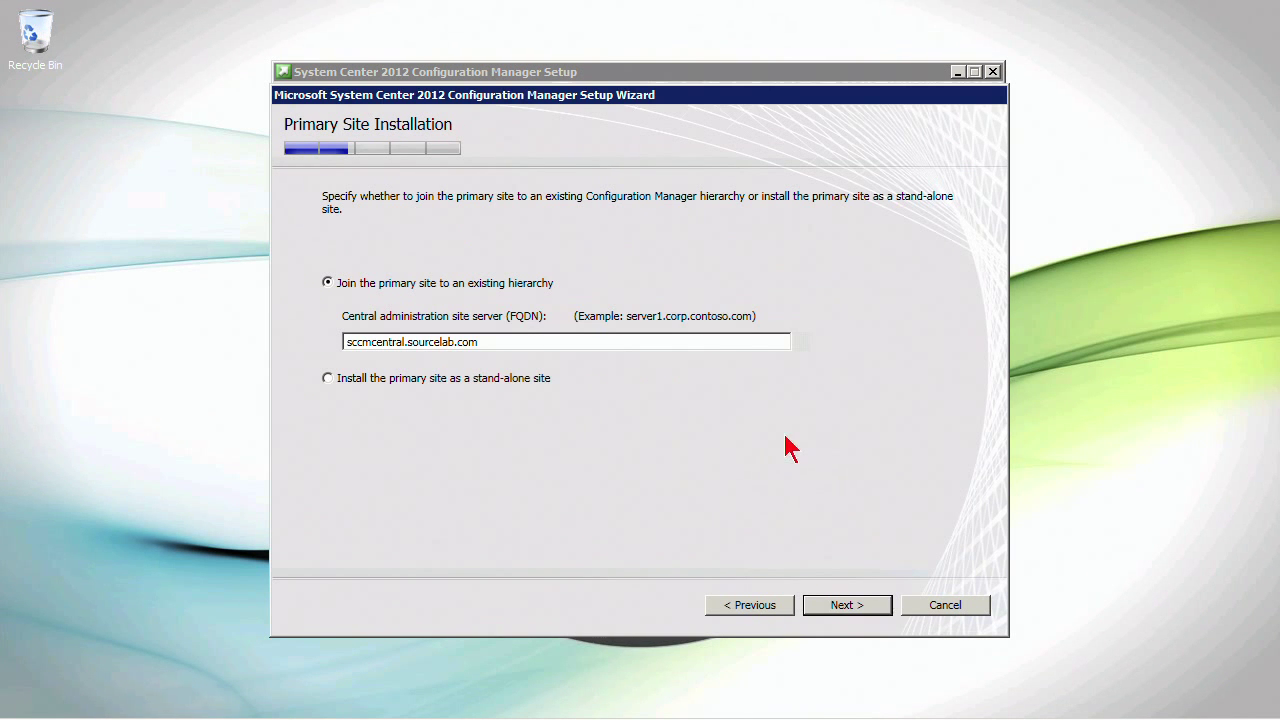
pyautogui.moveTo(500, 338)
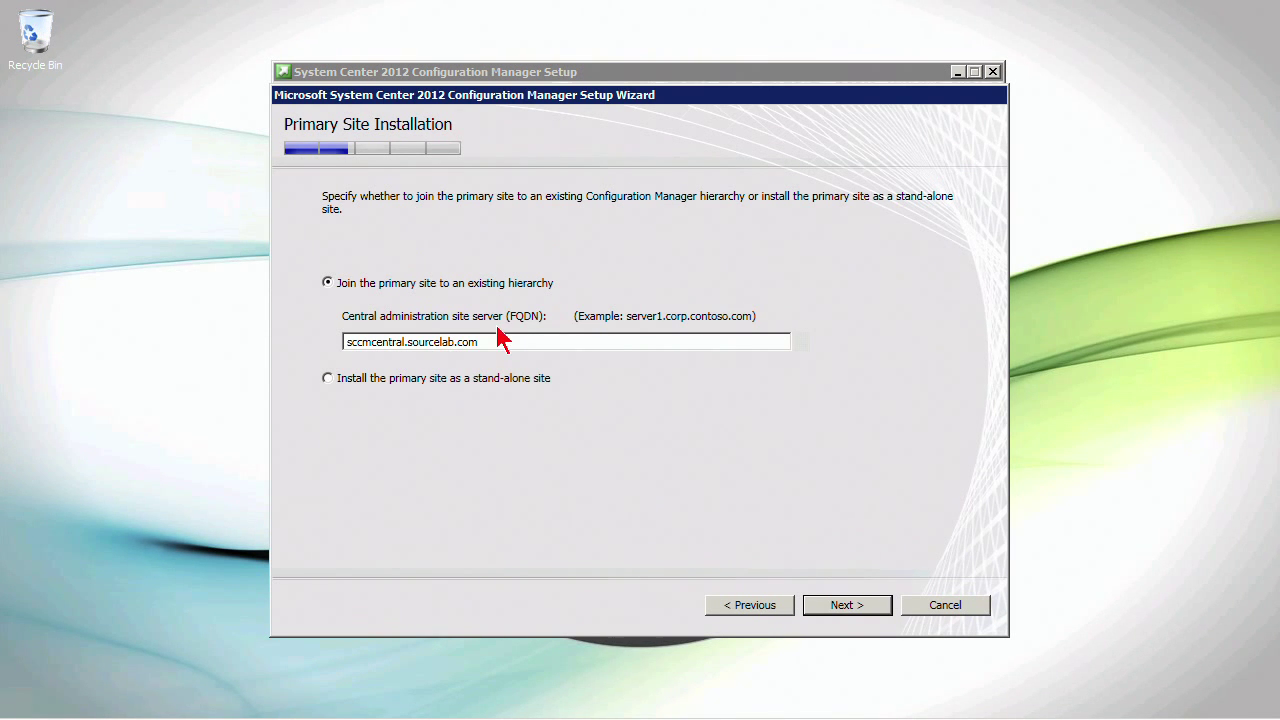
pyautogui.moveTo(490, 375)
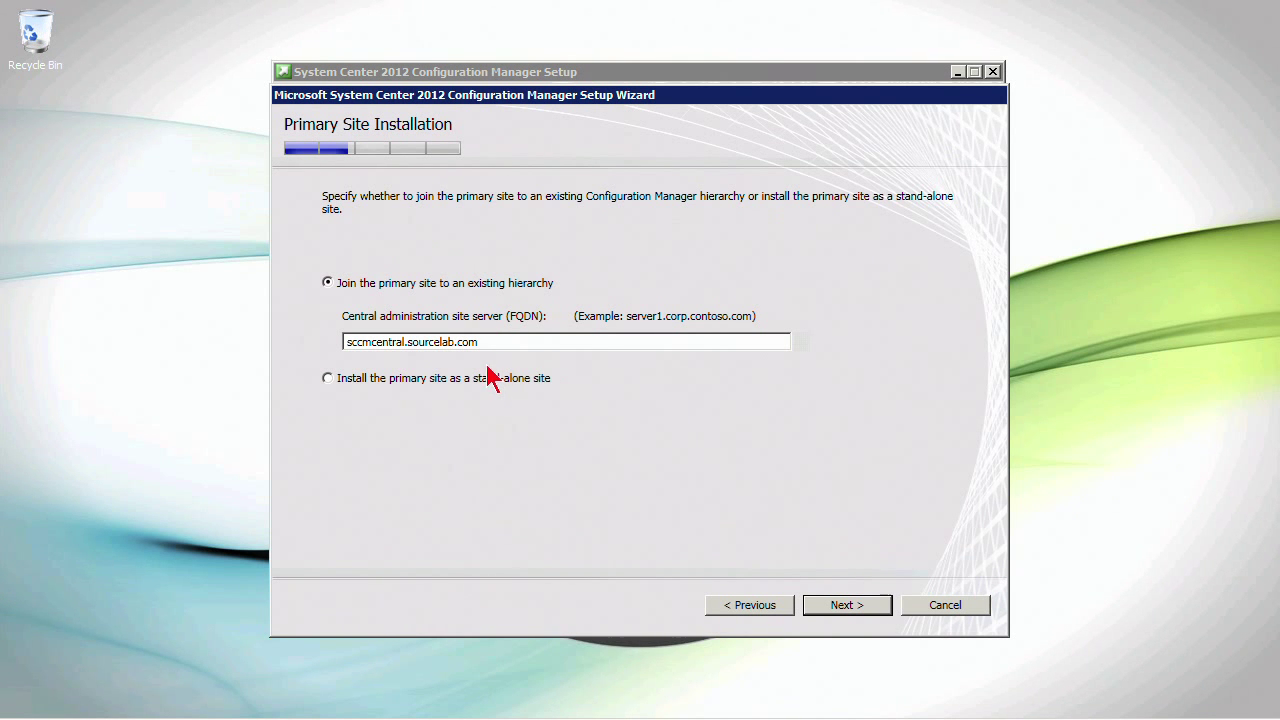
pyautogui.moveTo(490, 390)
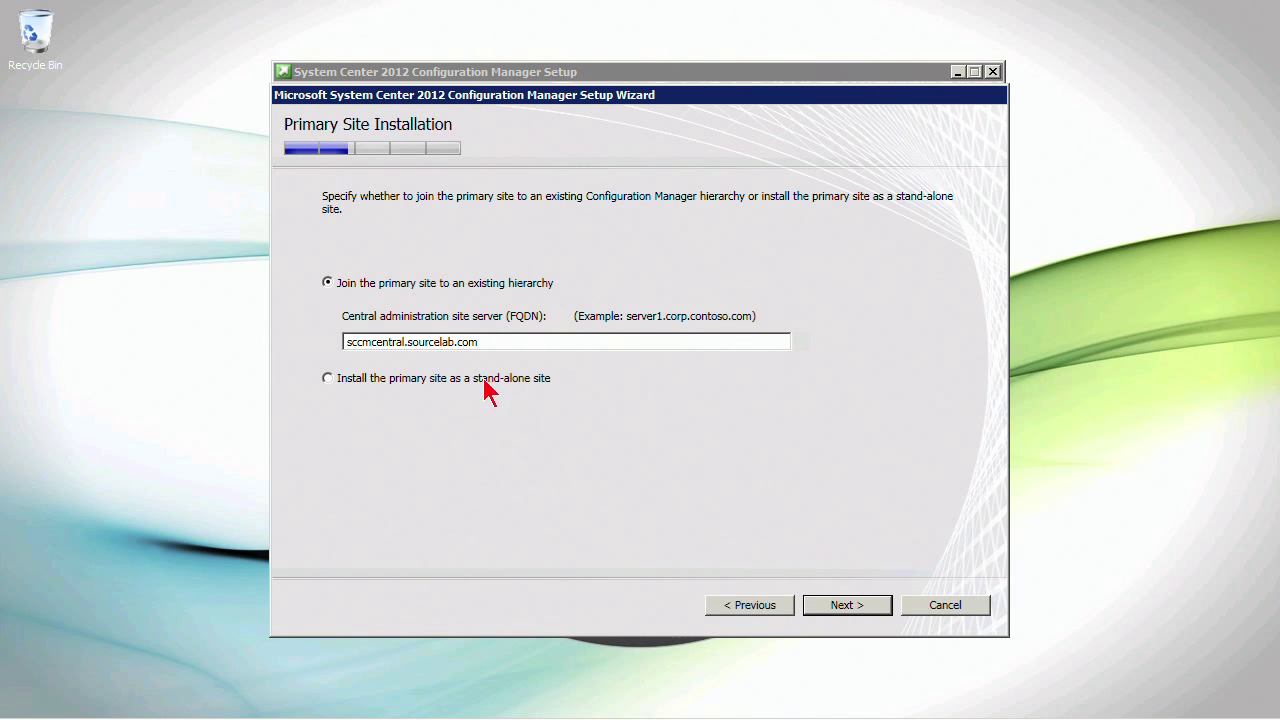
pyautogui.moveTo(551, 418)
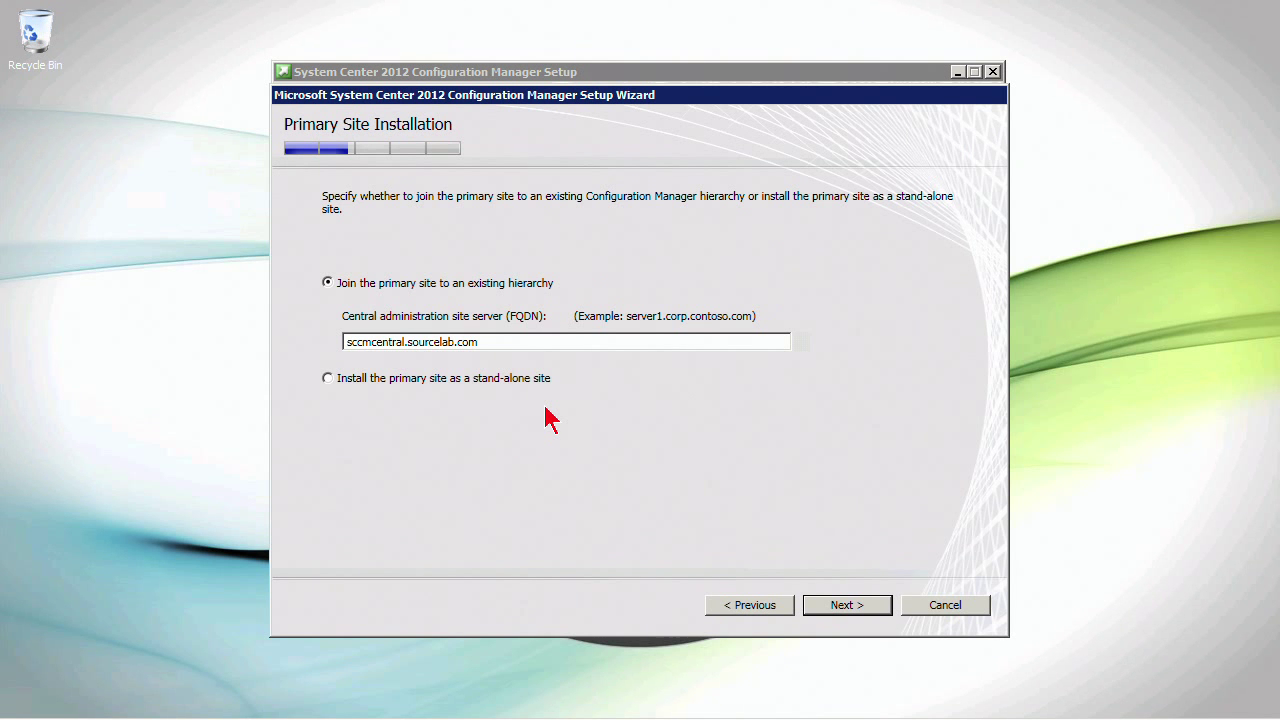
pyautogui.moveTo(330, 335)
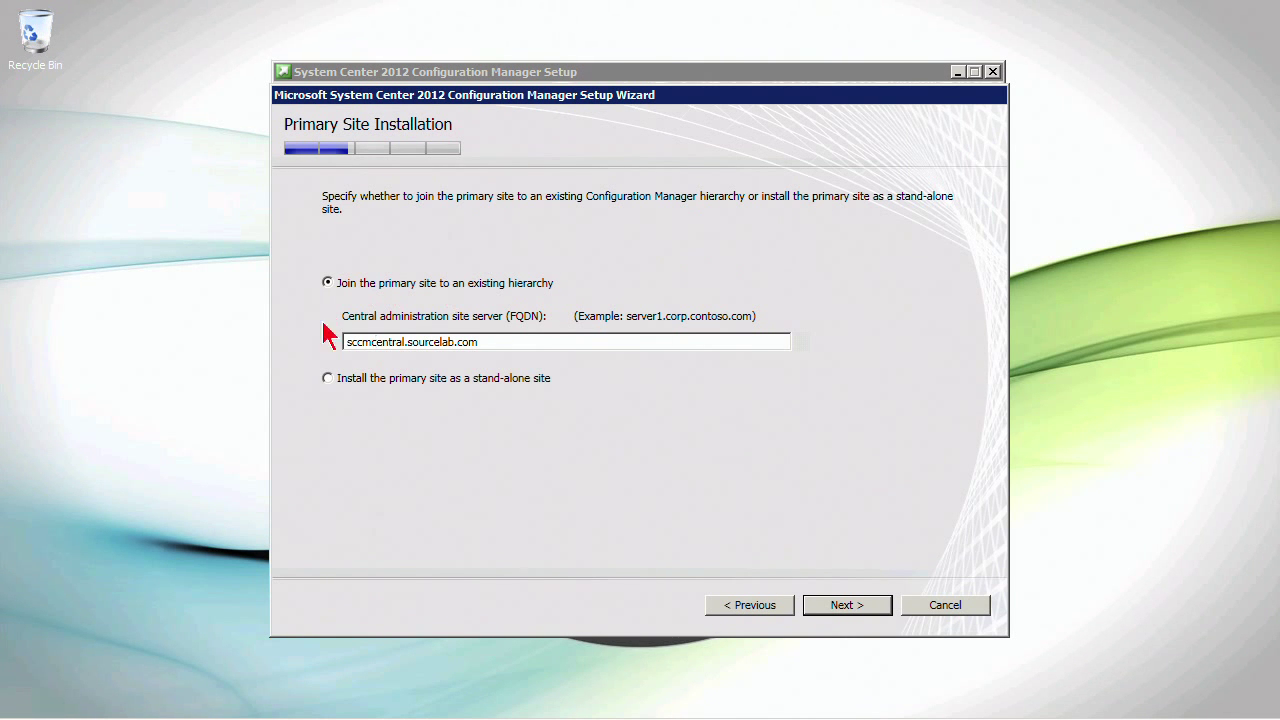
pyautogui.moveTo(587, 462)
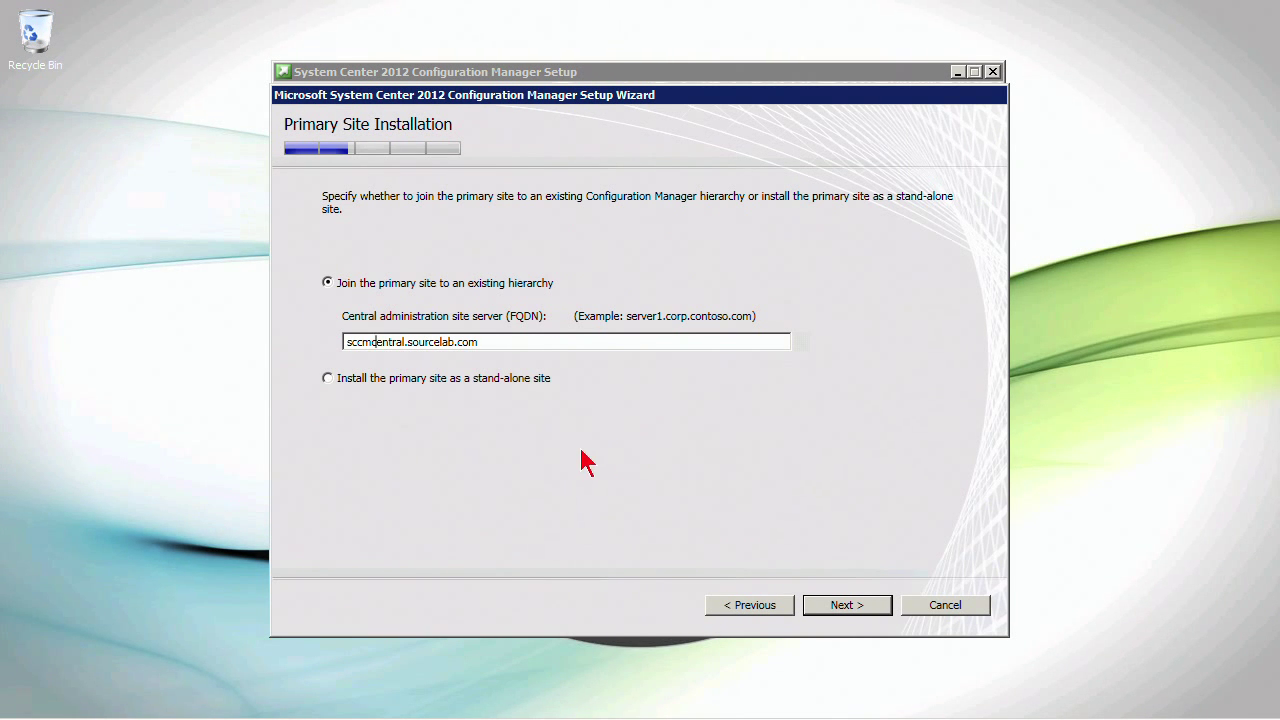
pyautogui.moveTo(696, 482)
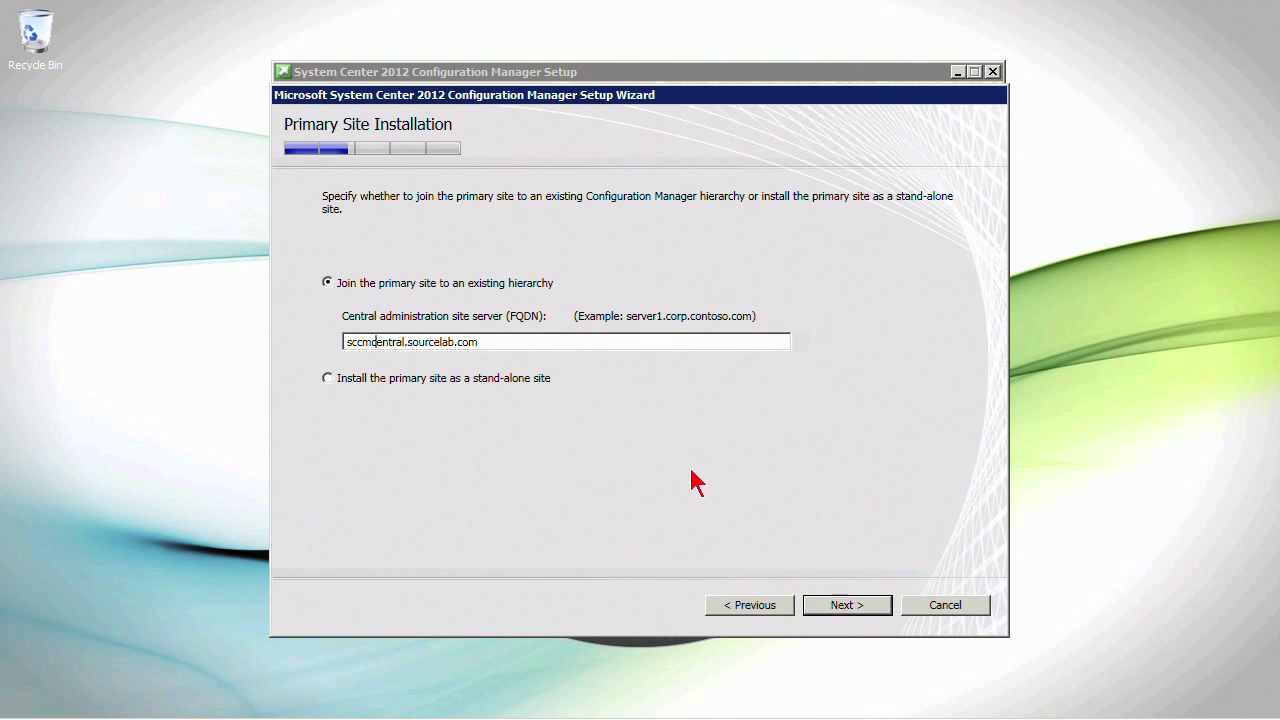